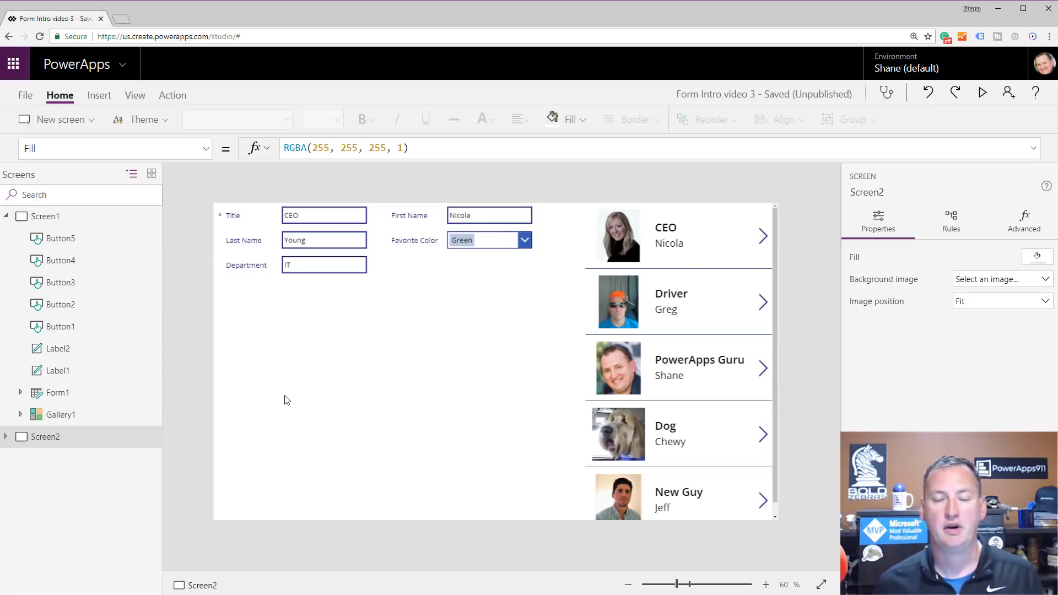
{"action": "mouse_move", "coordinate": [683, 396]}
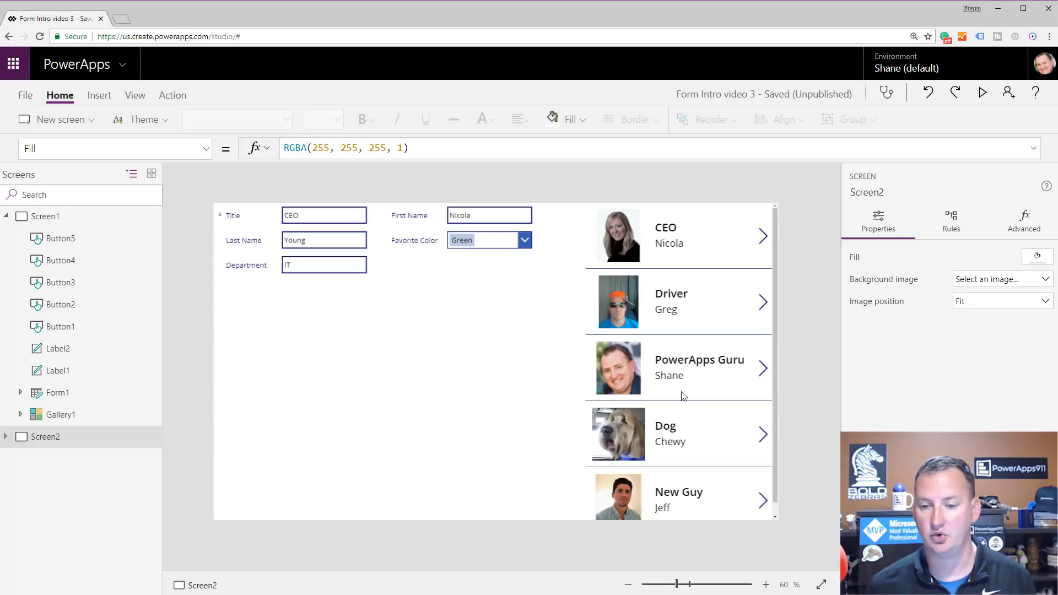
{"action": "mouse_move", "coordinate": [701, 487]}
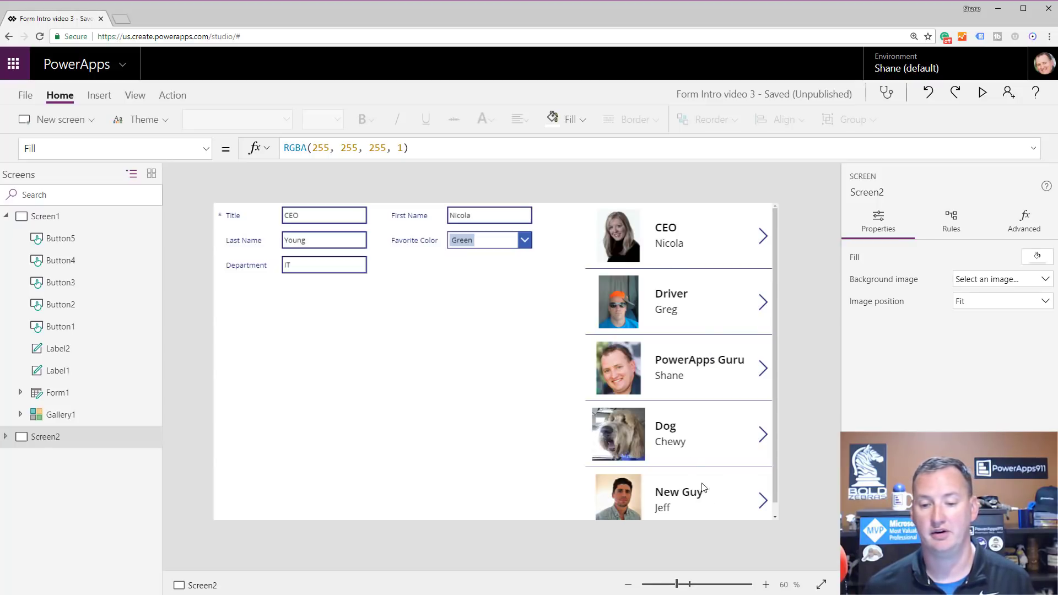
{"action": "mouse_move", "coordinate": [699, 506]}
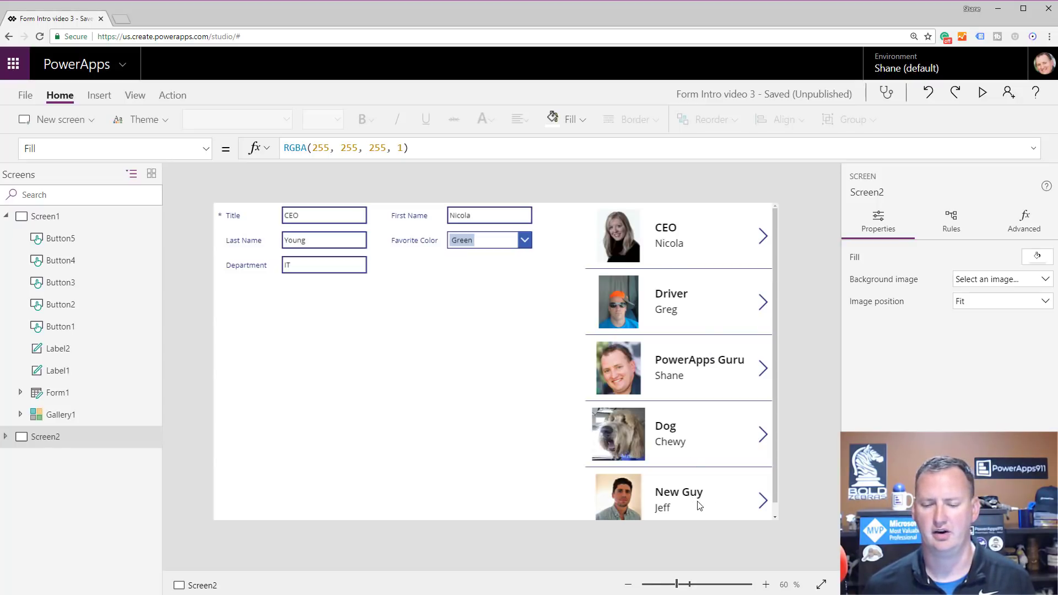
{"action": "mouse_move", "coordinate": [511, 355]}
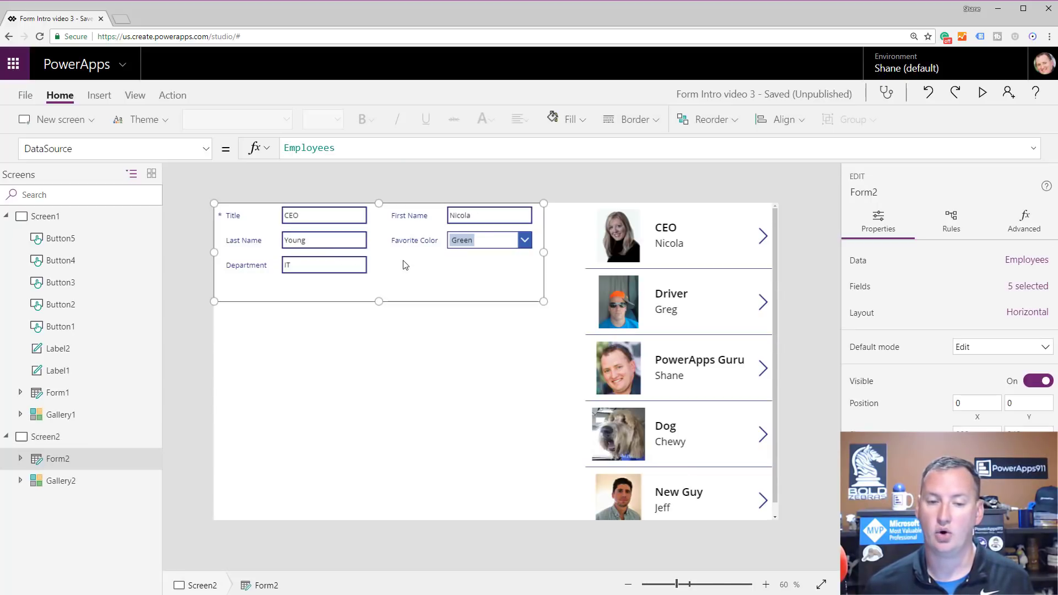
{"action": "mouse_move", "coordinate": [406, 282]}
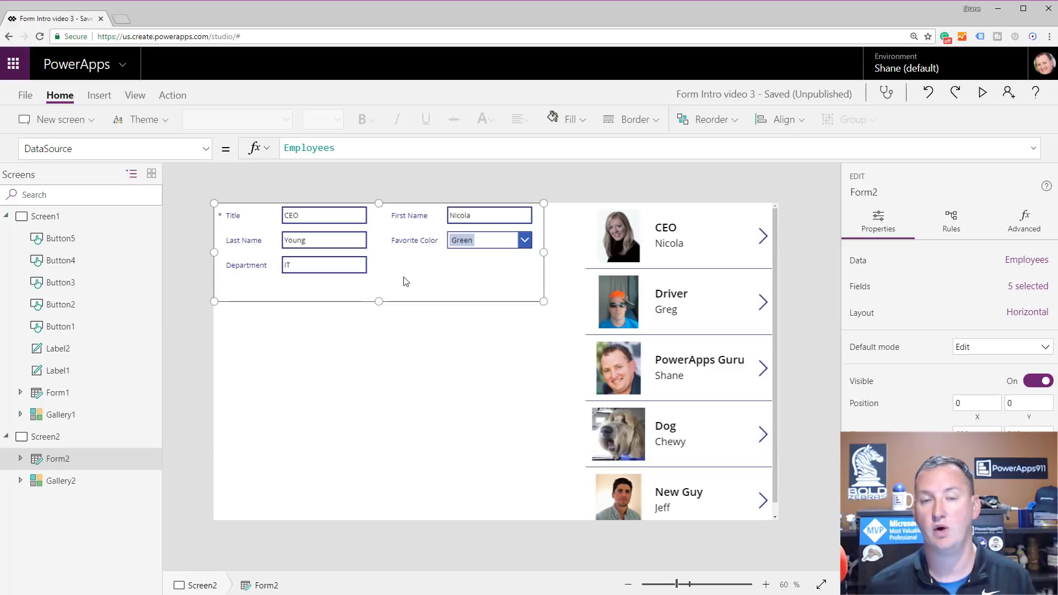
{"action": "mouse_move", "coordinate": [415, 333]}
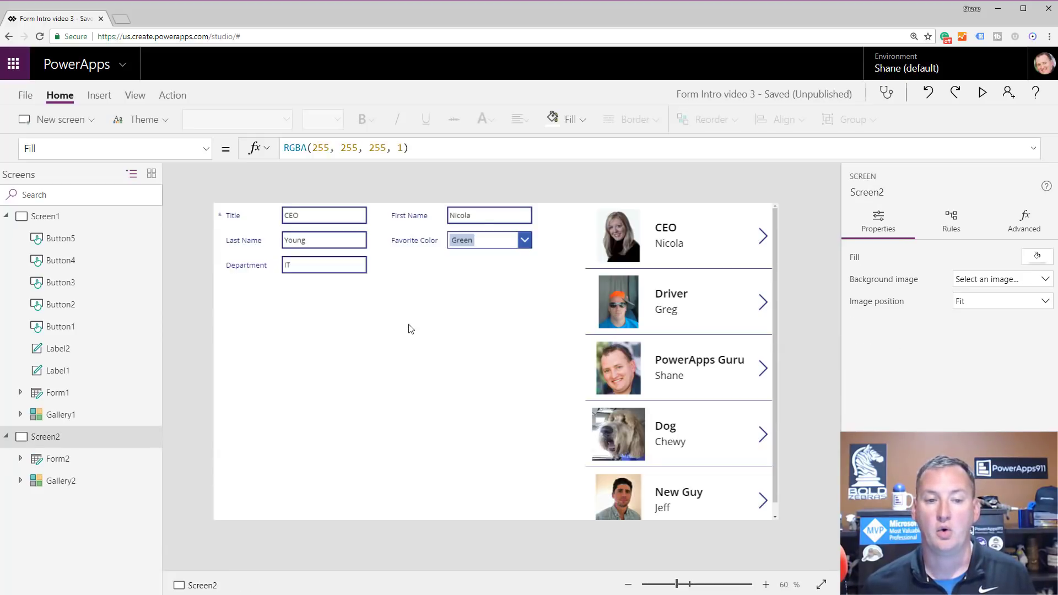
{"action": "mouse_move", "coordinate": [362, 295]}
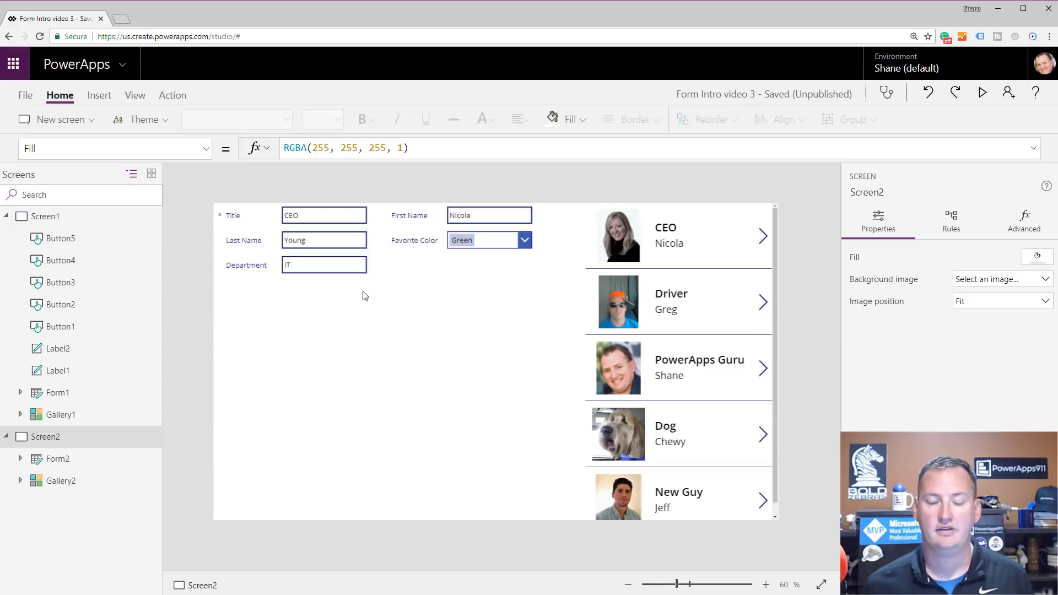
{"action": "mouse_move", "coordinate": [412, 266]}
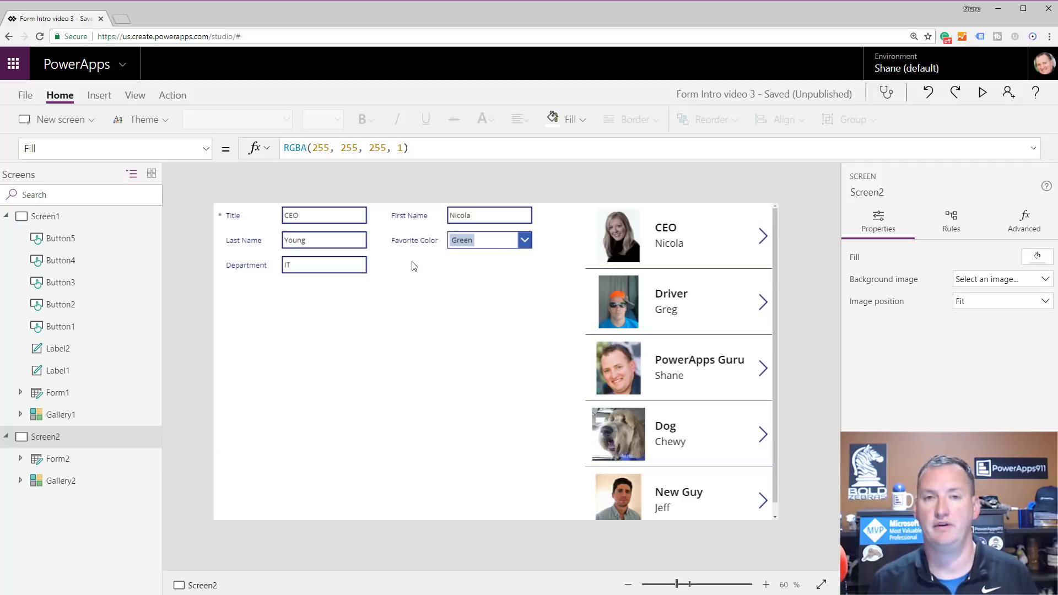
{"action": "mouse_move", "coordinate": [411, 263]}
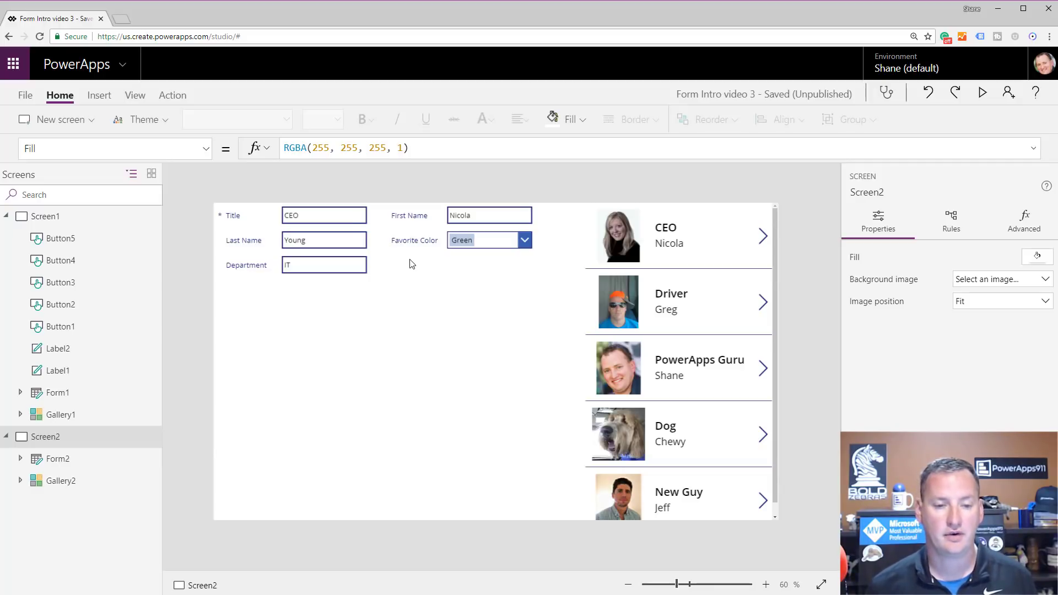
Step: Preview the app, load Greg's record and edit its Title to Driver2 without saving
{"action": "left_click", "coordinate": [310, 216]}
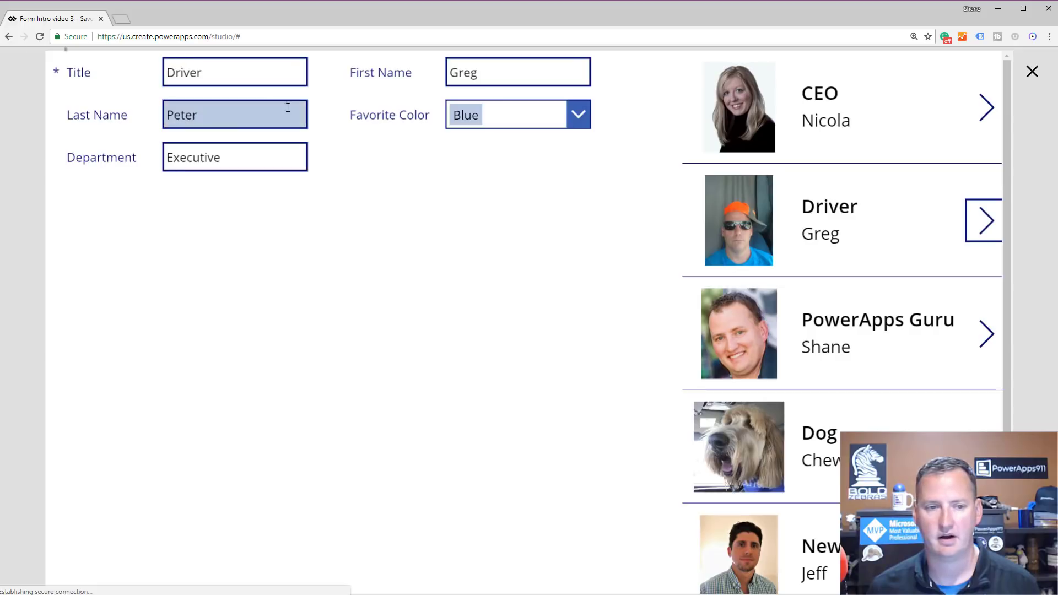
{"action": "type", "text": "2"}
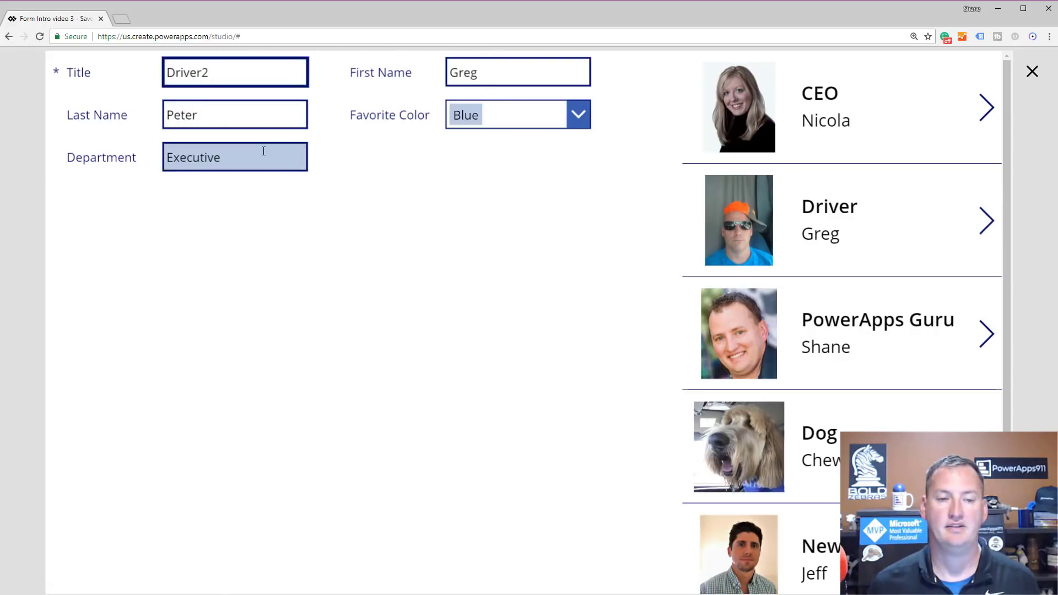
{"action": "mouse_move", "coordinate": [263, 157]}
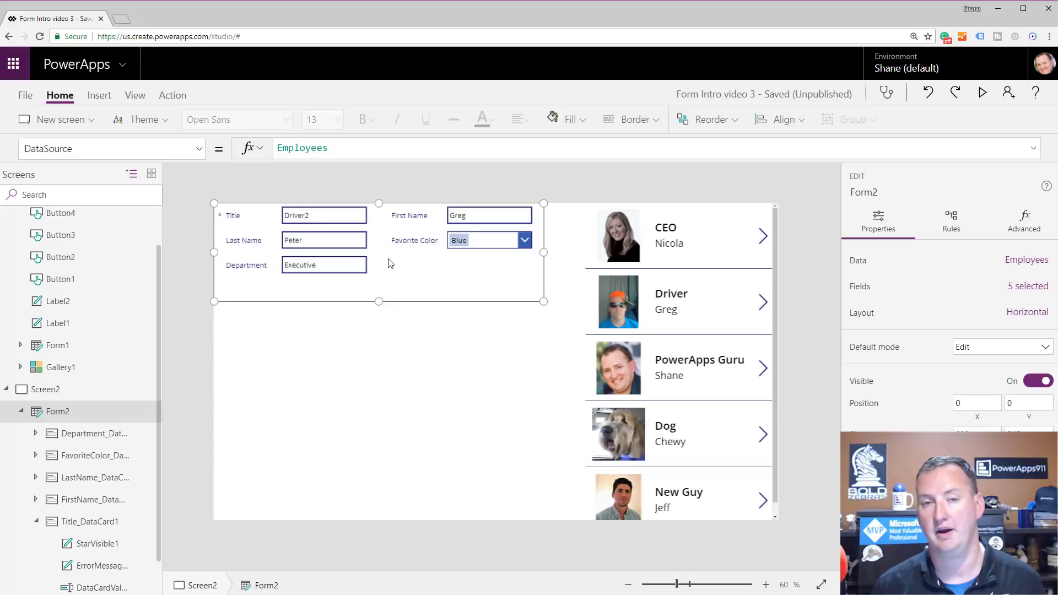
{"action": "mouse_move", "coordinate": [325, 241]}
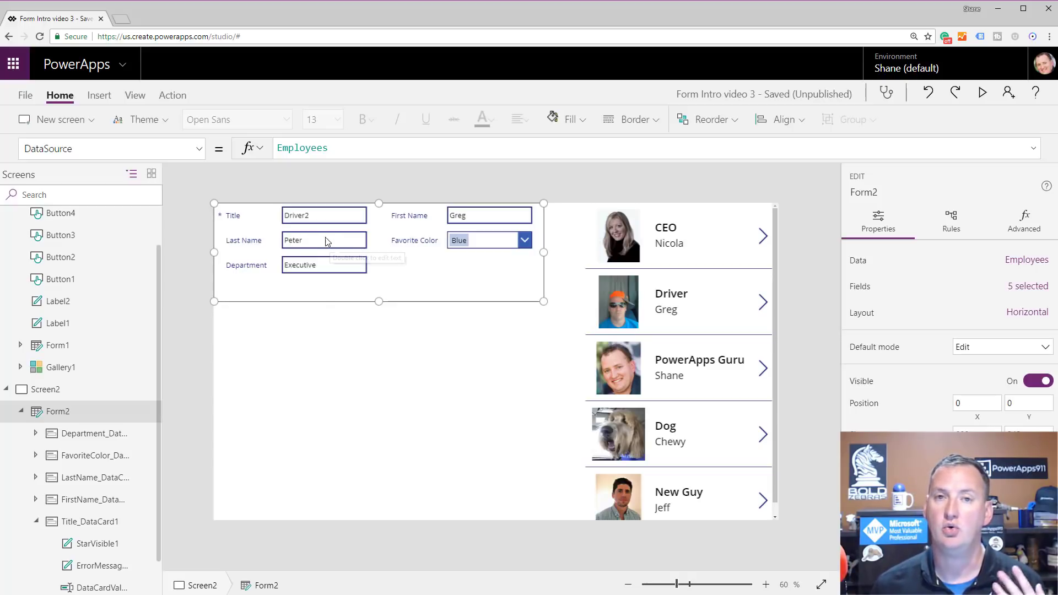
{"action": "mouse_move", "coordinate": [294, 241]}
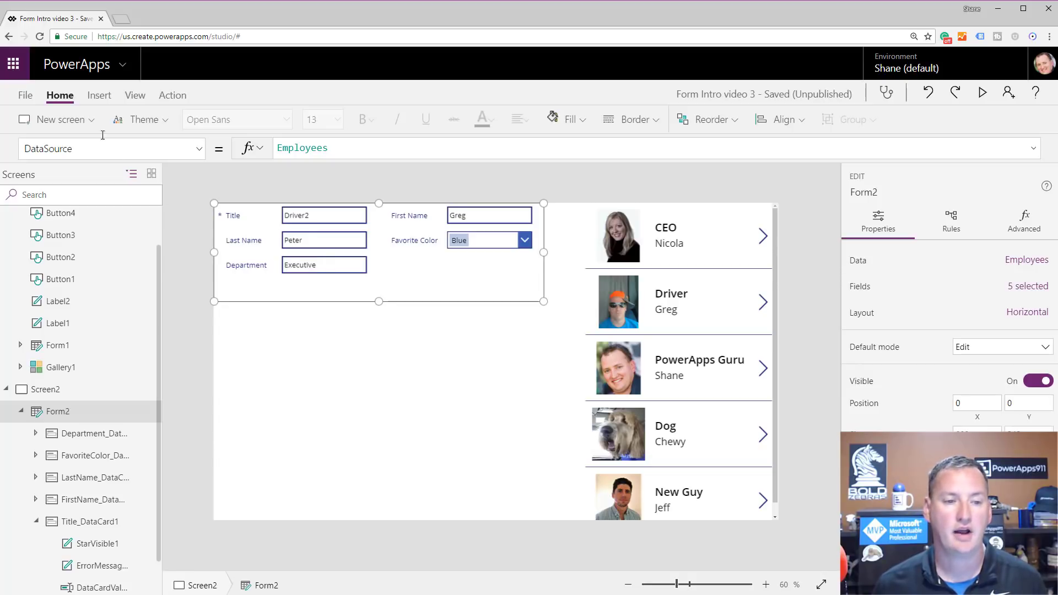
Step: Add a label below the form reading 'You have unsaved changes'
{"action": "left_click", "coordinate": [99, 95]}
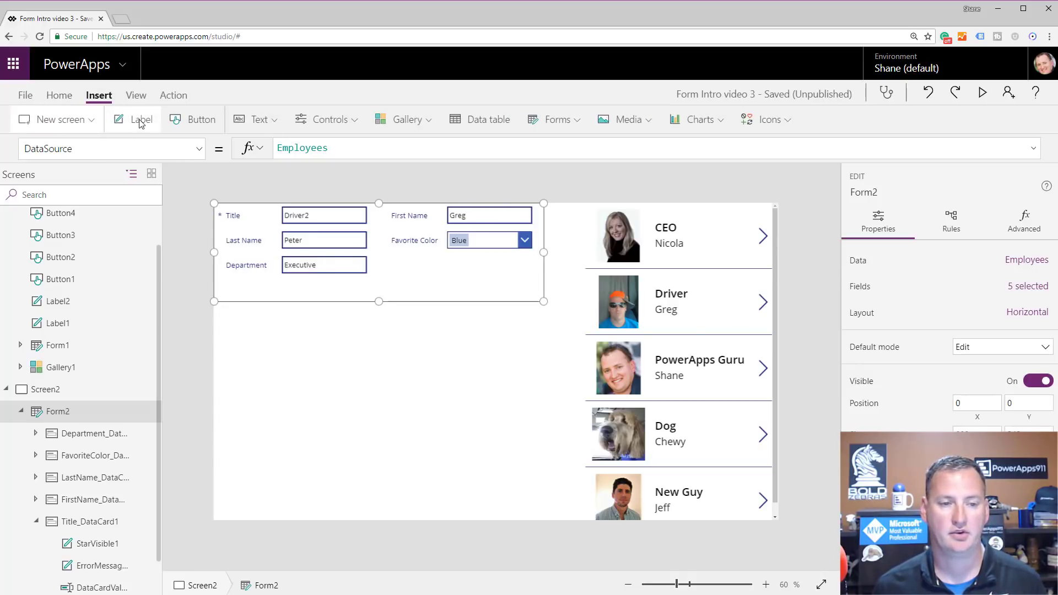
{"action": "left_click", "coordinate": [142, 120]}
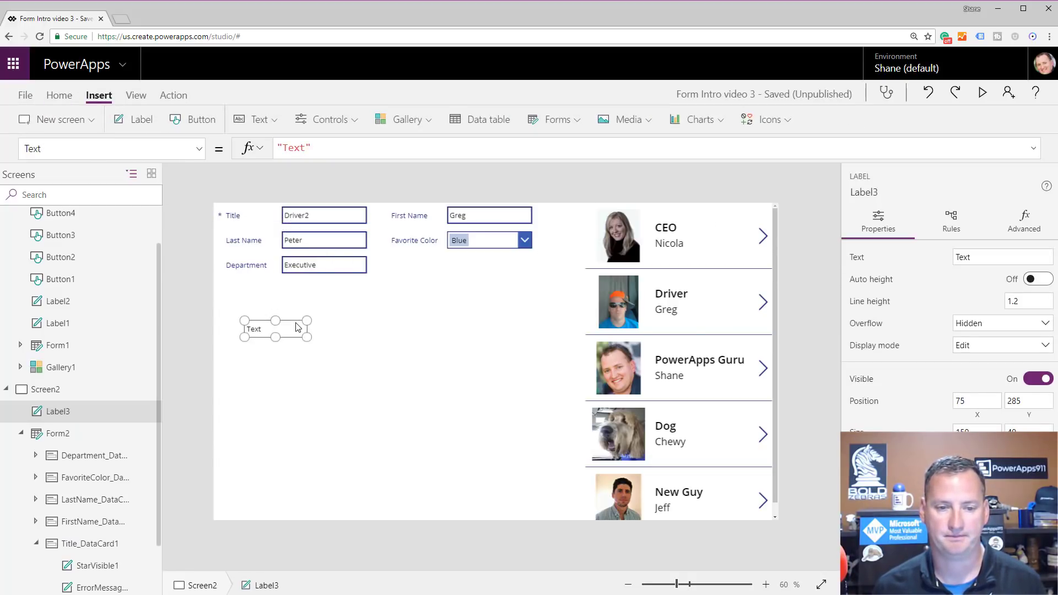
{"action": "double_click", "coordinate": [293, 147]}
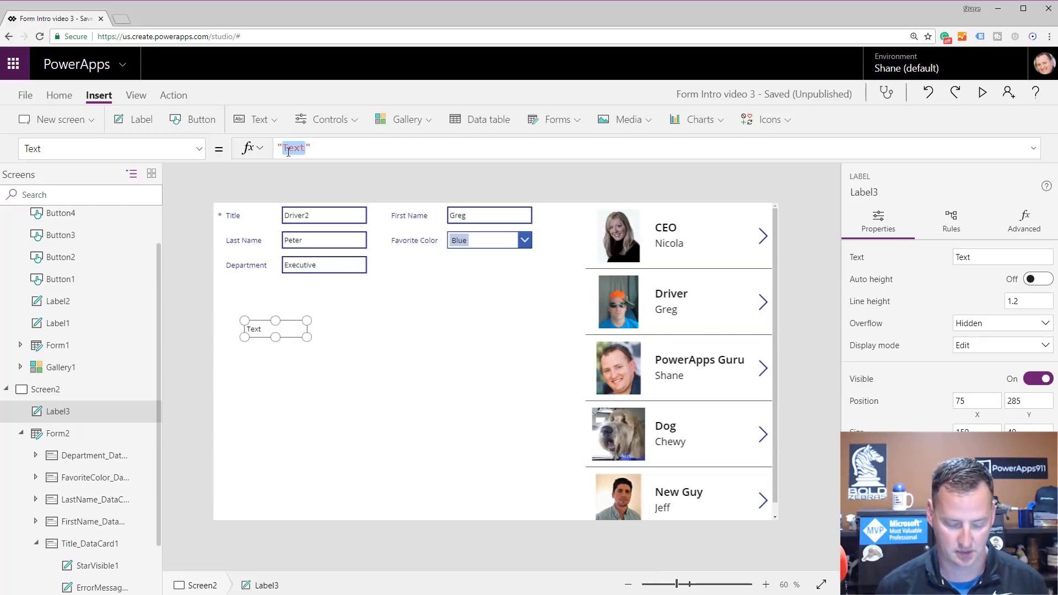
{"action": "type", "text": "You have uns"}
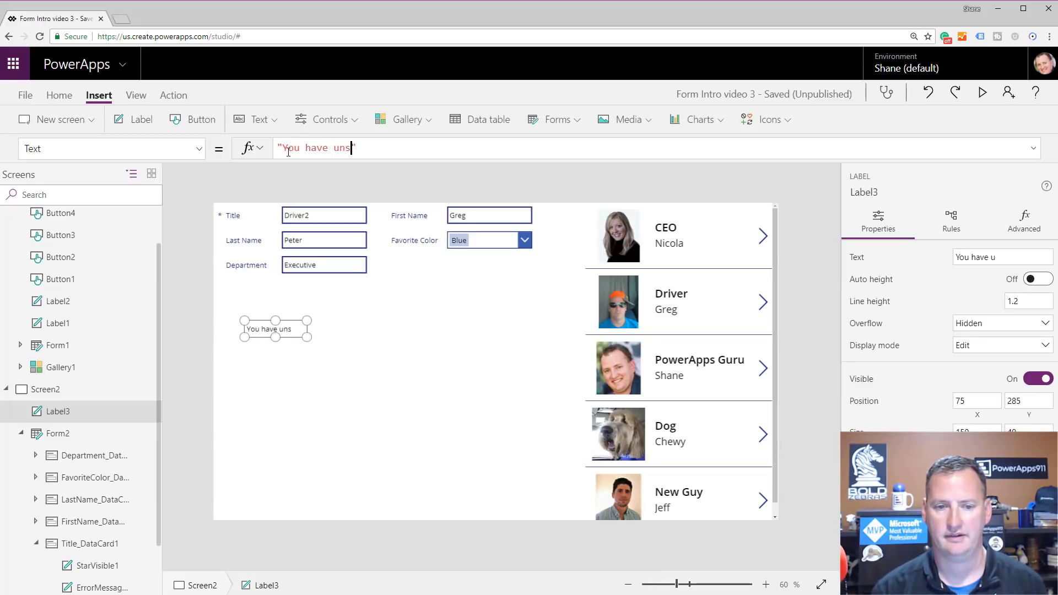
{"action": "type", "text": "aved changes"}
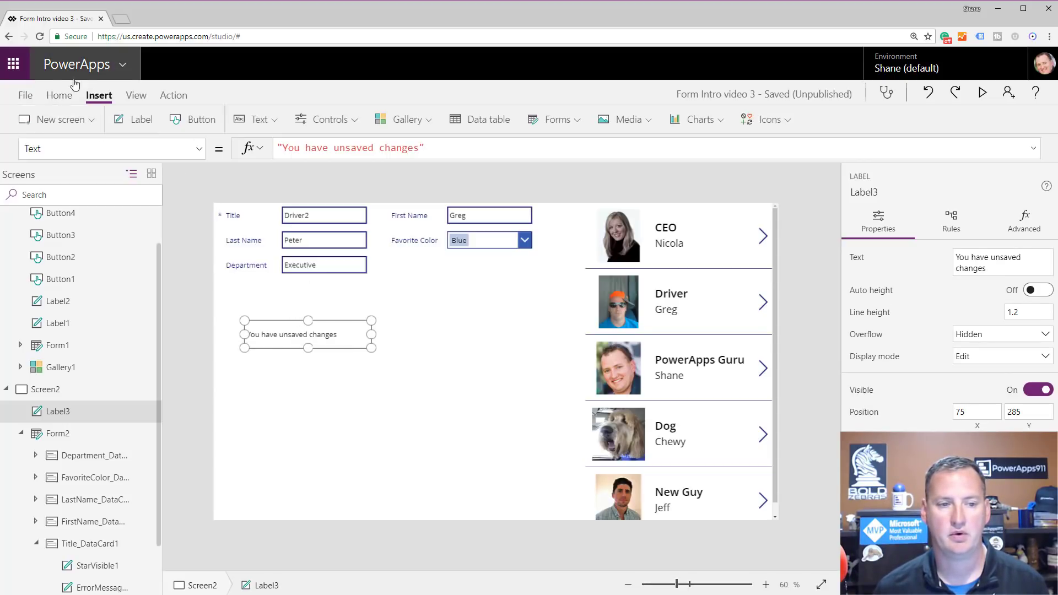
Step: Enlarge the label's font and colour its text red
{"action": "left_click", "coordinate": [60, 94]}
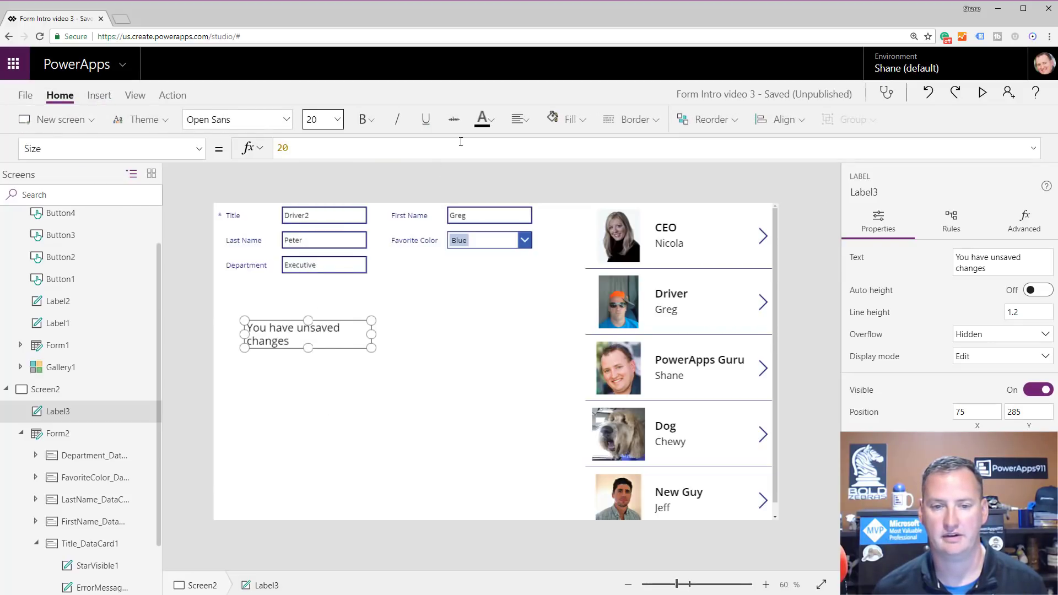
{"action": "left_click", "coordinate": [480, 119]}
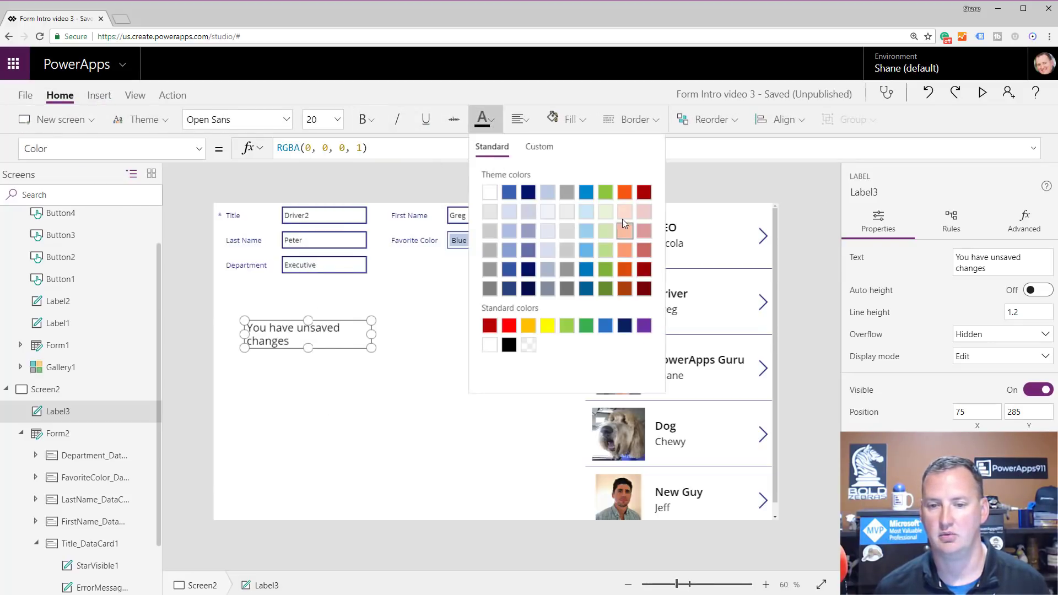
{"action": "left_click", "coordinate": [508, 325]}
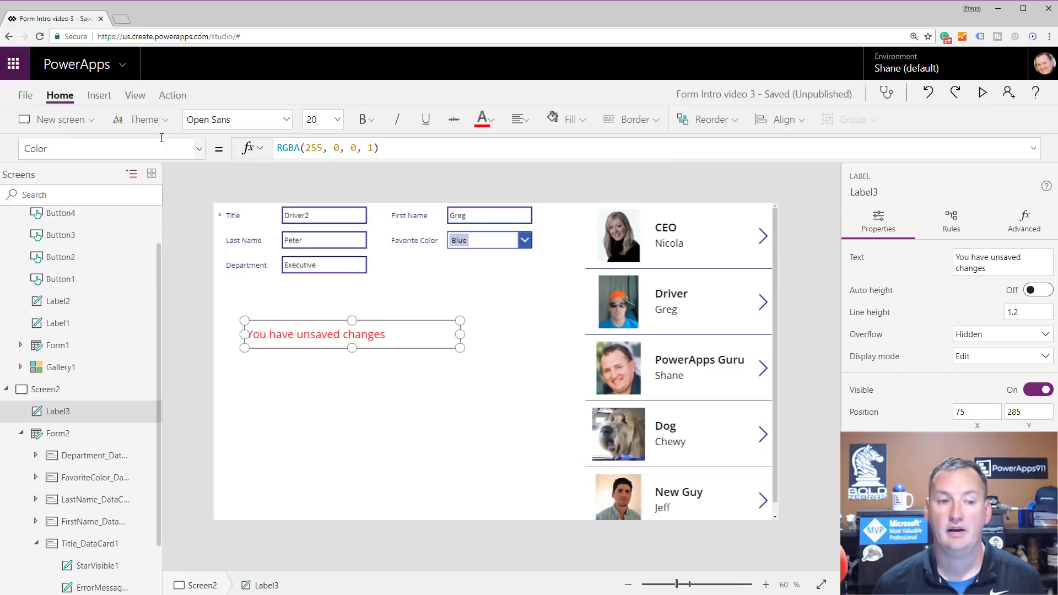
Step: Set the label's Visible property to Form2.Unsaved and preview to test it
{"action": "left_click", "coordinate": [108, 148]}
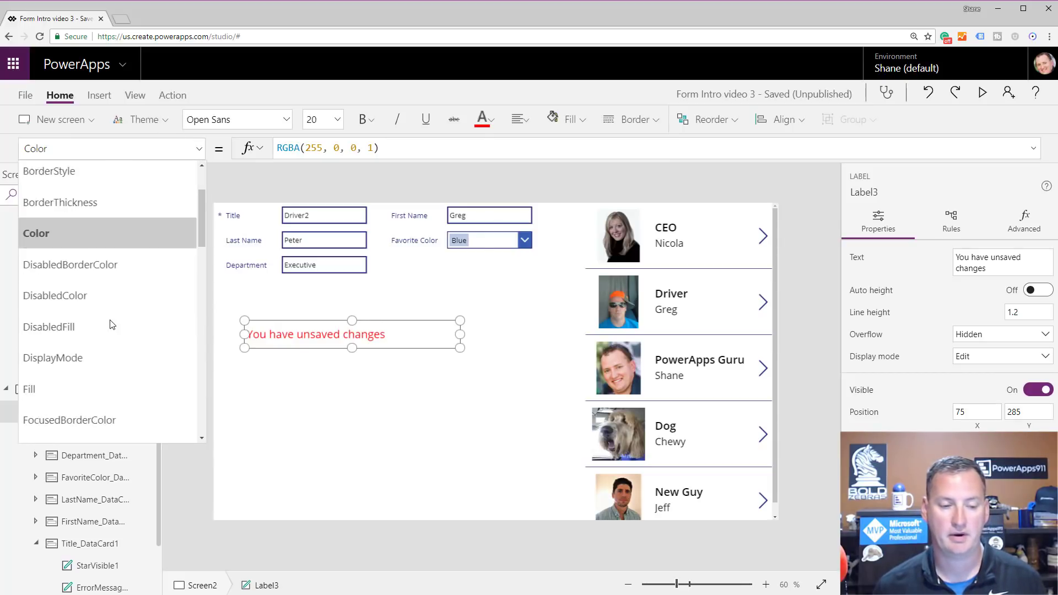
{"action": "scroll", "scroll_direction": "down", "scroll_amount": 3}
{"action": "type", "text": "Form2"}
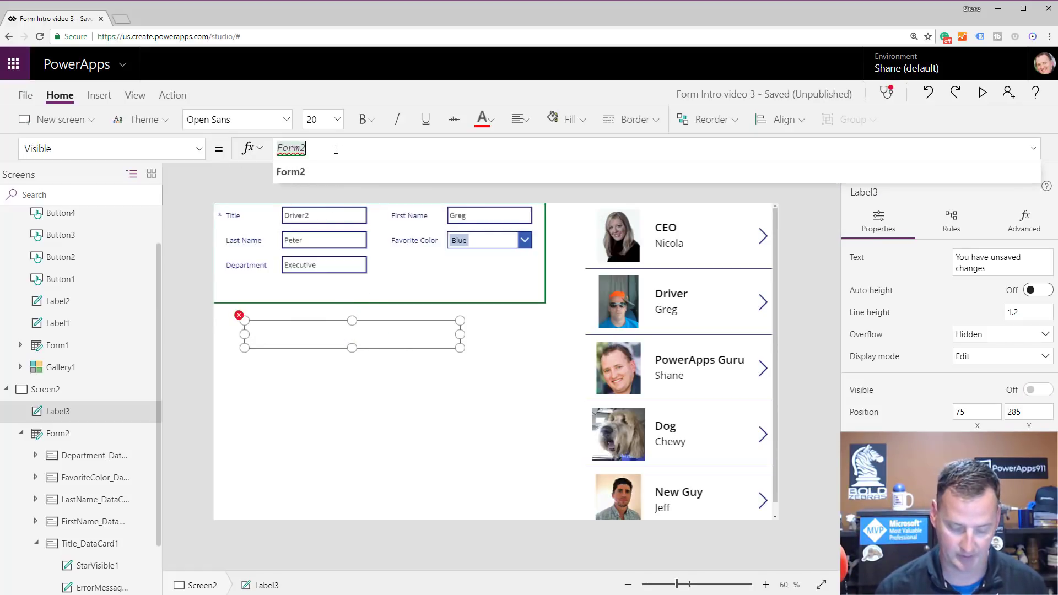
{"action": "type", "text": ".u"}
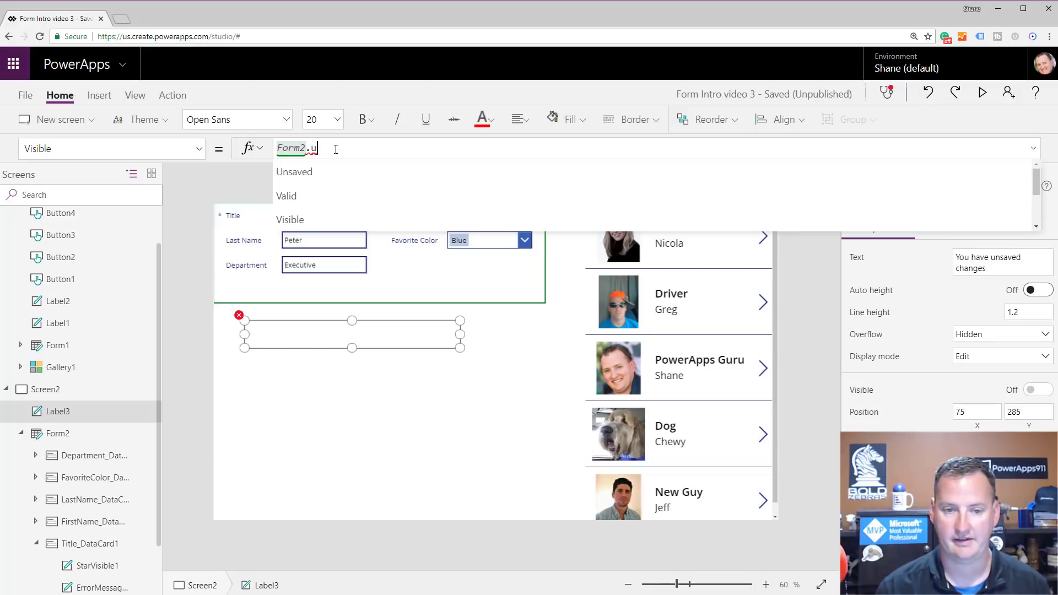
{"action": "left_click", "coordinate": [294, 172]}
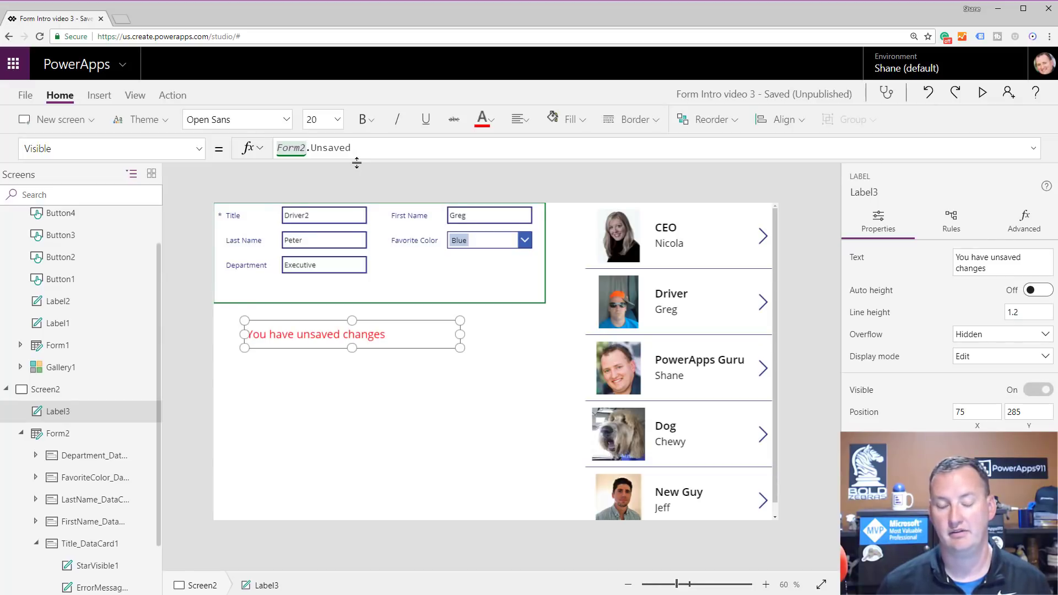
{"action": "mouse_move", "coordinate": [395, 339]}
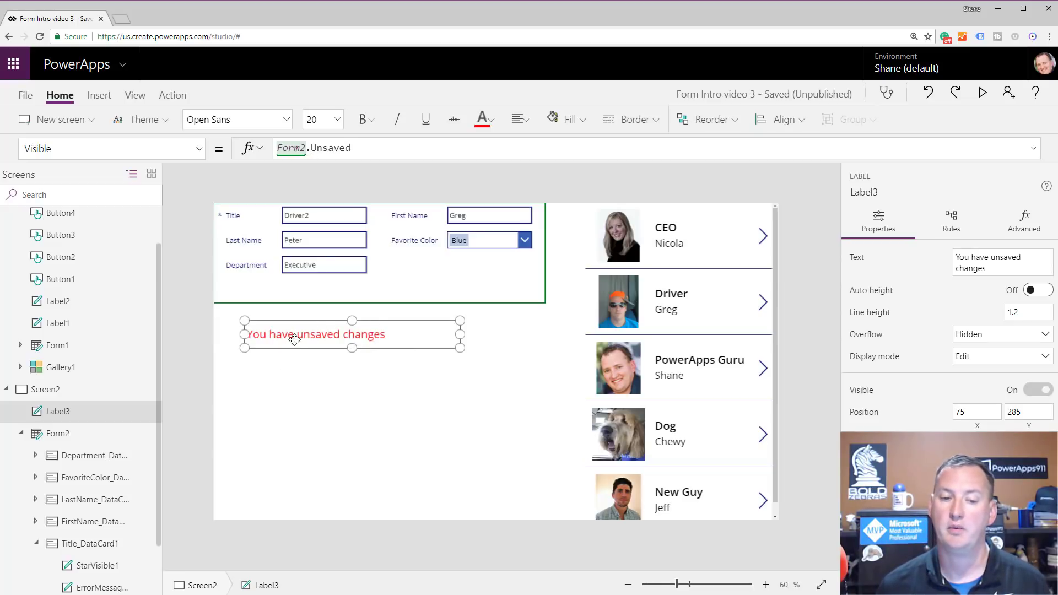
{"action": "left_click", "coordinate": [522, 359]}
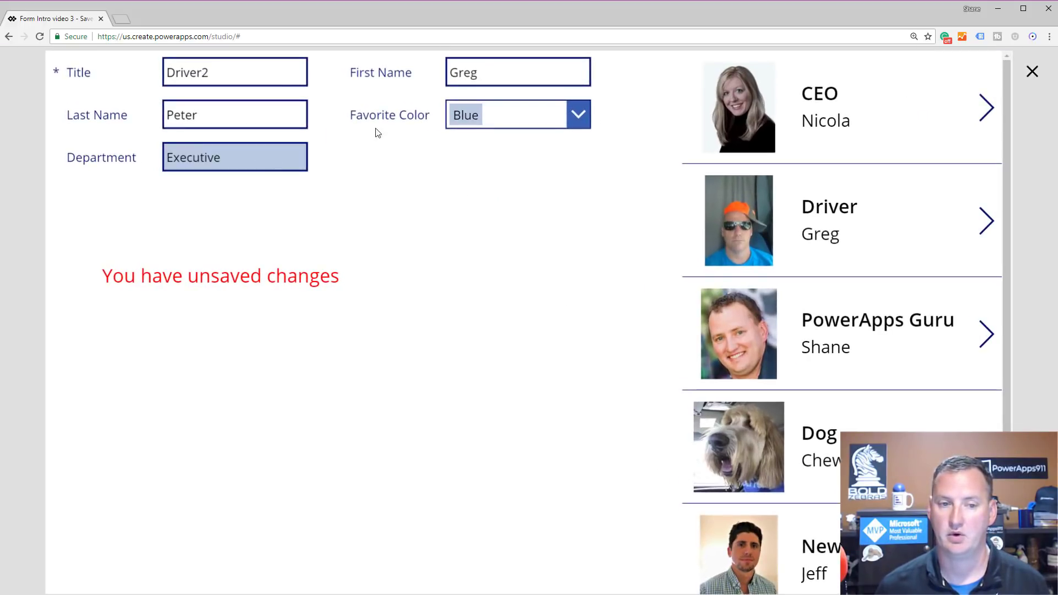
Step: Edit Shane's Title to 'PowerApps Guru 2' and check the unsaved-changes label stays visible
{"action": "key", "text": "Backspace"}
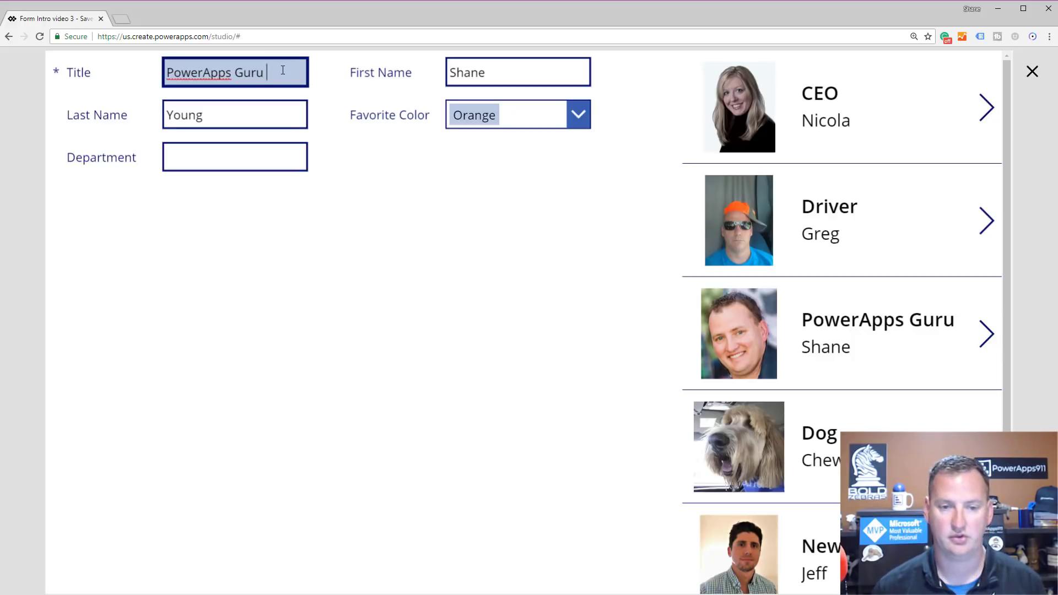
{"action": "type", "text": "2"}
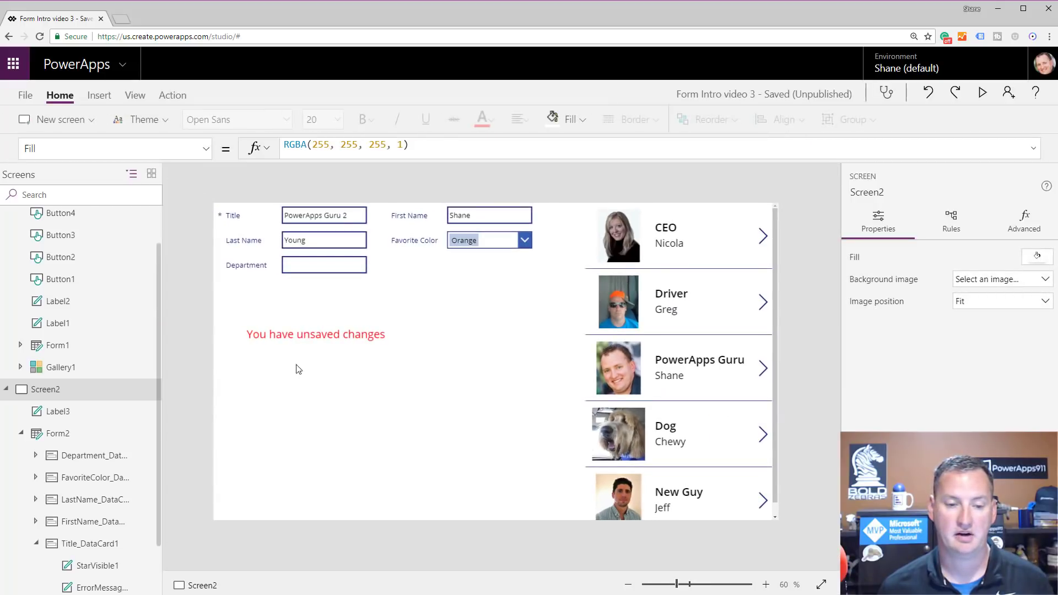
{"action": "left_click", "coordinate": [314, 334]}
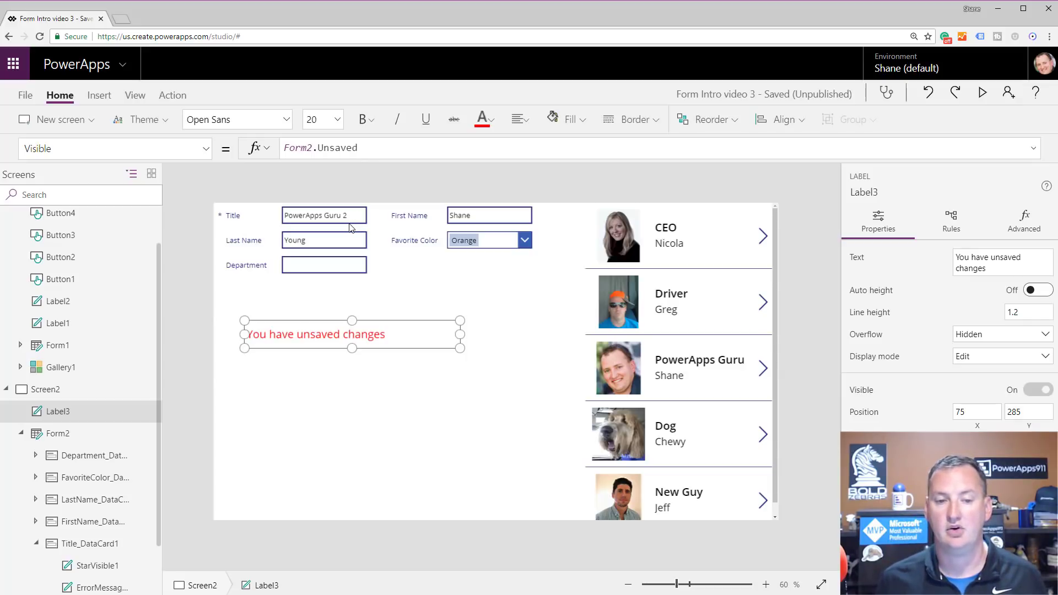
Step: Set the Title input's DelayOutput property to false, then back to true
{"action": "left_click", "coordinate": [324, 215]}
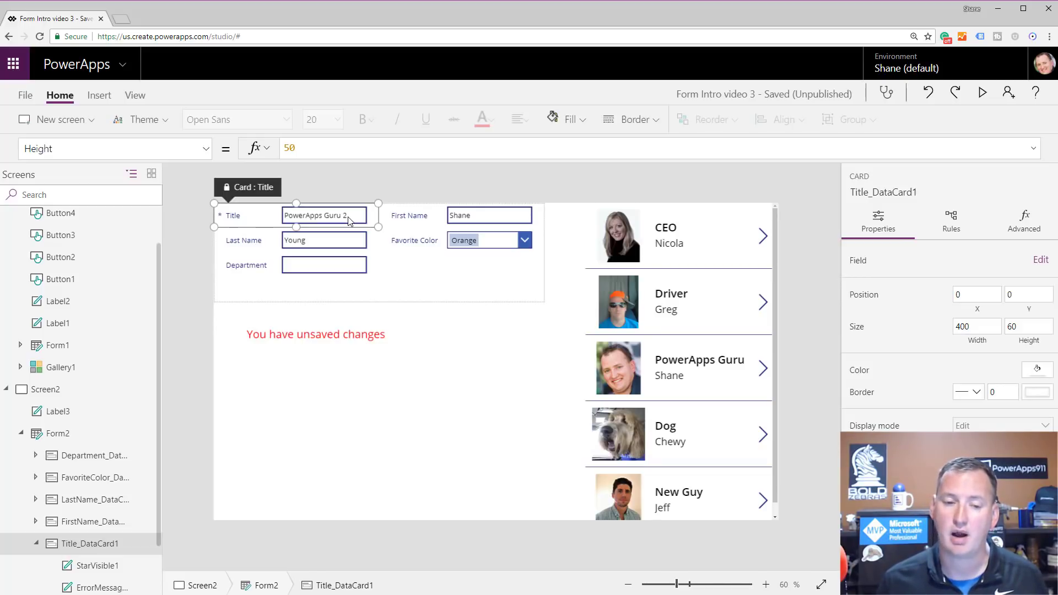
{"action": "left_click", "coordinate": [324, 215]}
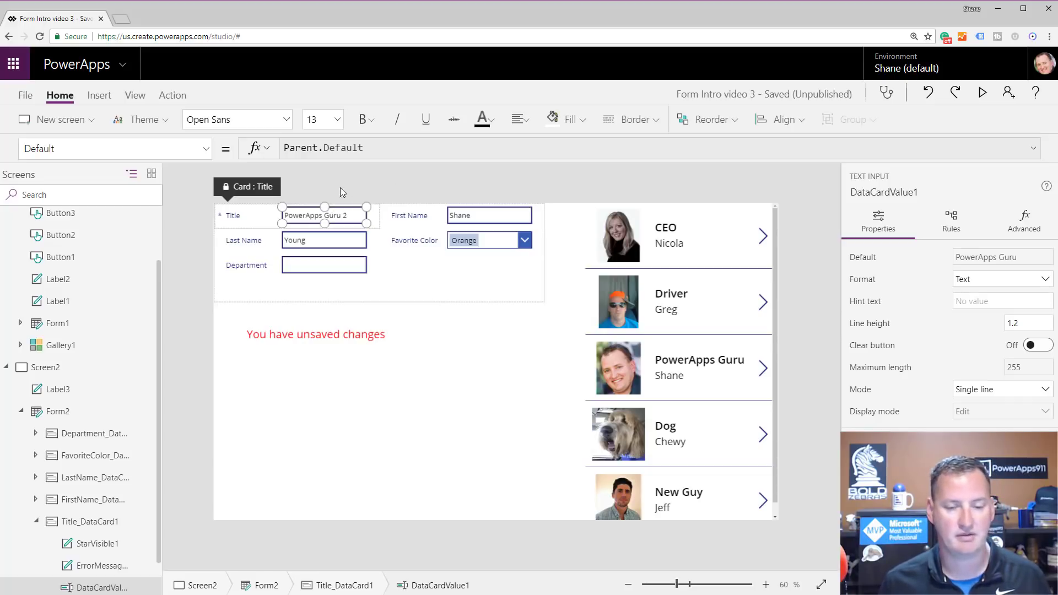
{"action": "left_click", "coordinate": [115, 148]}
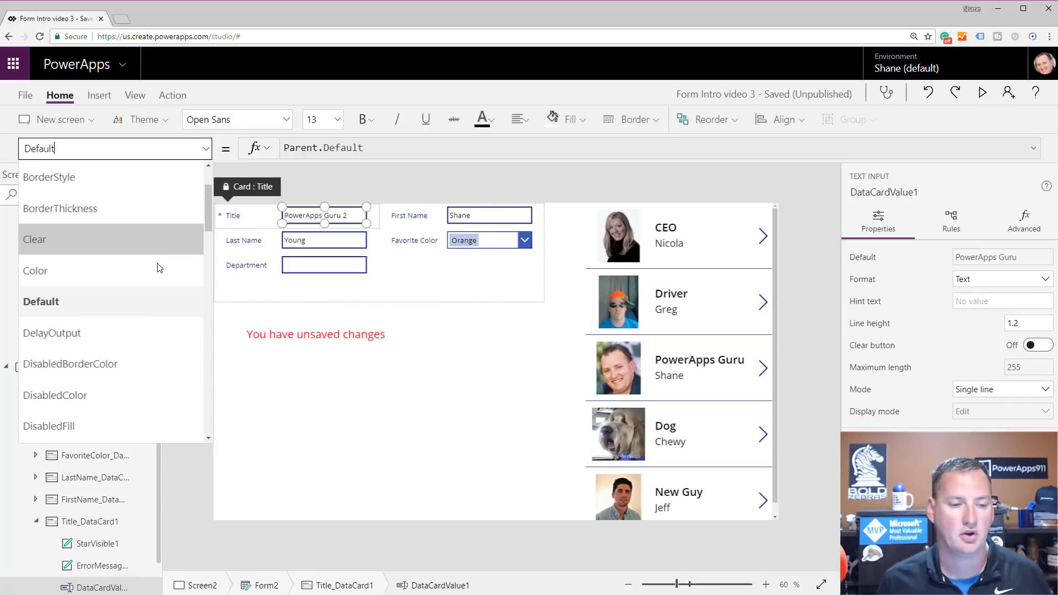
{"action": "mouse_move", "coordinate": [61, 333]}
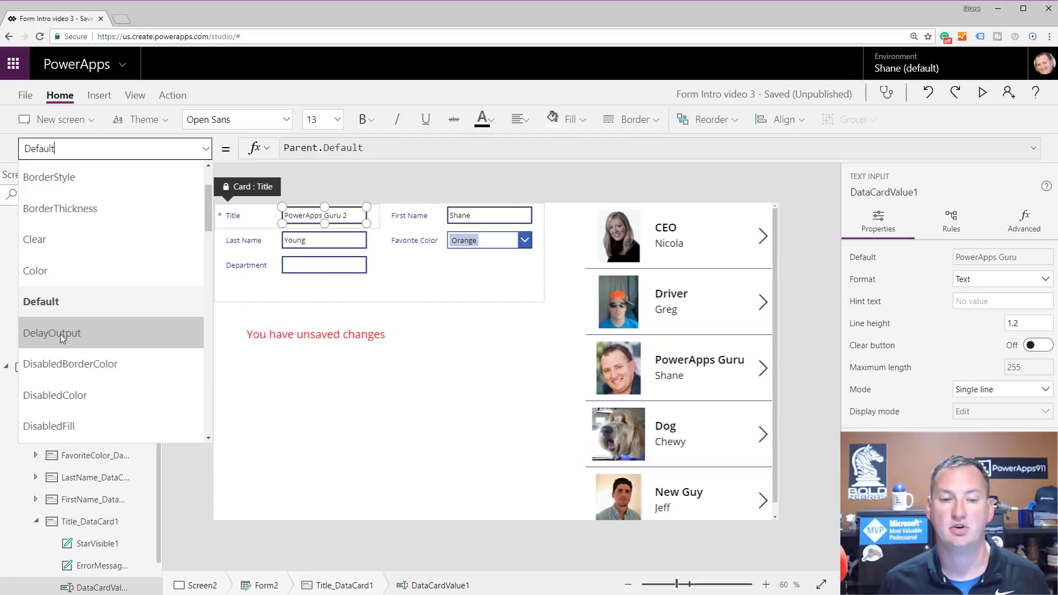
{"action": "left_click", "coordinate": [52, 333]}
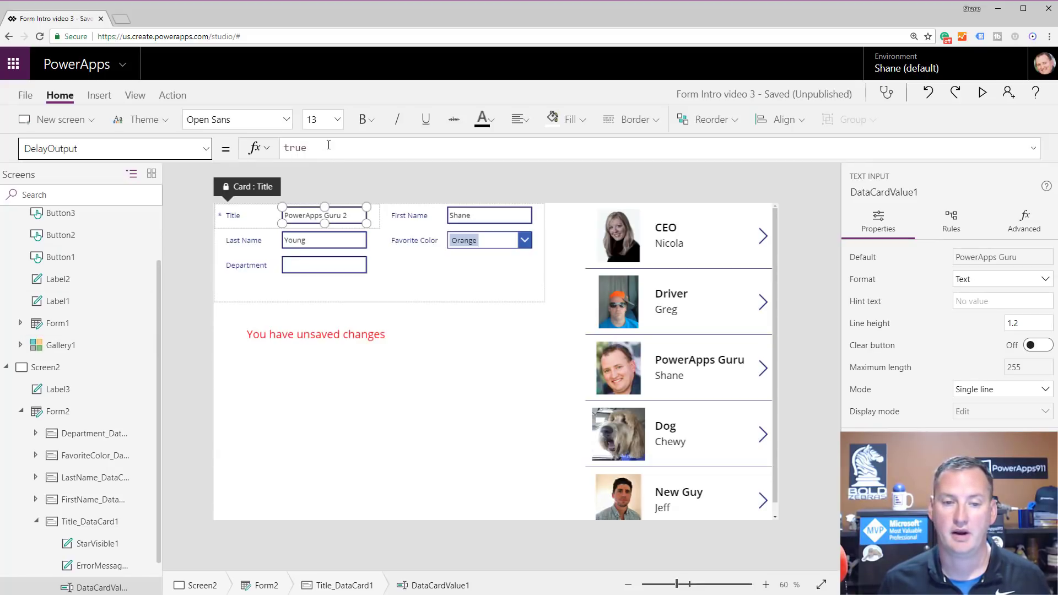
{"action": "left_click", "coordinate": [295, 148]}
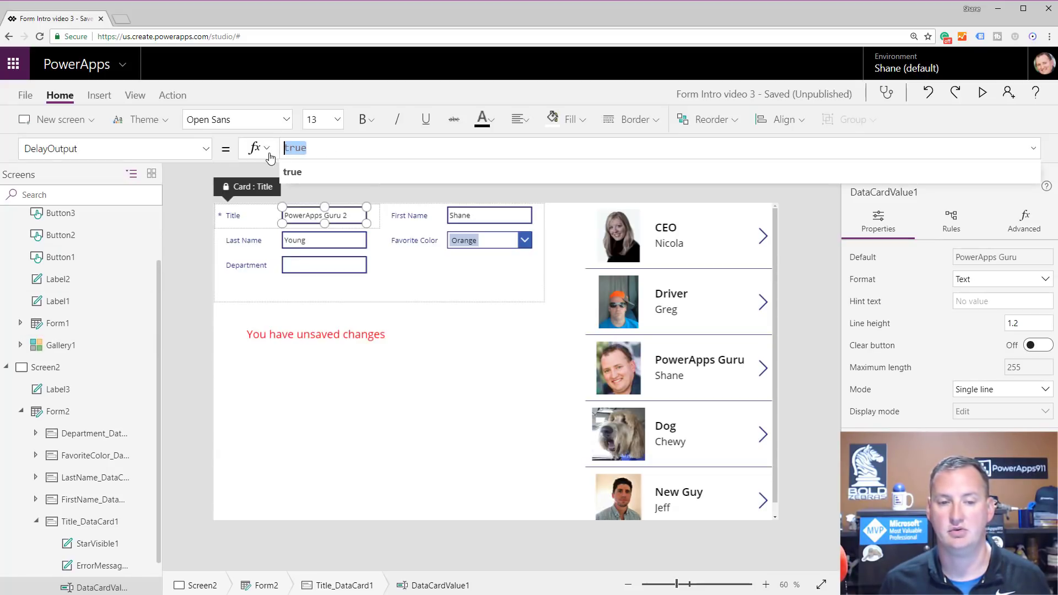
{"action": "type", "text": "false"}
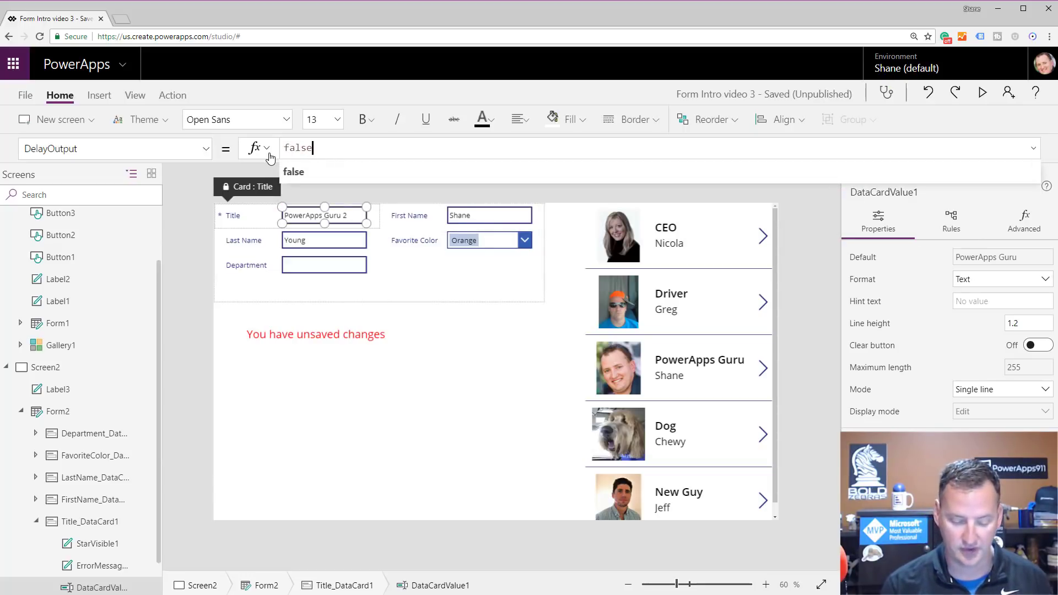
{"action": "type", "text": "tr"}
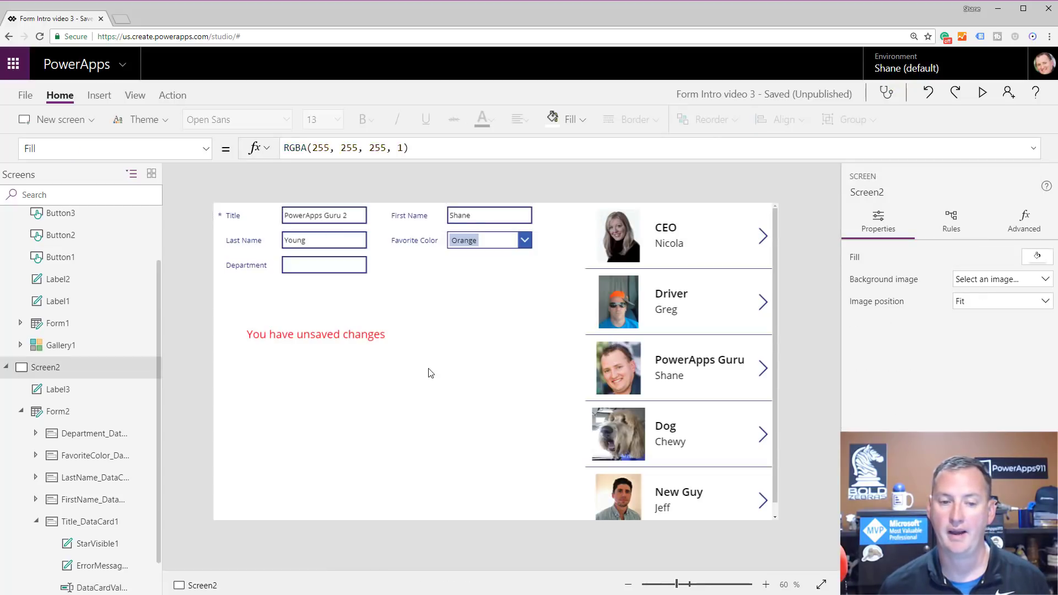
{"action": "mouse_move", "coordinate": [981, 93]}
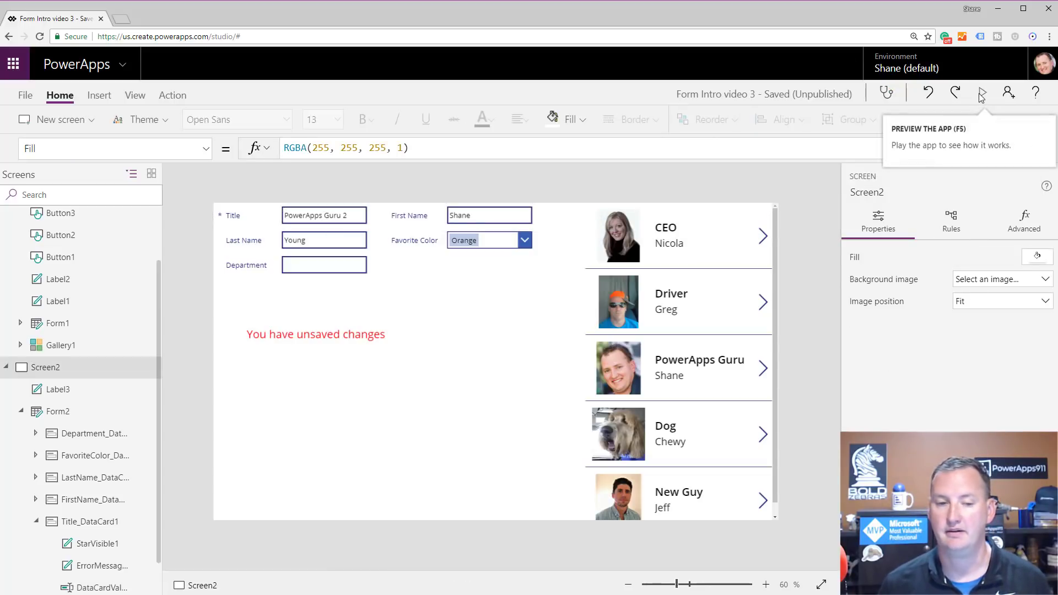
{"action": "mouse_move", "coordinate": [938, 88]}
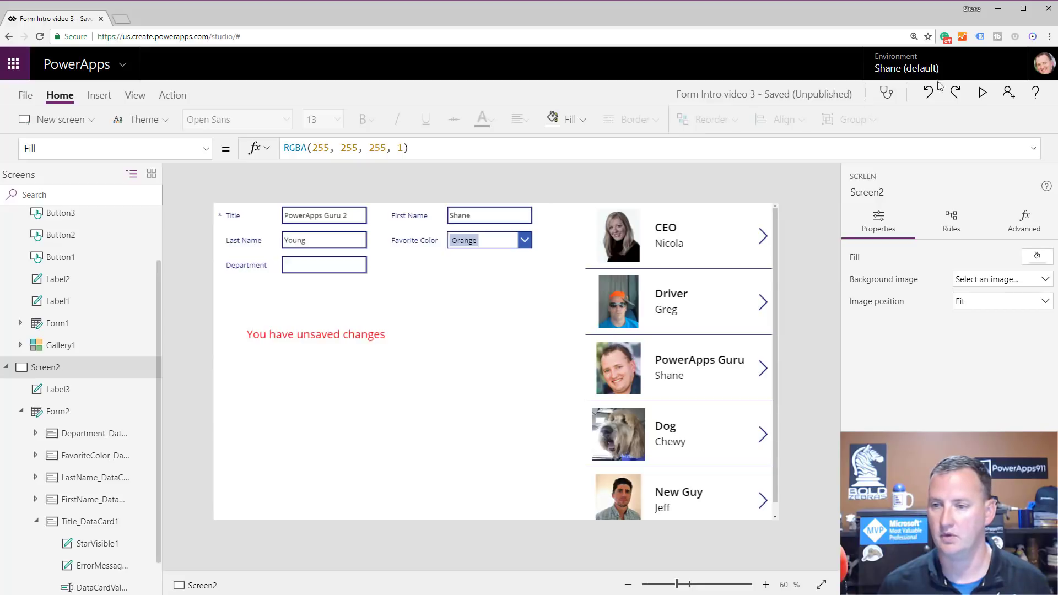
Step: Preview the app and edit the Title, watching the unsaved-changes message appear and vanish
{"action": "left_click", "coordinate": [982, 93]}
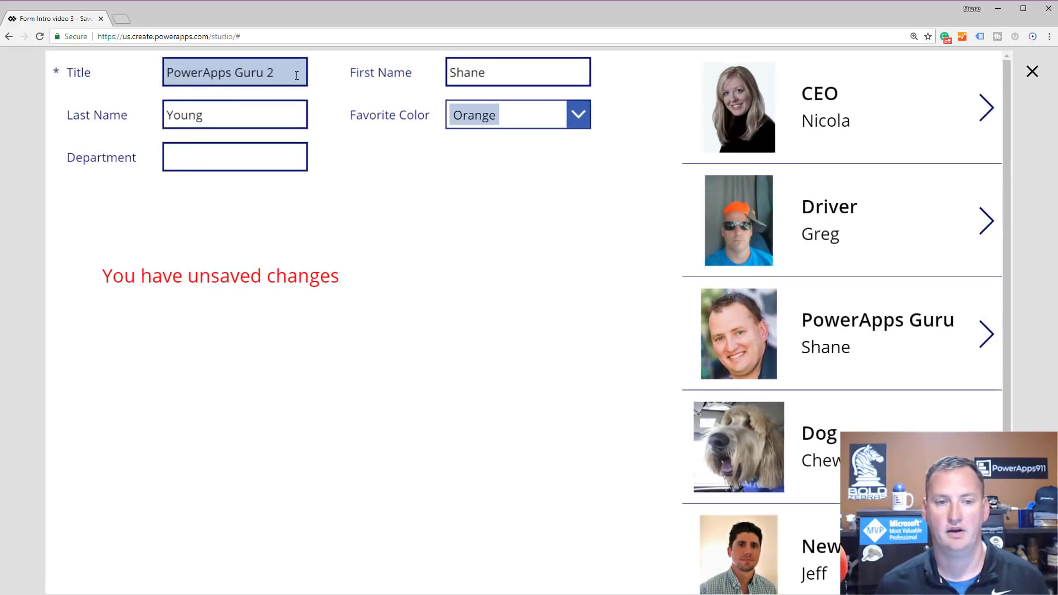
{"action": "key", "text": "Backspace"}
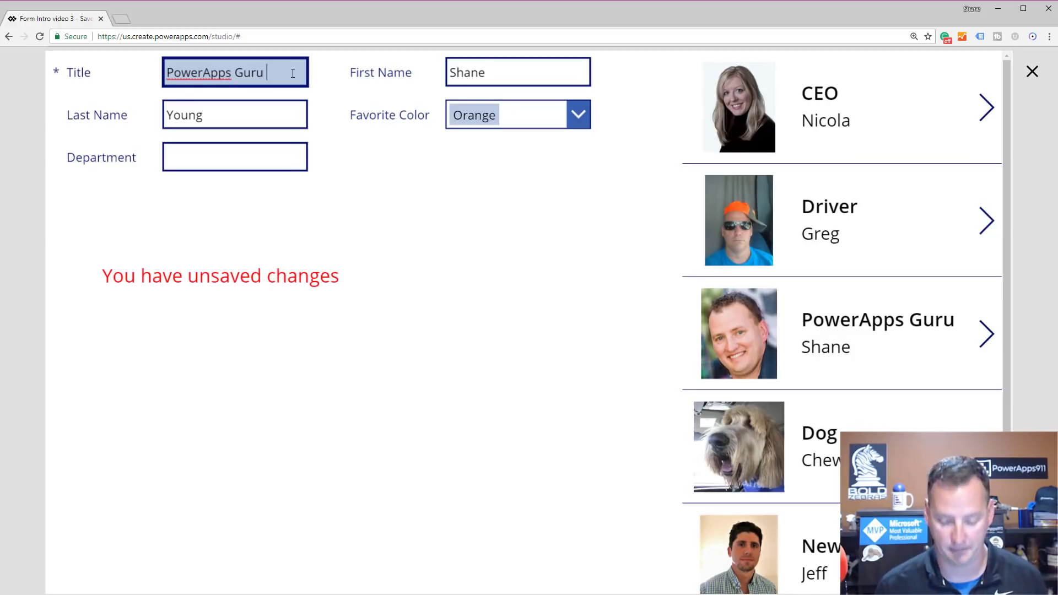
{"action": "left_click", "coordinate": [517, 72]}
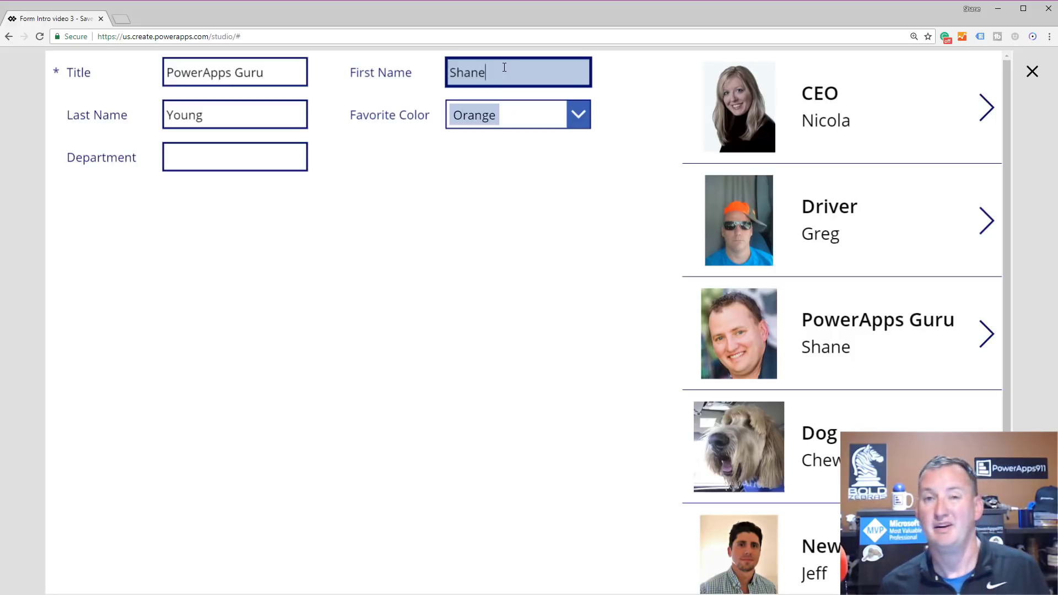
{"action": "left_click", "coordinate": [234, 72]}
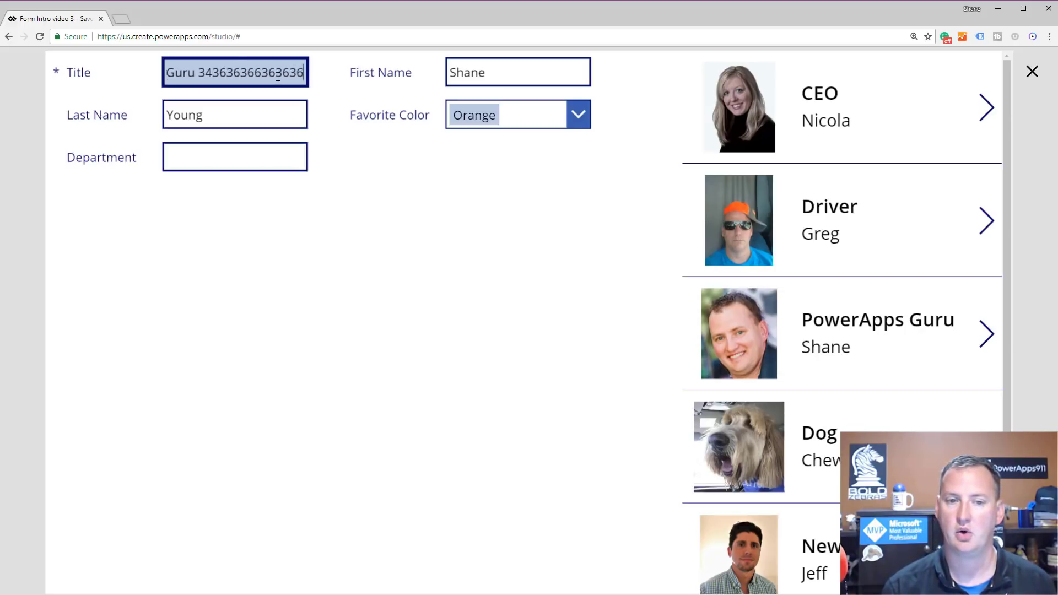
{"action": "type", "text": "3636"}
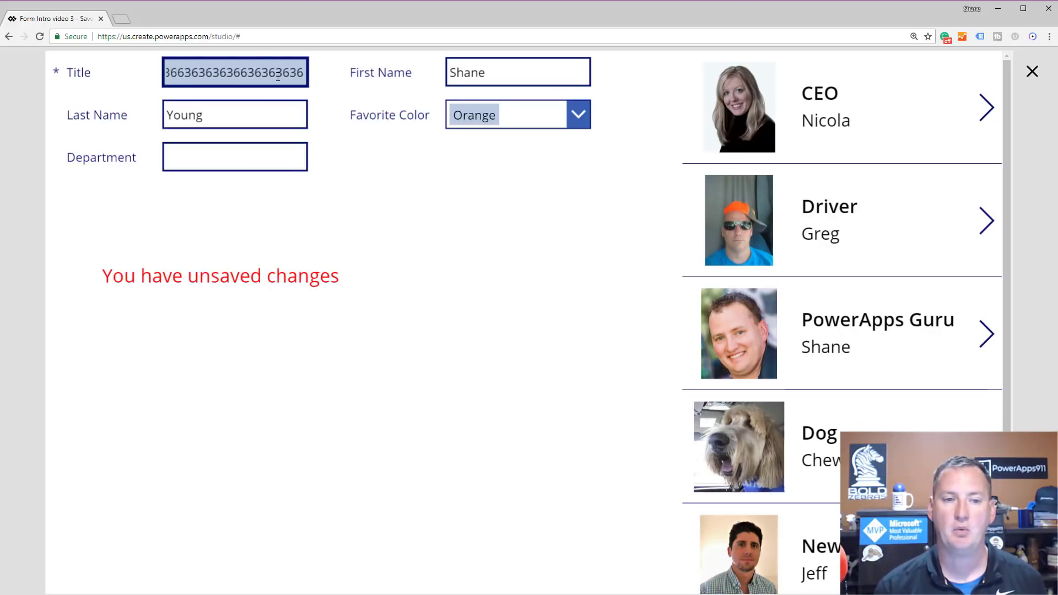
Step: Retype the Title as 'PowerApps Guru' and append 4, leaving it 'PowerApps Guru 4'
{"action": "type", "text": "PowerApps Guru"}
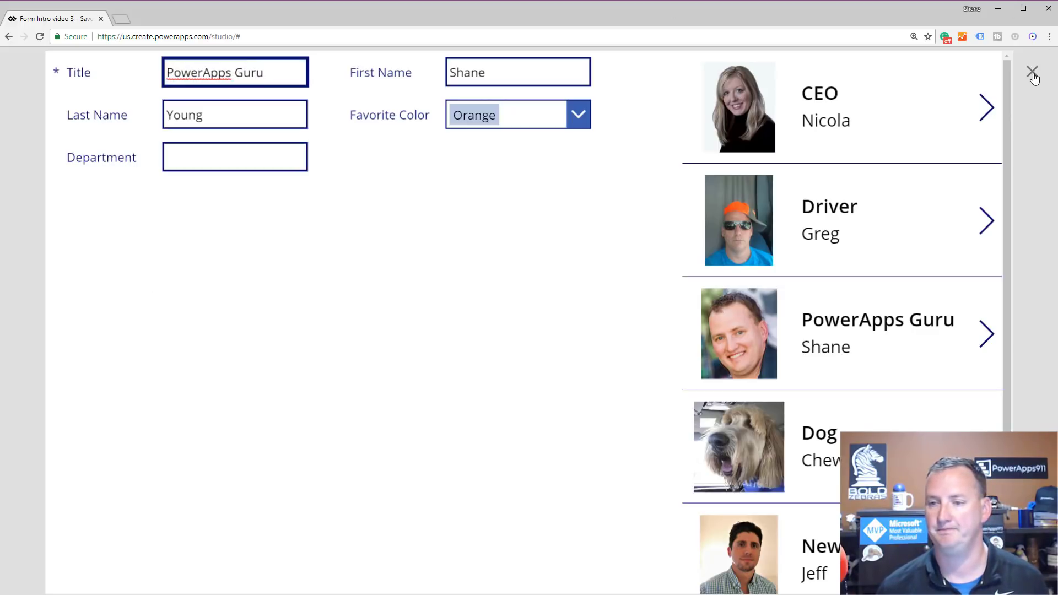
{"action": "left_click", "coordinate": [1031, 72]}
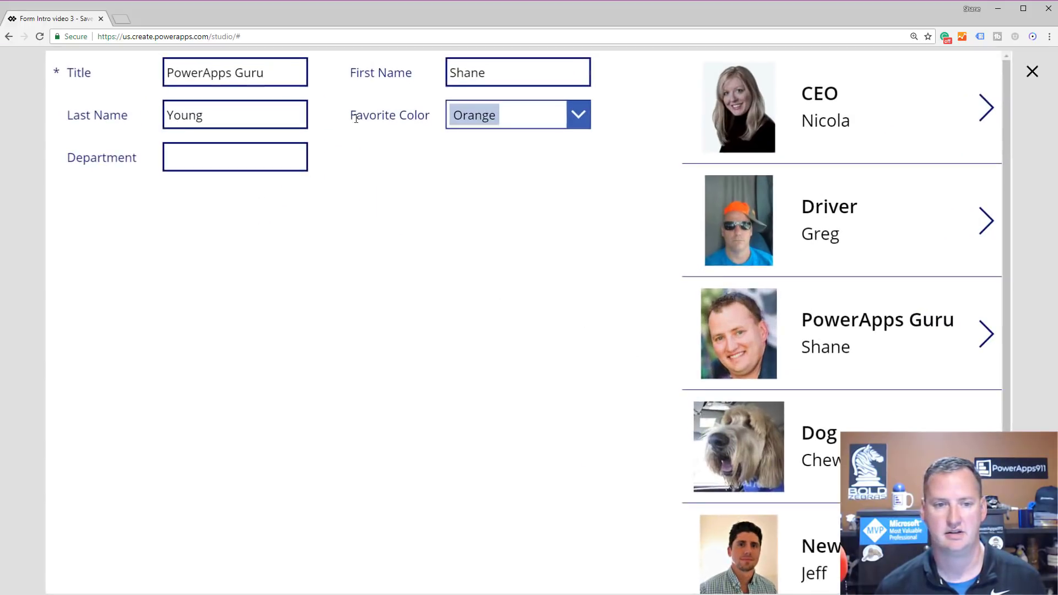
{"action": "type", "text": "4"}
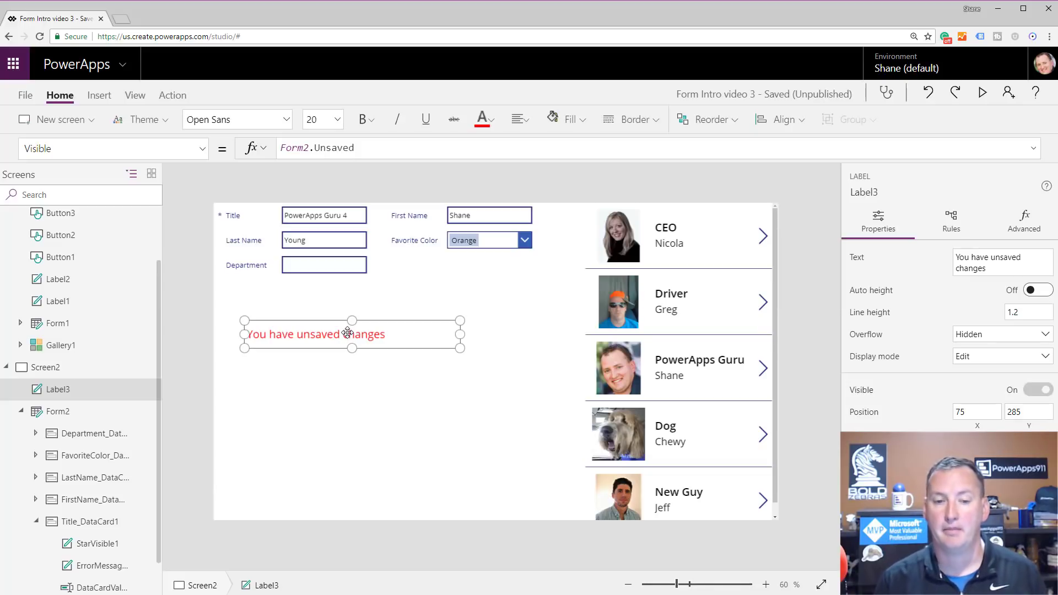
{"action": "mouse_move", "coordinate": [412, 289]}
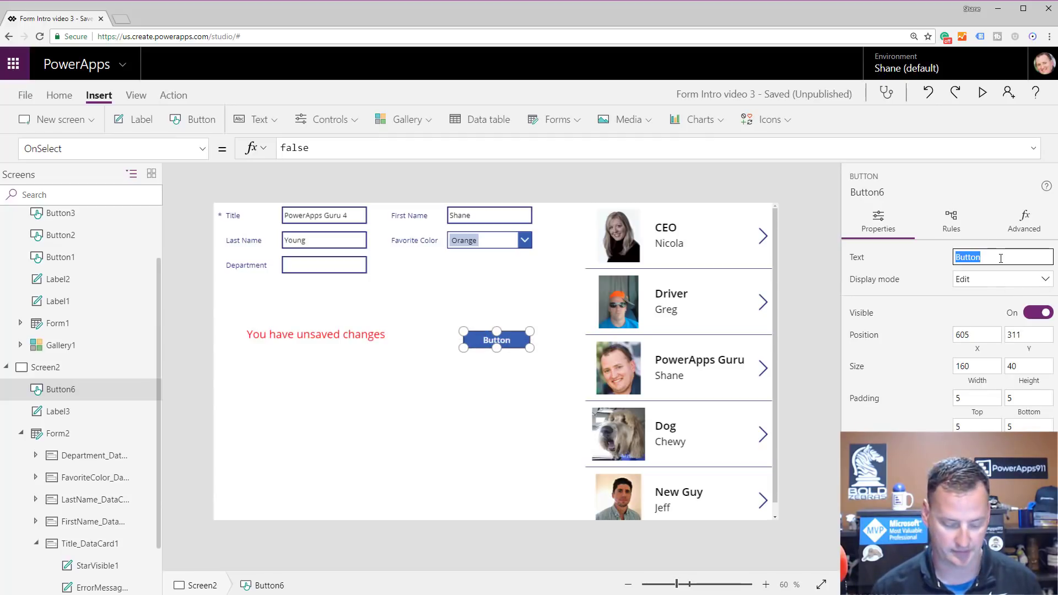
Step: Add a Save button with Text 'Save' and OnSelect SubmitForm(Form2)
{"action": "type", "text": "Save"}
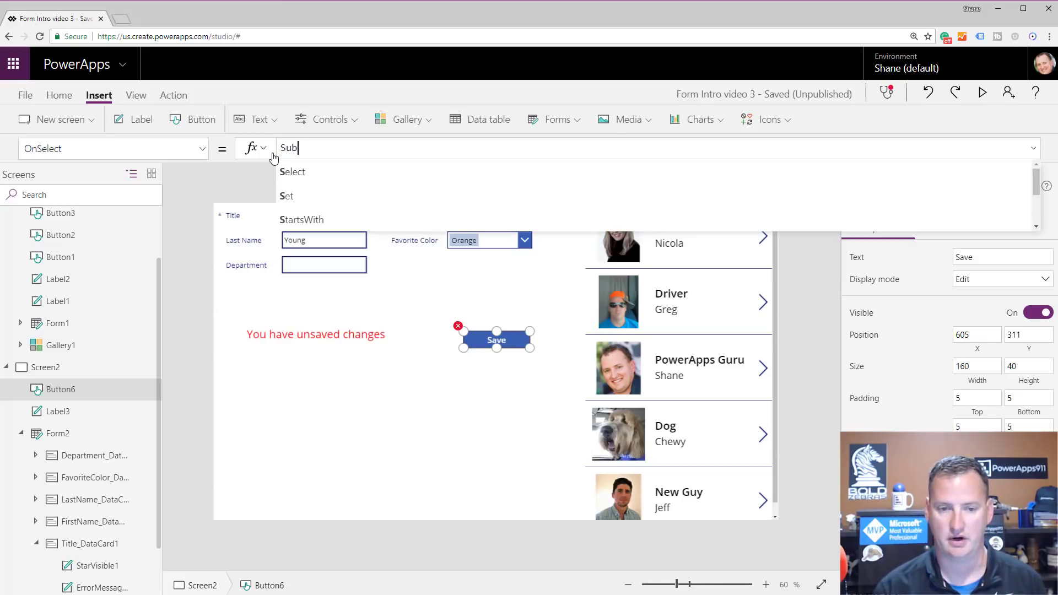
{"action": "type", "text": "SubmitForm("}
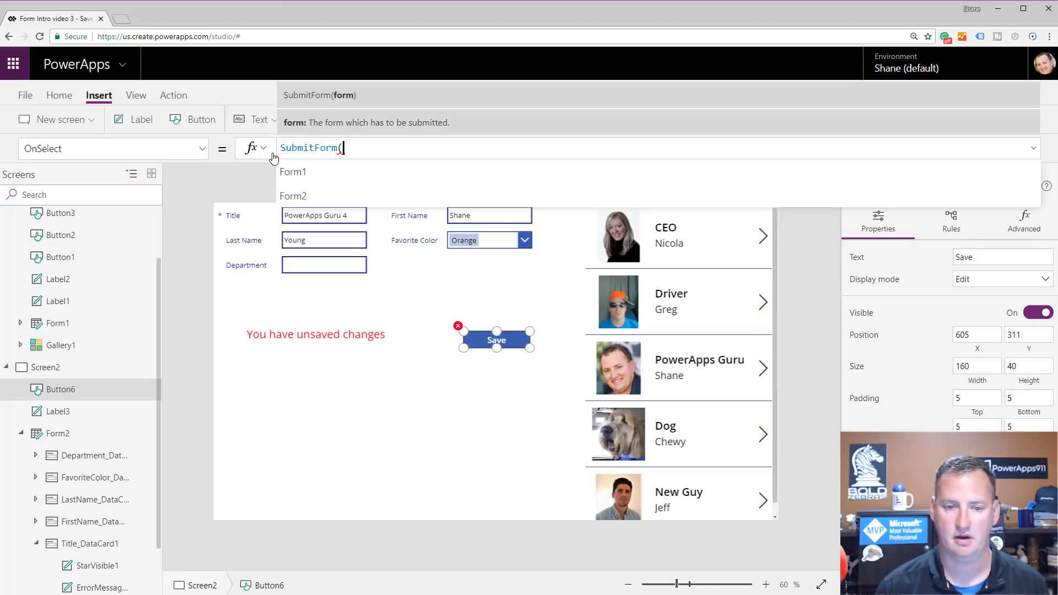
{"action": "left_click", "coordinate": [292, 196]}
{"action": "type", "text": "DisplayMode"}
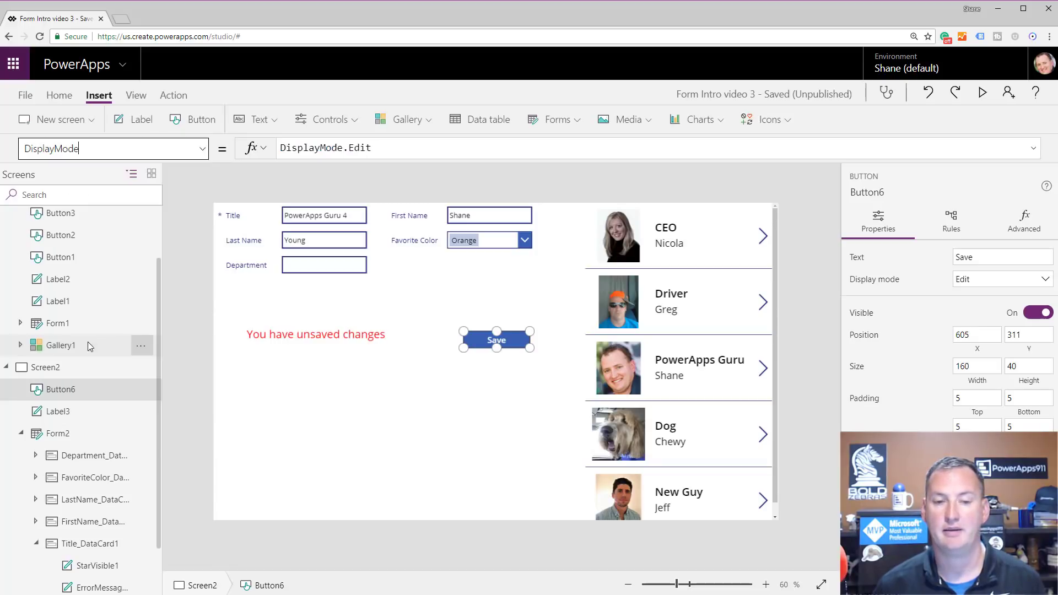
Step: Set the Save button's DisplayMode to If(Form2.Unsaved, DisplayMode.Disabled, DisplayMode.Edit)
{"action": "left_click", "coordinate": [384, 148]}
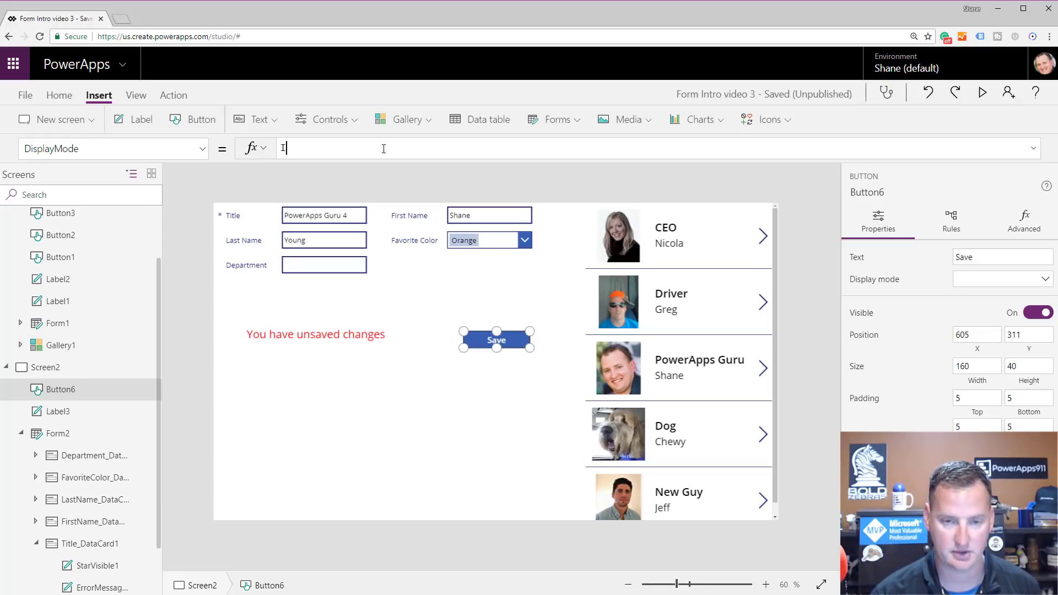
{"action": "type", "text": "If("}
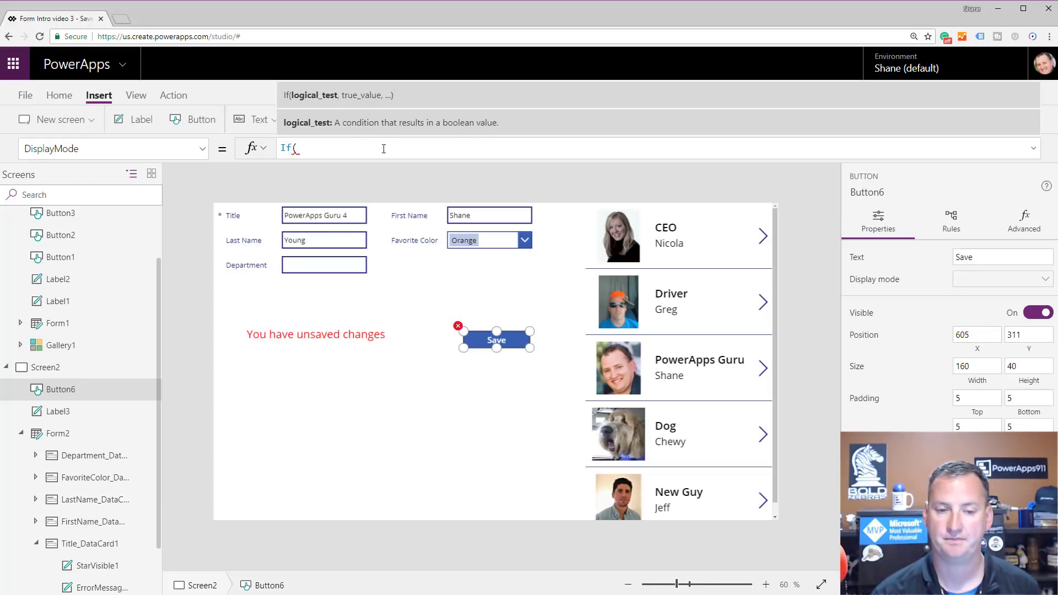
{"action": "type", "text": "Form2."}
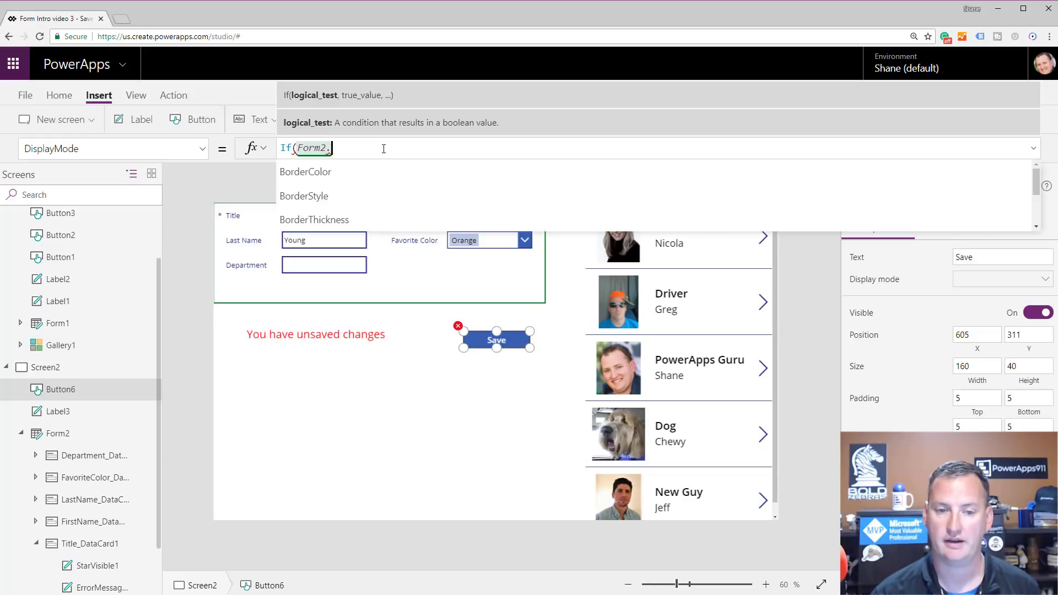
{"action": "type", "text": "Unsaved"}
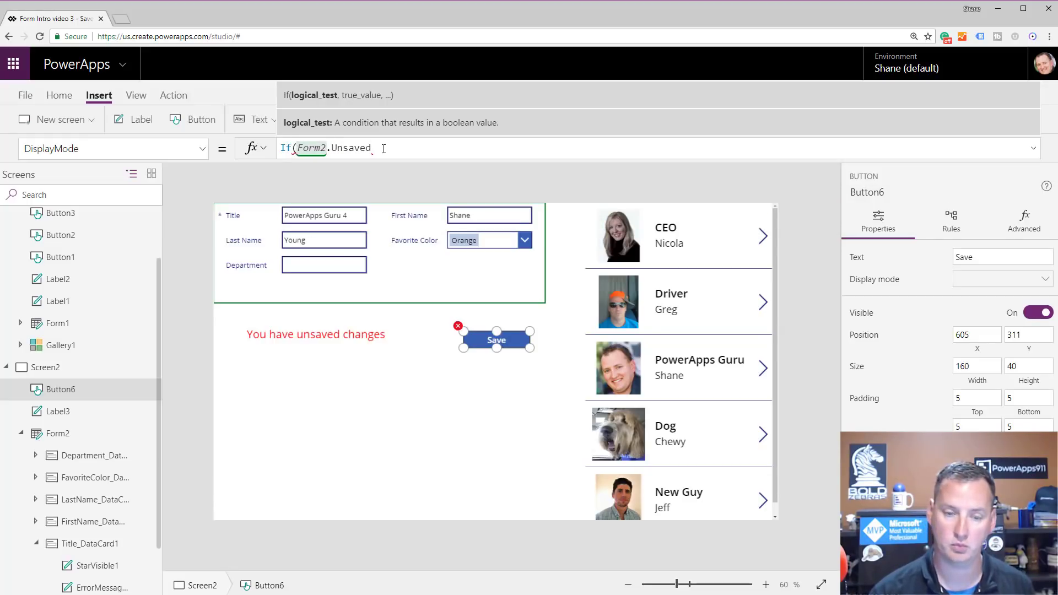
{"action": "type", "text": ","}
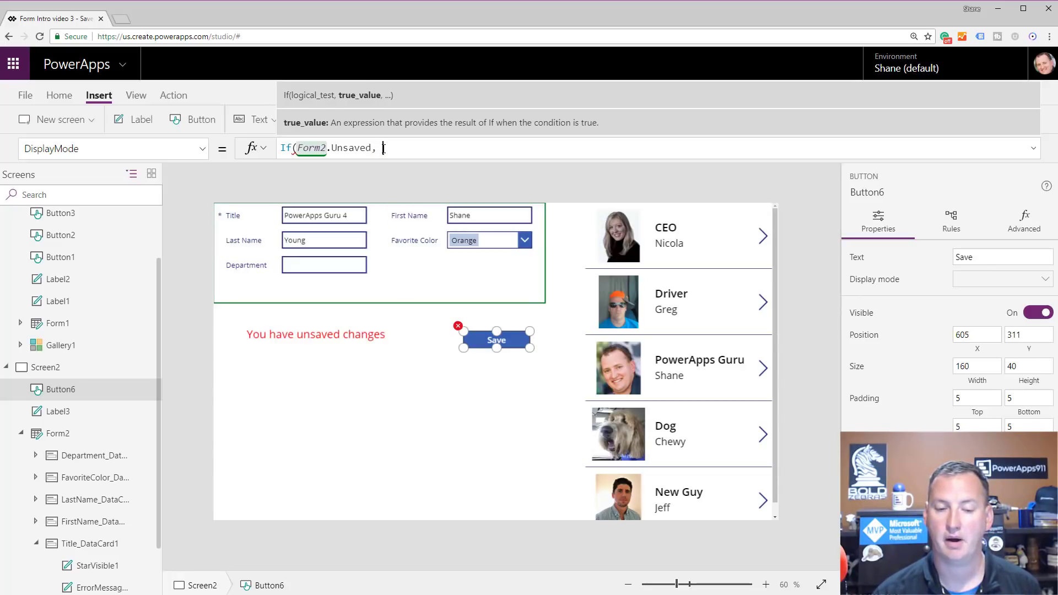
{"action": "type", "text": "Display"}
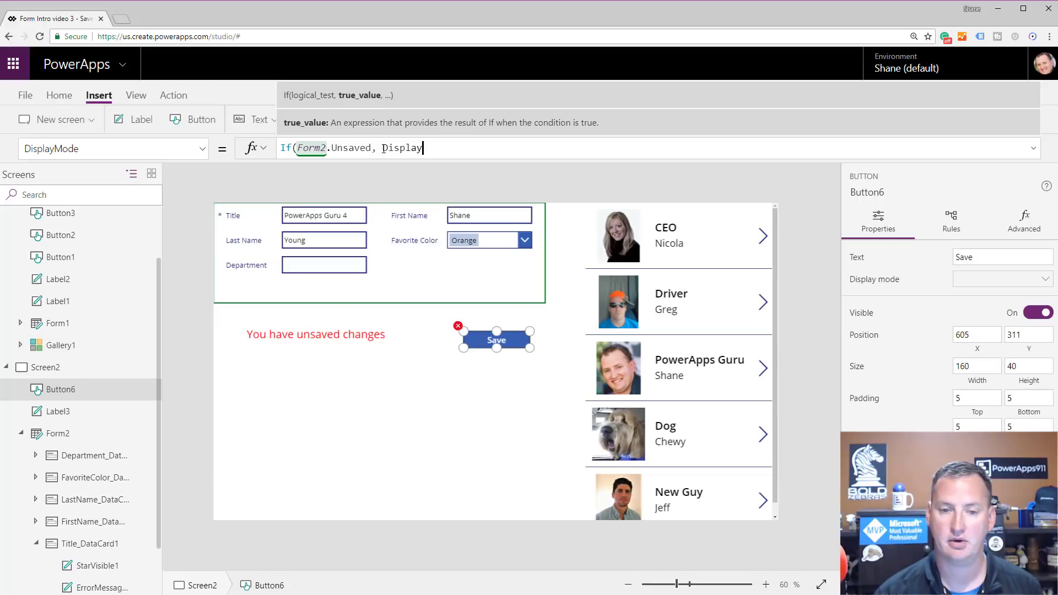
{"action": "type", "text": "Display"}
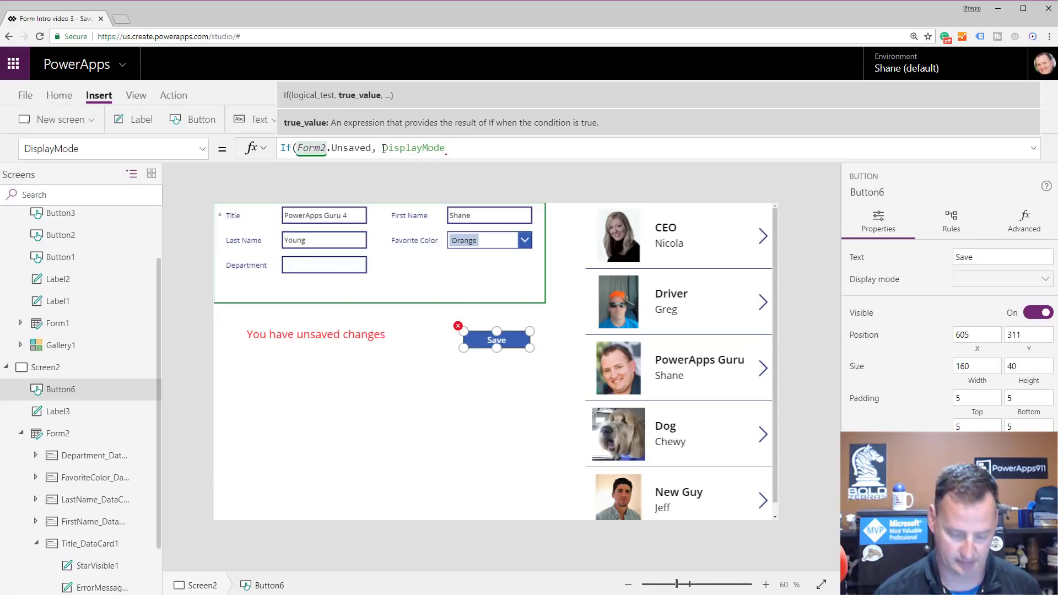
{"action": "type", "text": ".Disabled, DisplayMode.Edit"}
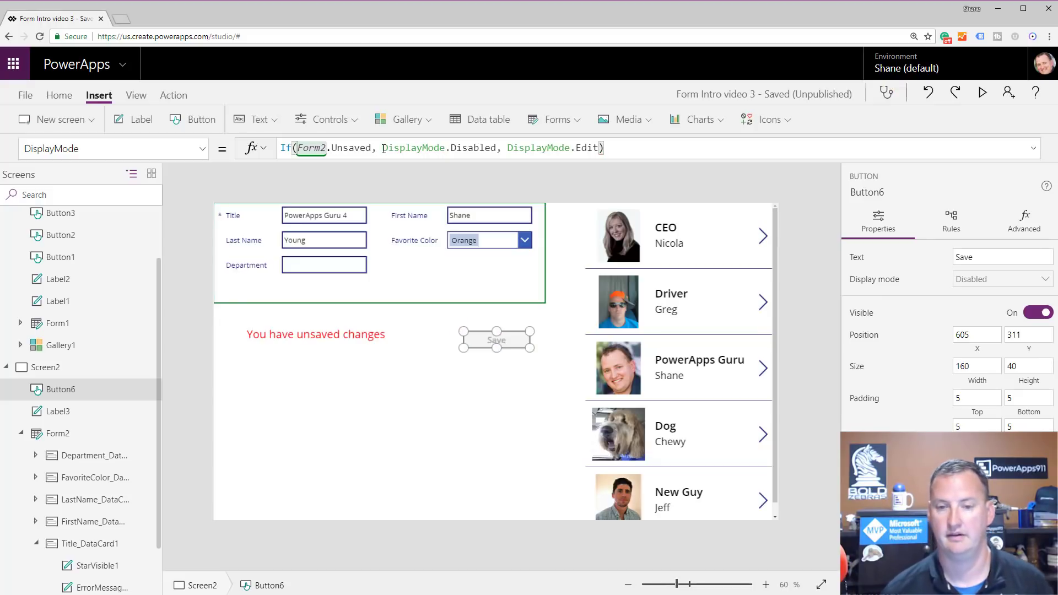
{"action": "mouse_move", "coordinate": [985, 94]}
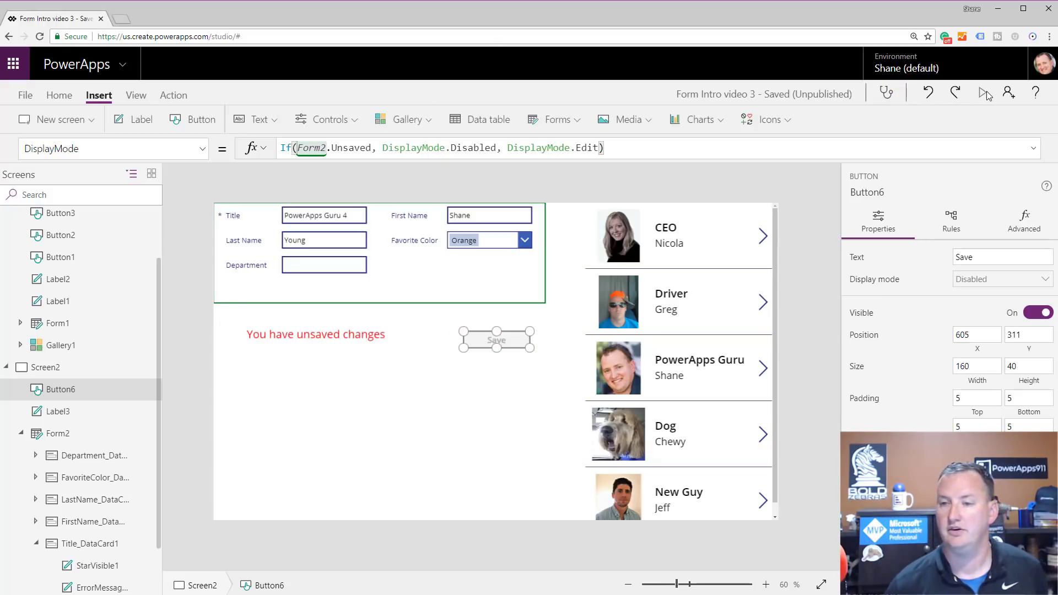
Step: Preview, remove the trailing 4 from Title and try saving, confirming Save toggles with unsaved edits
{"action": "left_click", "coordinate": [985, 94]}
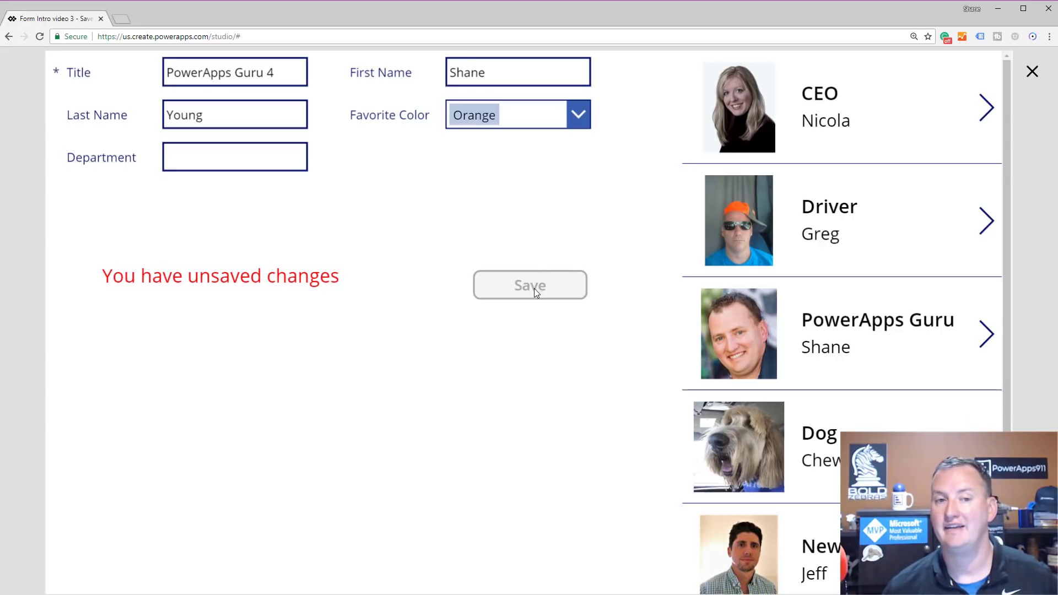
{"action": "mouse_move", "coordinate": [246, 271]}
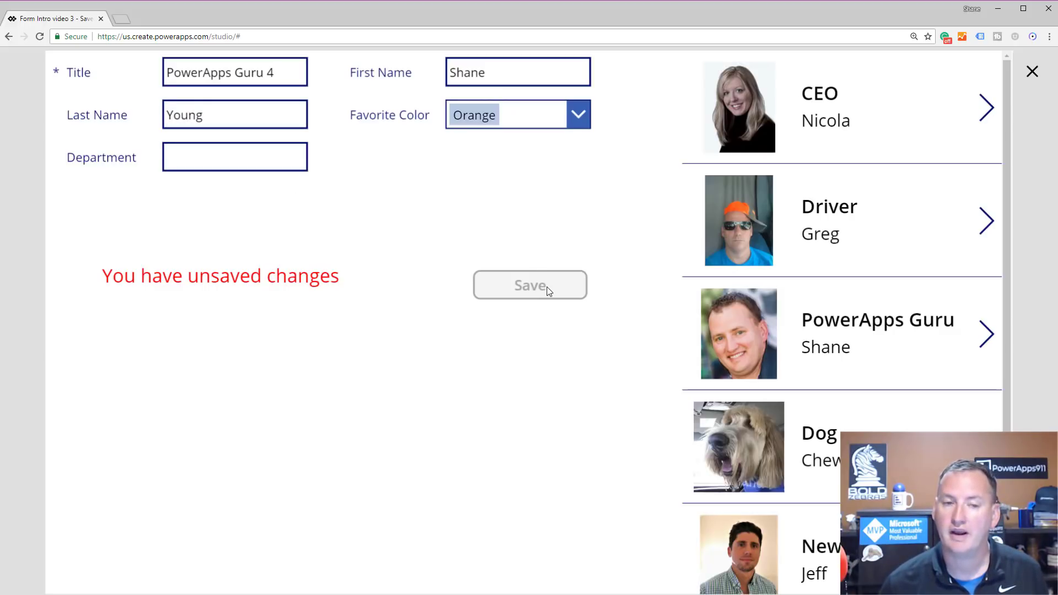
{"action": "left_click", "coordinate": [234, 72]}
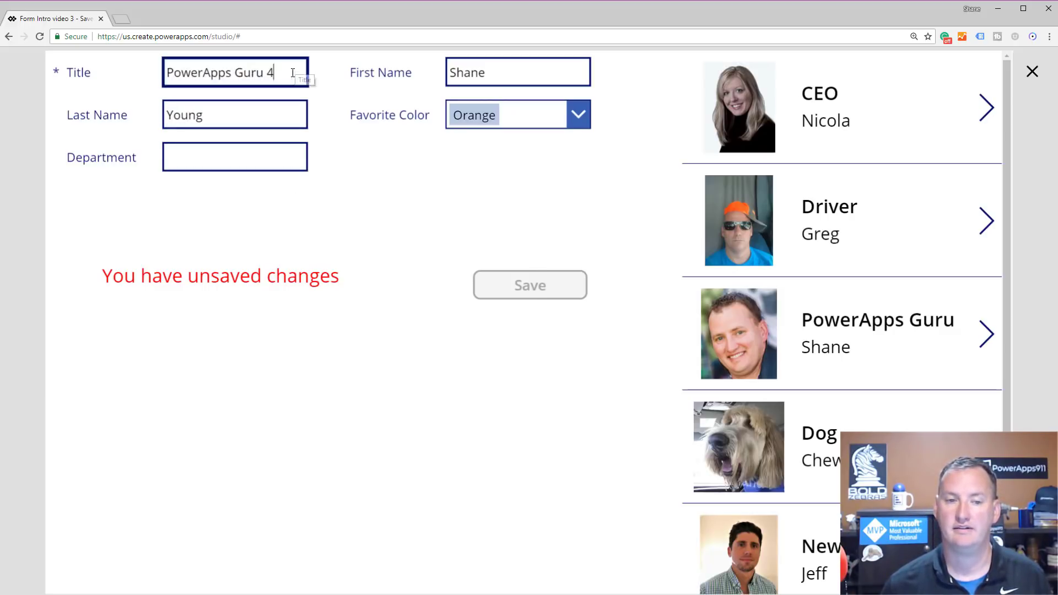
{"action": "key", "text": "Backspace"}
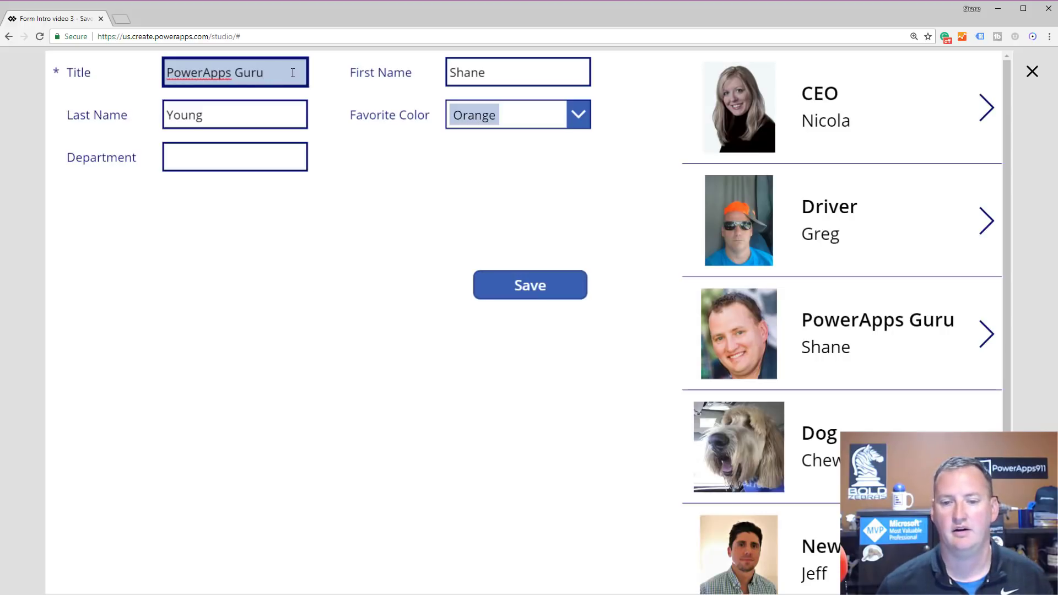
{"action": "mouse_move", "coordinate": [530, 285]}
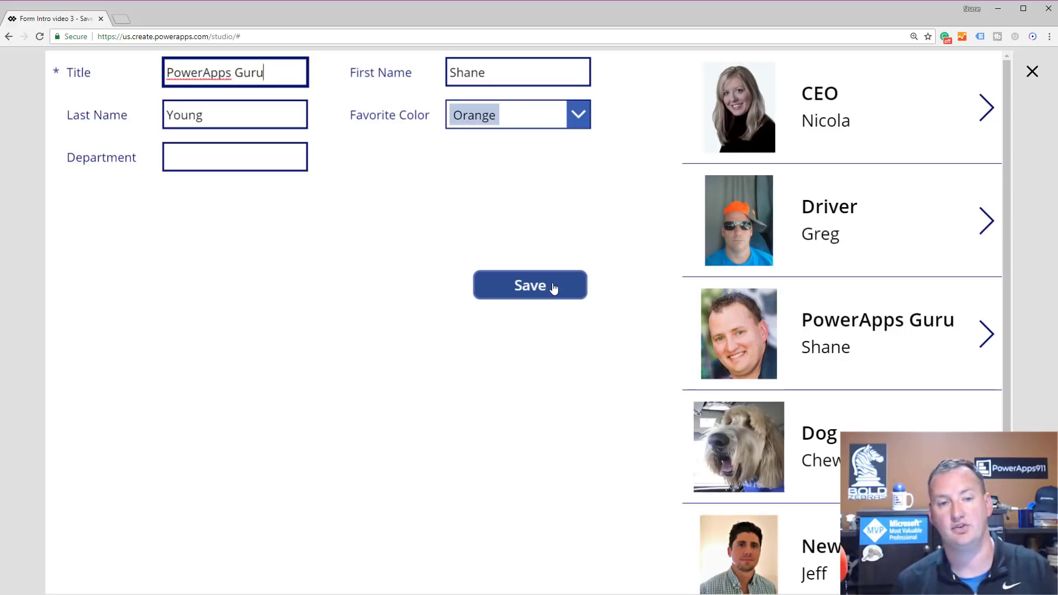
{"action": "left_click", "coordinate": [530, 285]}
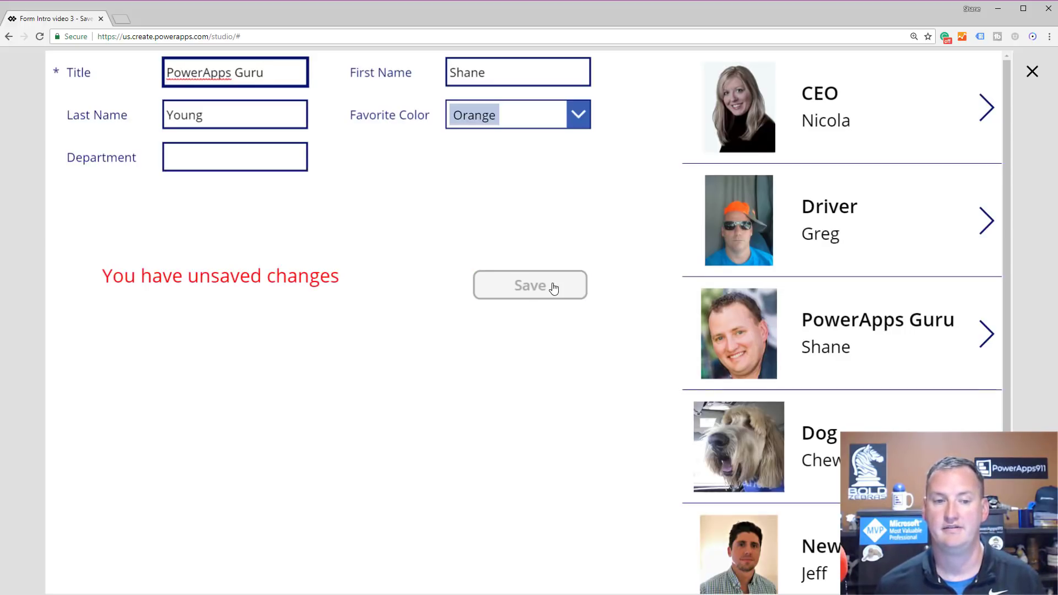
{"action": "mouse_move", "coordinate": [463, 336]}
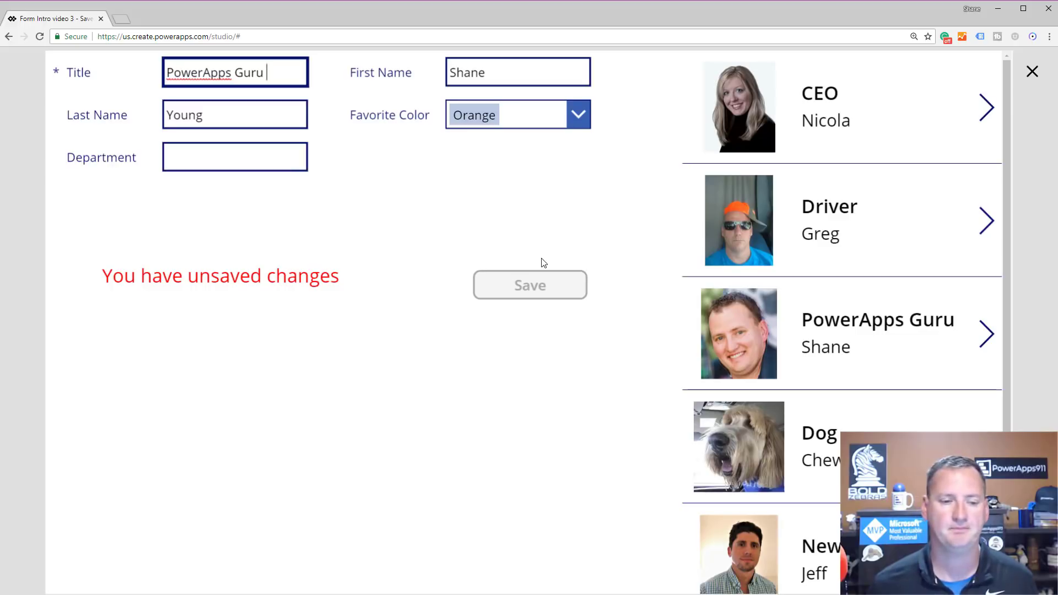
{"action": "mouse_move", "coordinate": [377, 198]}
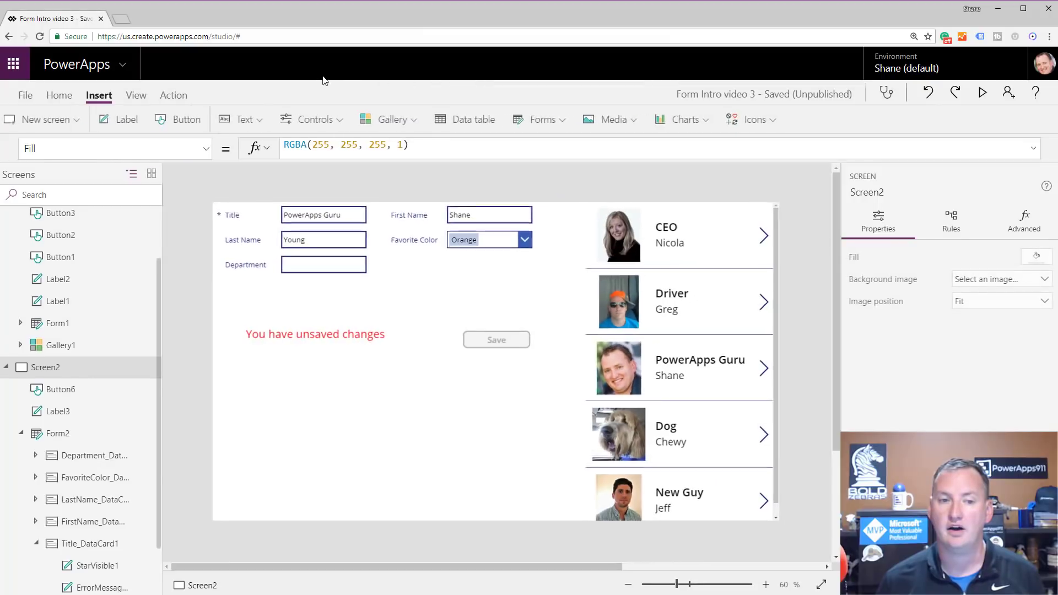
Step: Delete the unsaved-changes label and the Save button from Screen2
{"action": "left_click", "coordinate": [496, 340]}
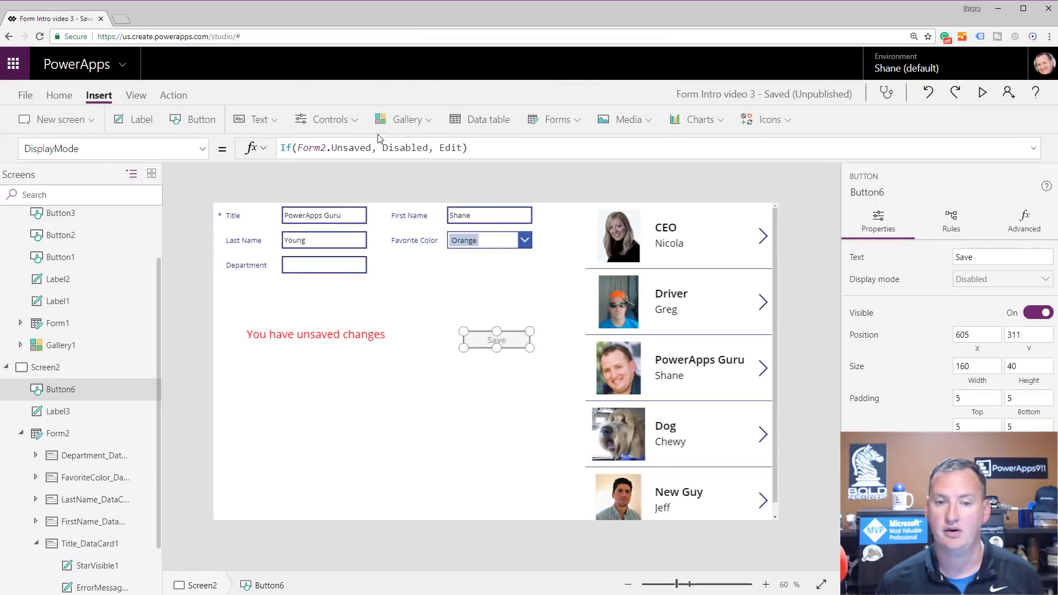
{"action": "mouse_move", "coordinate": [555, 120]}
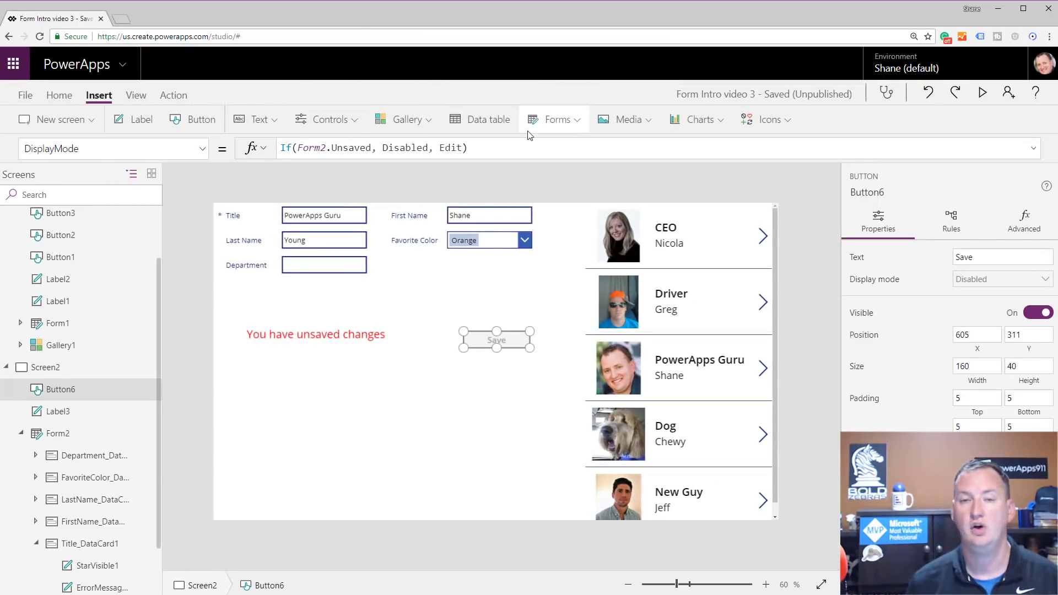
{"action": "mouse_move", "coordinate": [555, 120]}
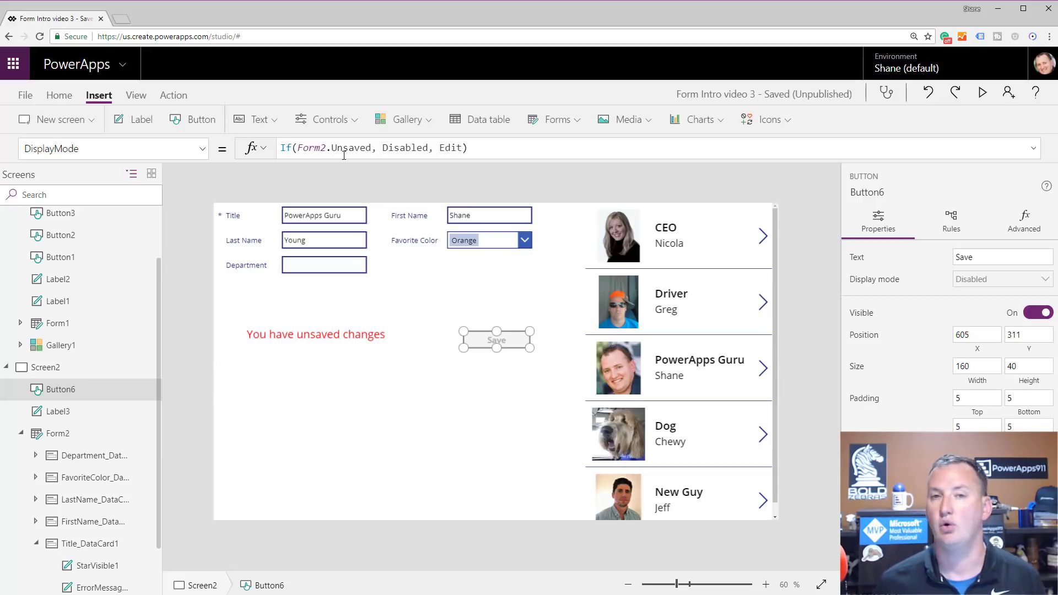
{"action": "mouse_move", "coordinate": [488, 340]}
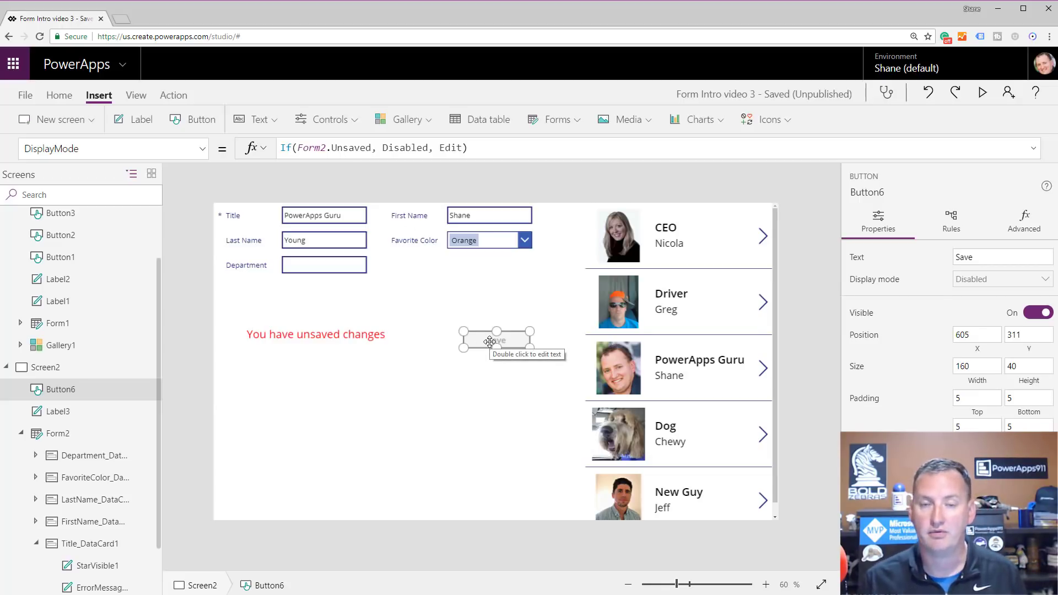
{"action": "mouse_move", "coordinate": [421, 325]}
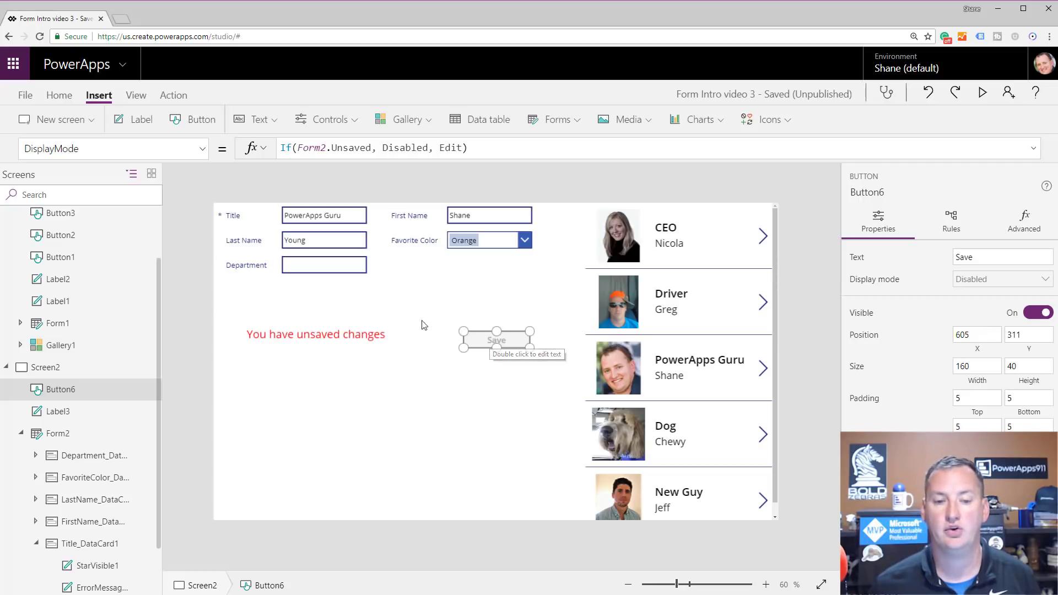
{"action": "left_click", "coordinate": [314, 334]}
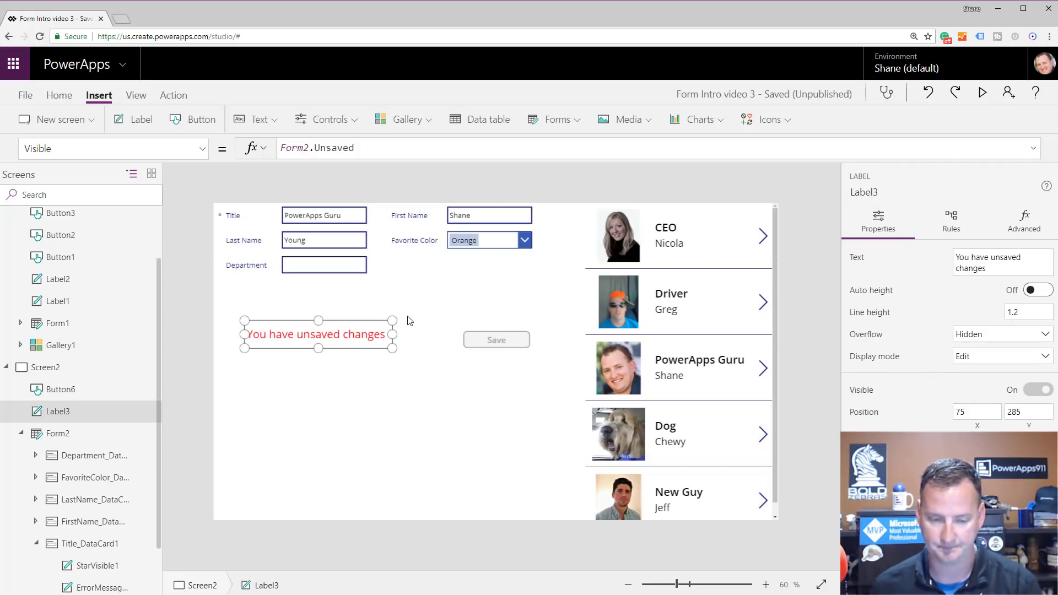
{"action": "left_click", "coordinate": [495, 340]}
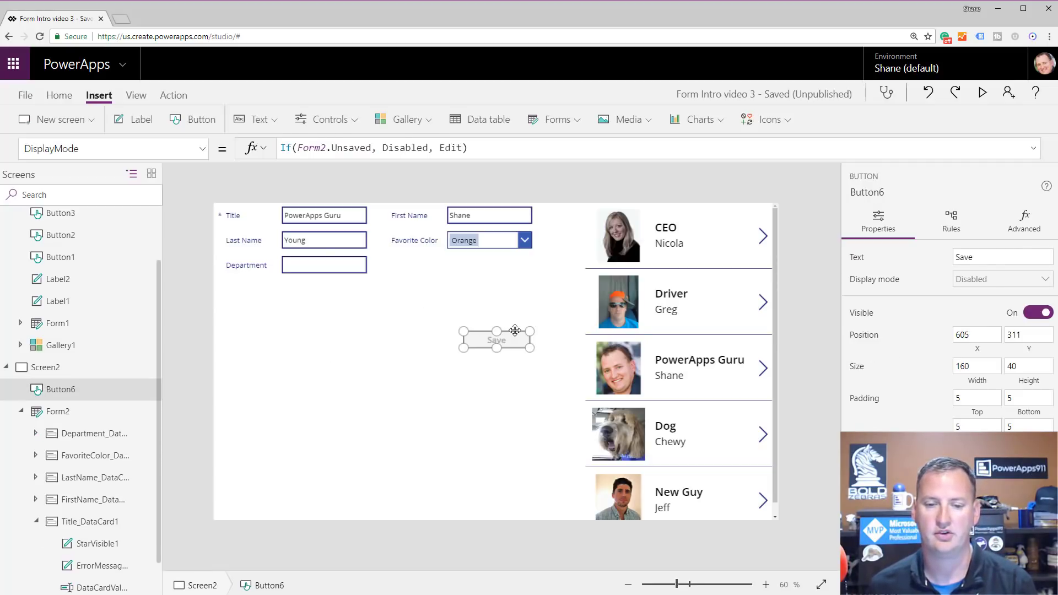
{"action": "left_click", "coordinate": [364, 307]}
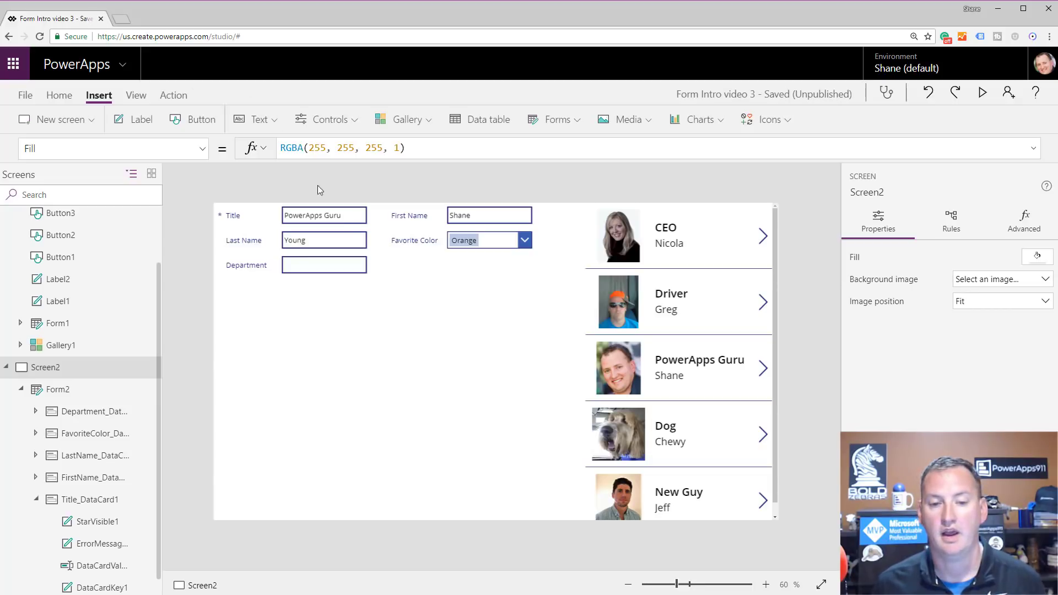
{"action": "mouse_move", "coordinate": [434, 267]}
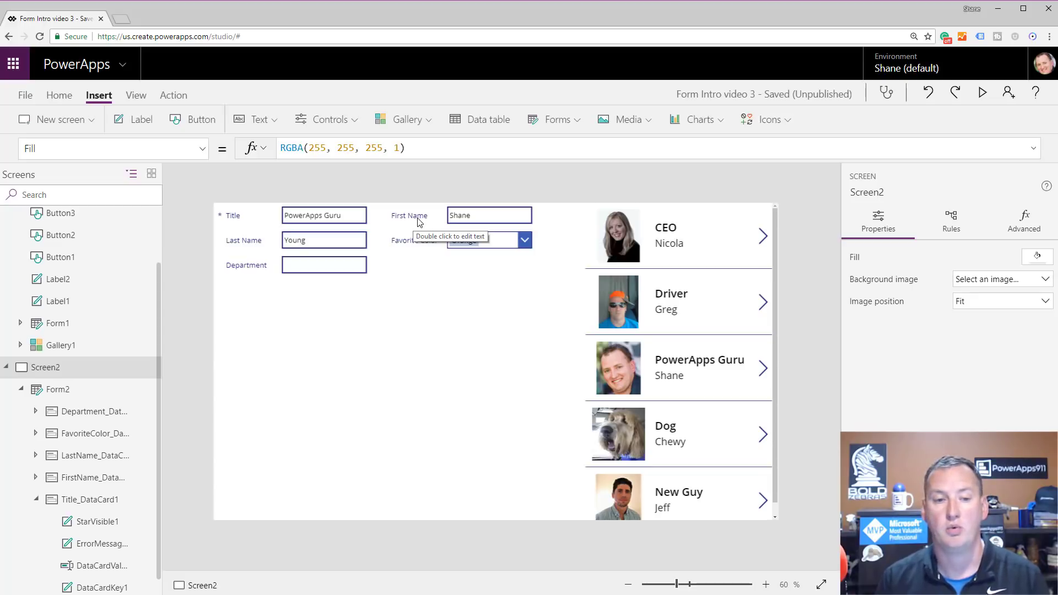
Step: Remove the old Save button and select Form2's Last Name card, height 50
{"action": "left_click", "coordinate": [324, 215]}
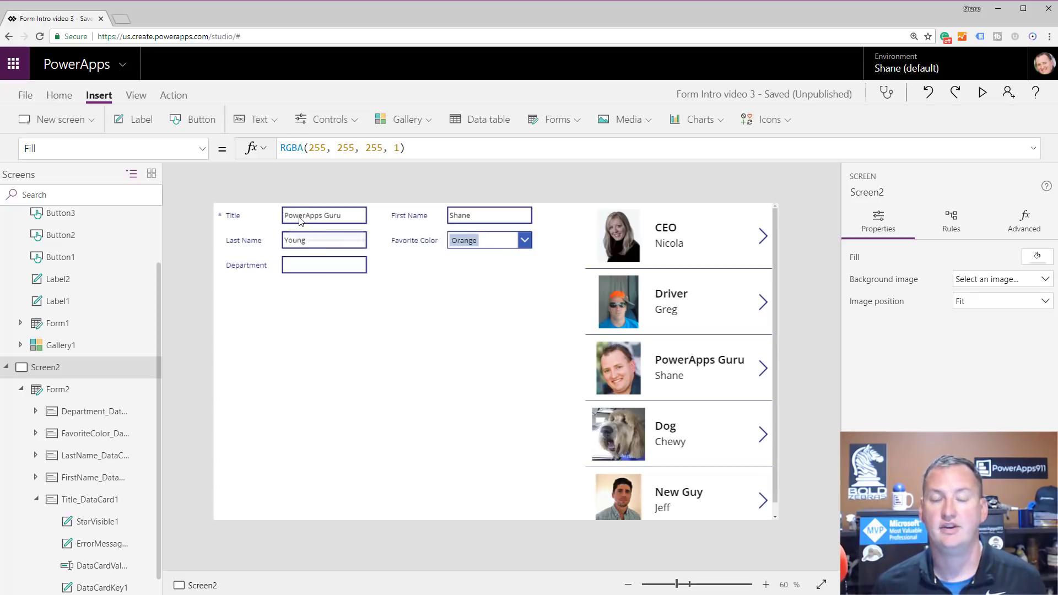
{"action": "mouse_move", "coordinate": [323, 239]}
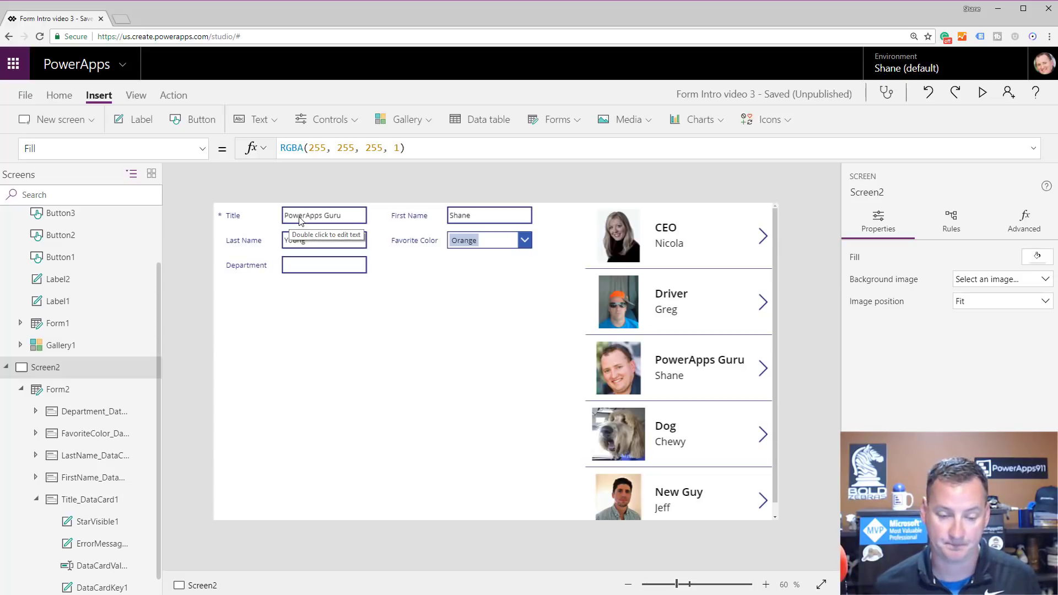
{"action": "left_click", "coordinate": [324, 240]}
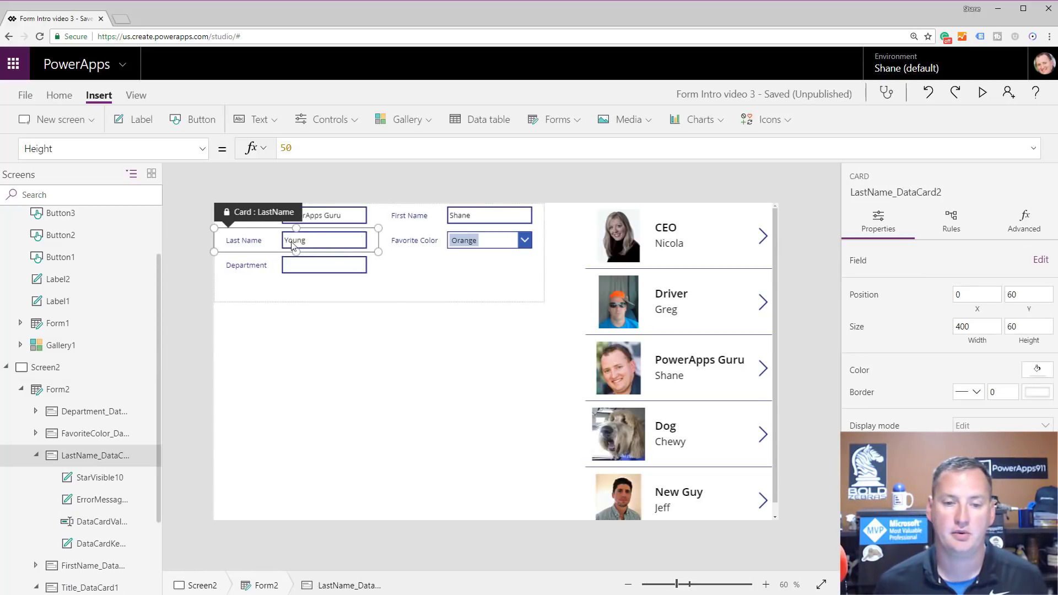
{"action": "mouse_move", "coordinate": [192, 120]}
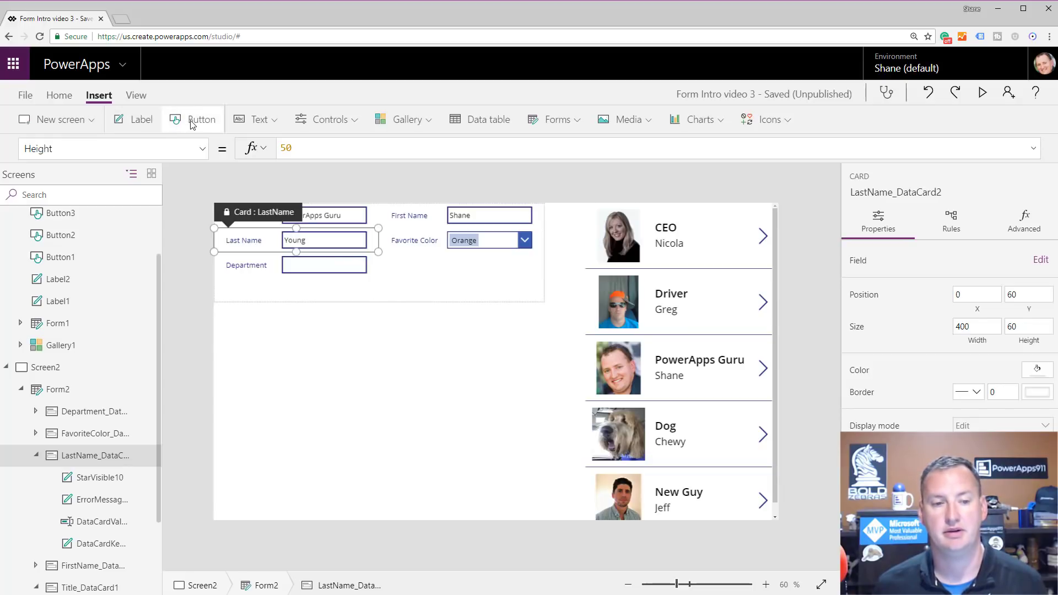
Step: Insert a button under the form with OnSelect set to SubmitForm(Form2)
{"action": "left_click", "coordinate": [201, 120]}
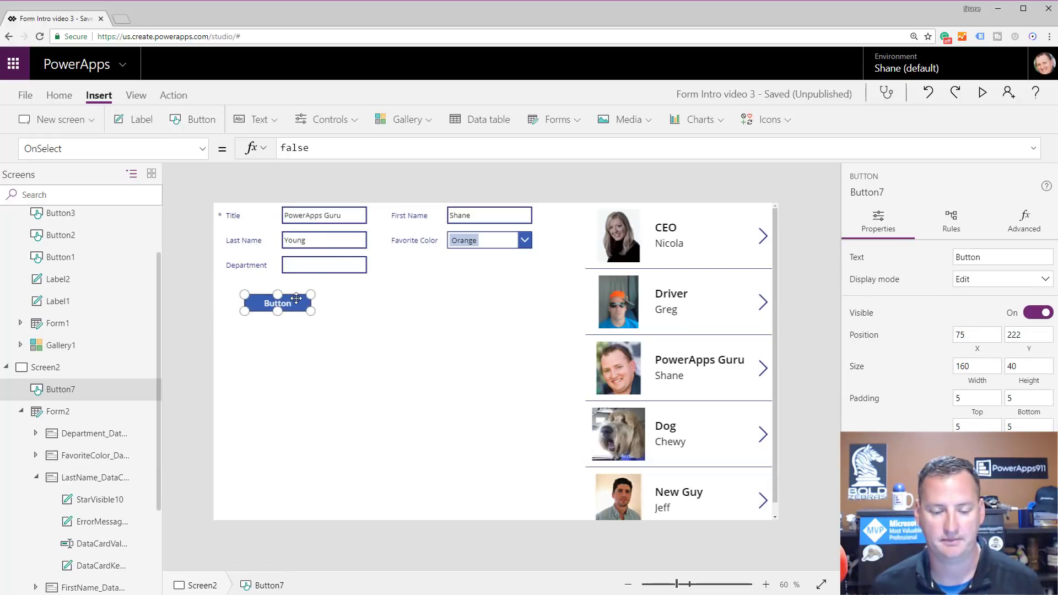
{"action": "mouse_move", "coordinate": [306, 125]}
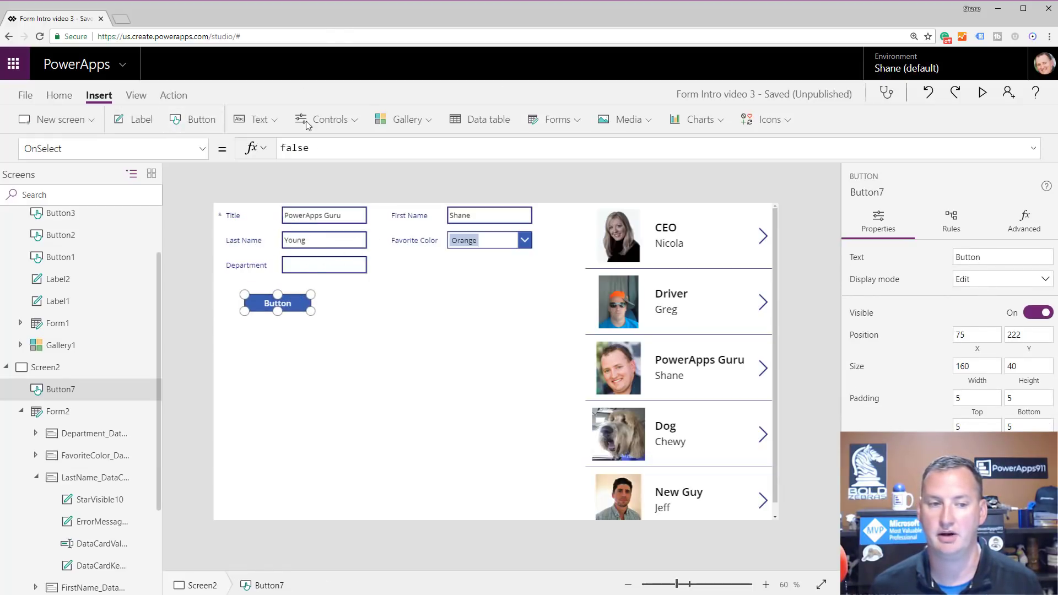
{"action": "left_click", "coordinate": [294, 148]}
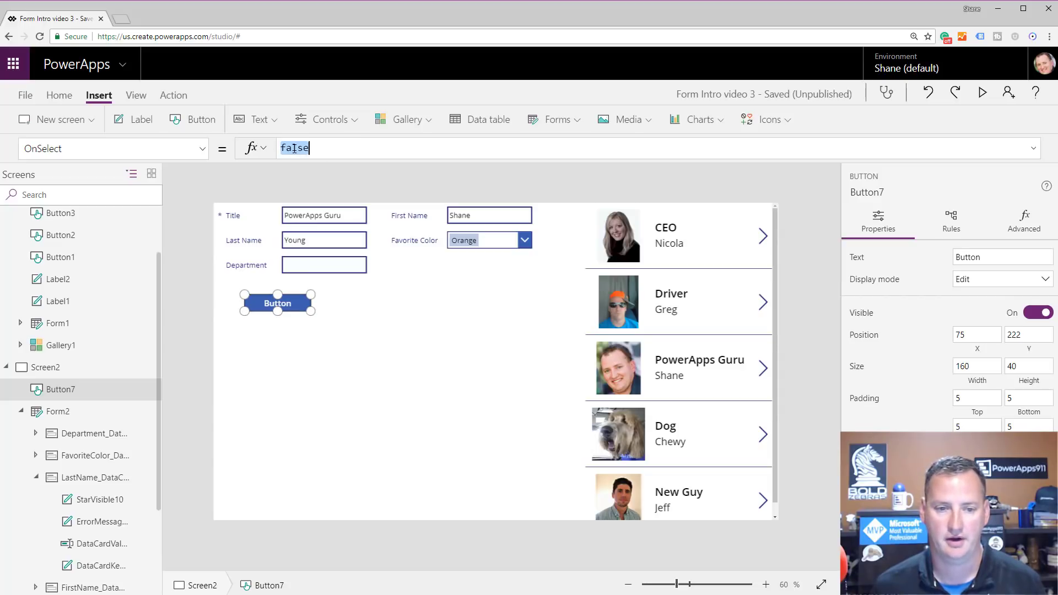
{"action": "type", "text": "submit"}
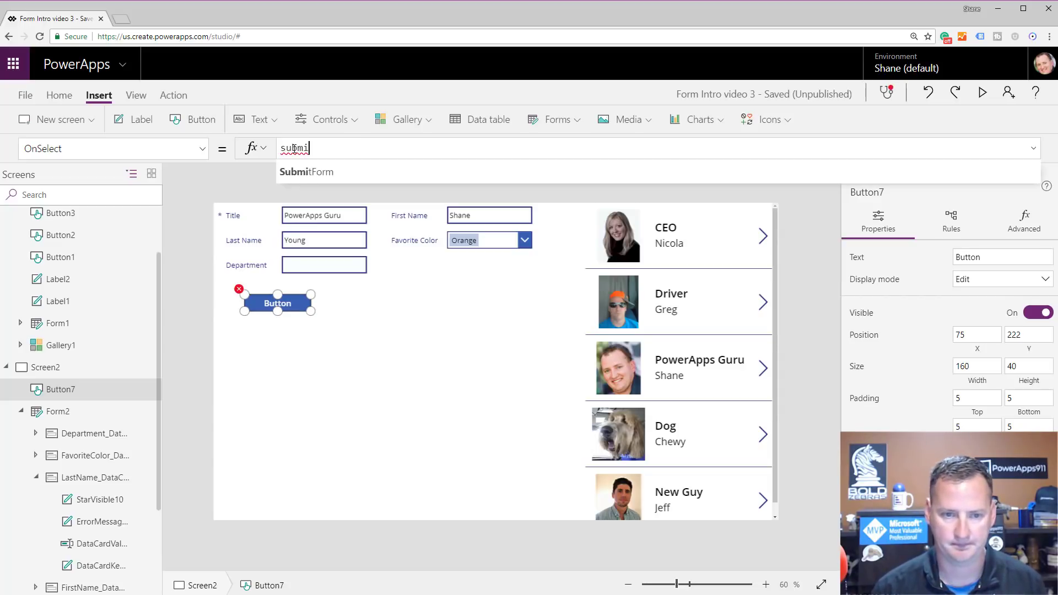
{"action": "type", "text": "SubmitForm(Form2)"}
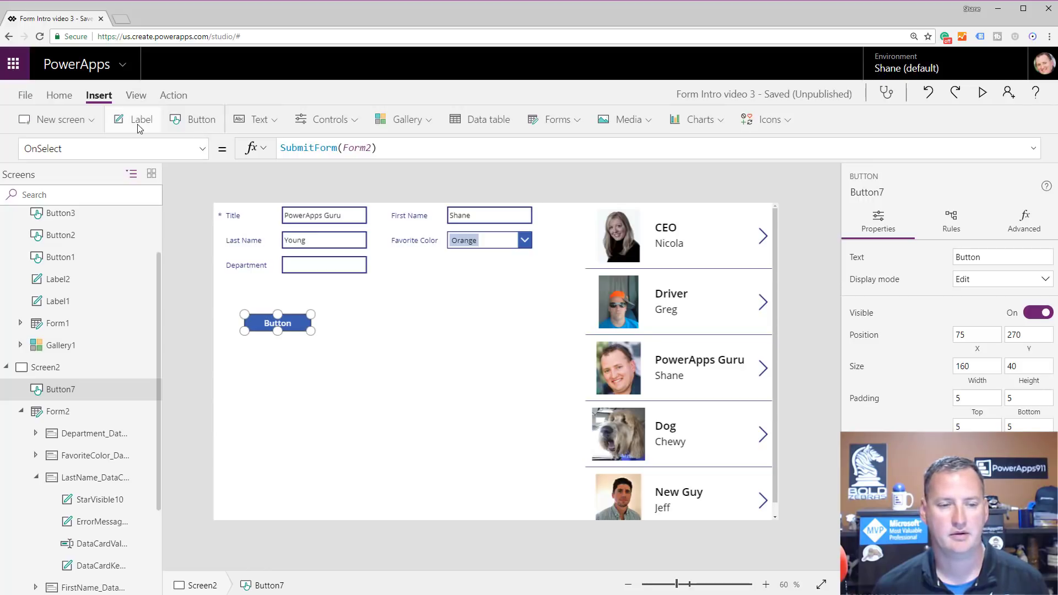
Step: Insert a label reading "The Last Name of the person you submited is: " & Form2.LastSubmit
{"action": "left_click", "coordinate": [133, 119]}
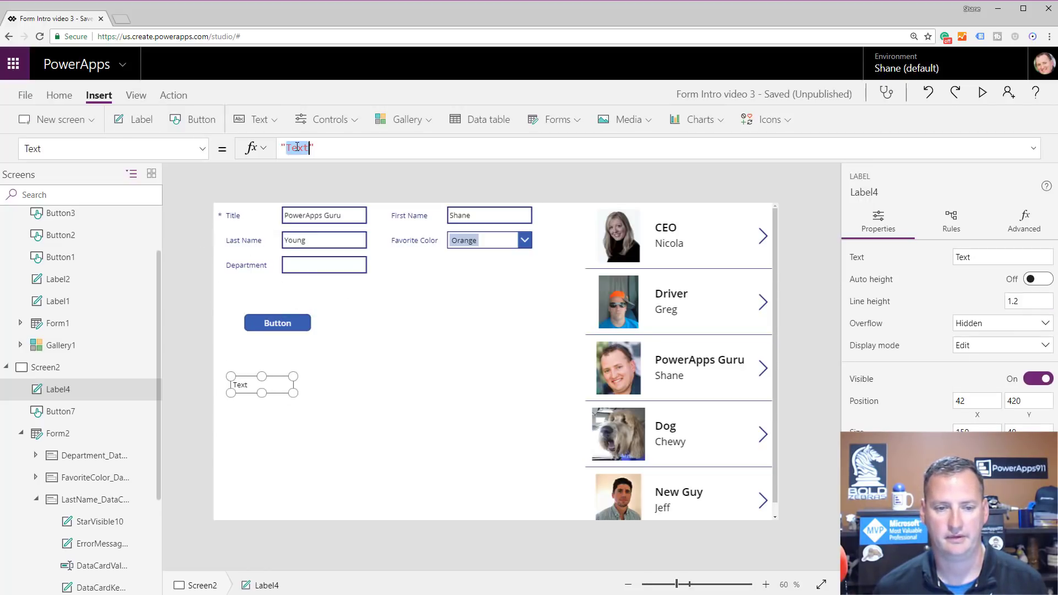
{"action": "type", "text": "The La"}
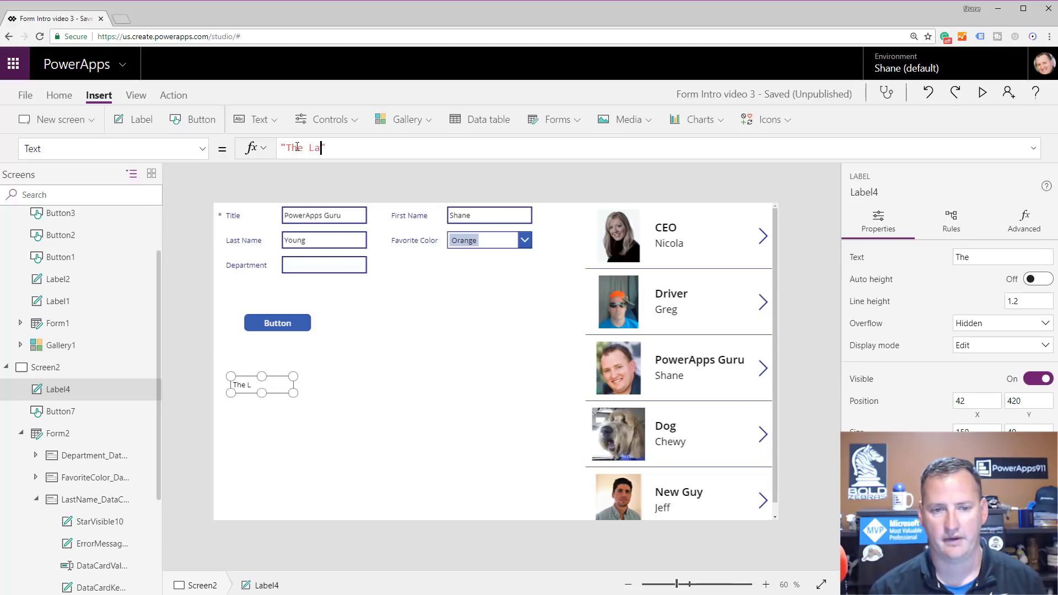
{"action": "type", "text": "st"}
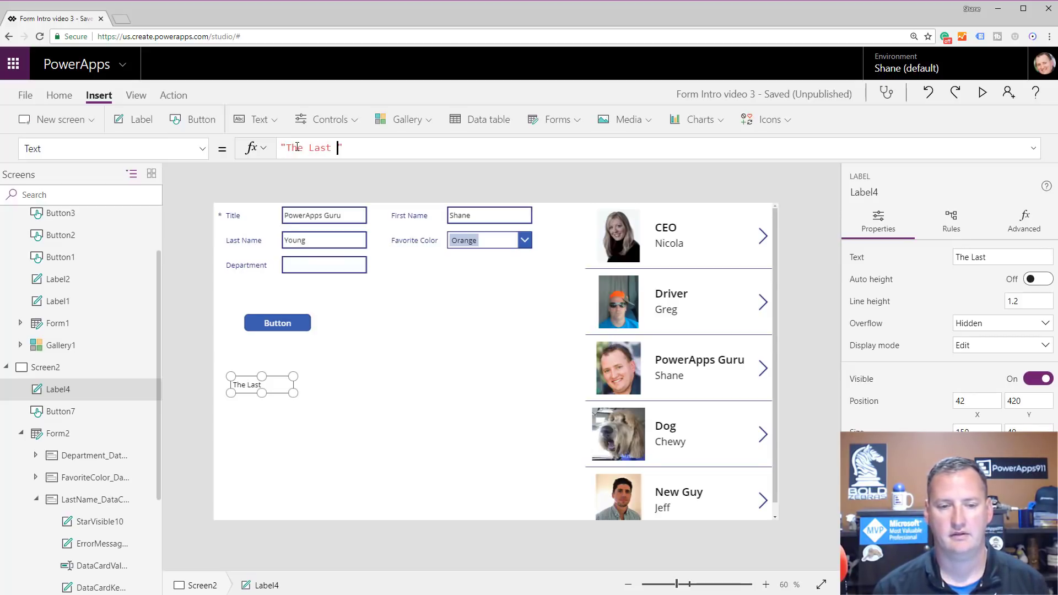
{"action": "type", "text": "Name of the person you submited is:"}
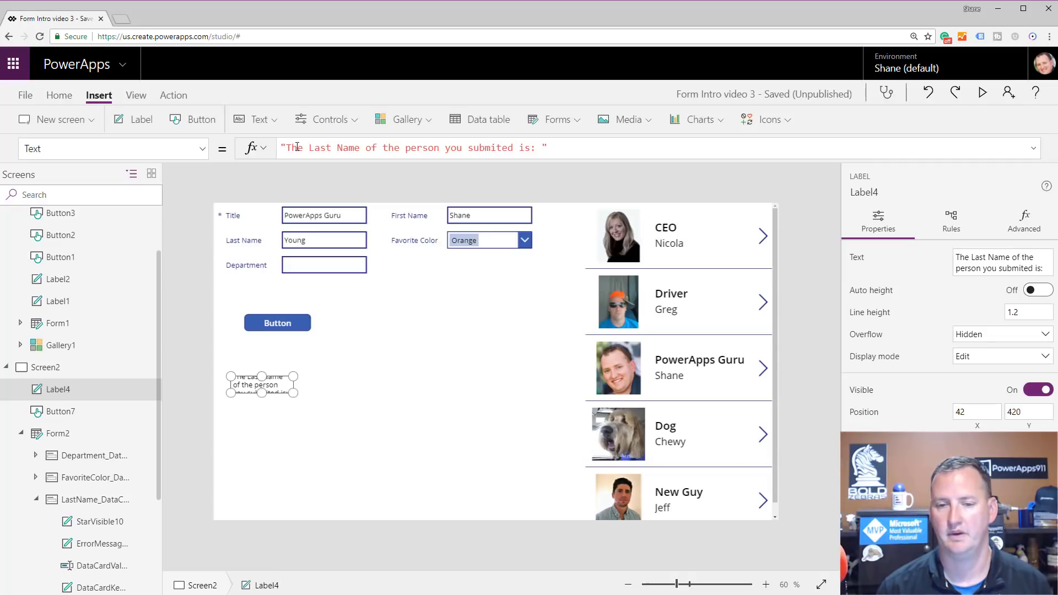
{"action": "type", "text": "&"}
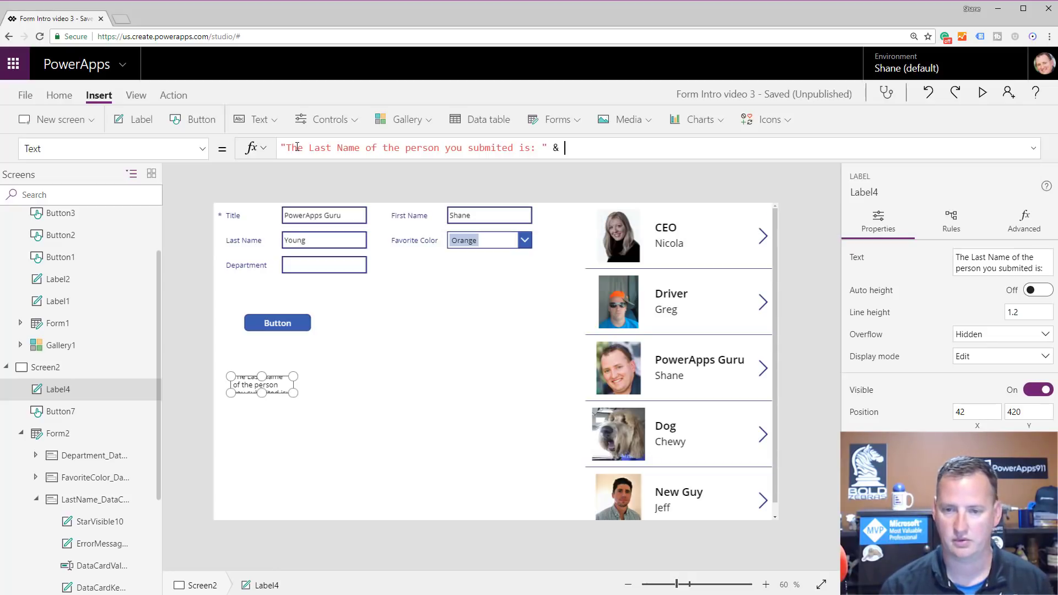
{"action": "type", "text": "Form2."}
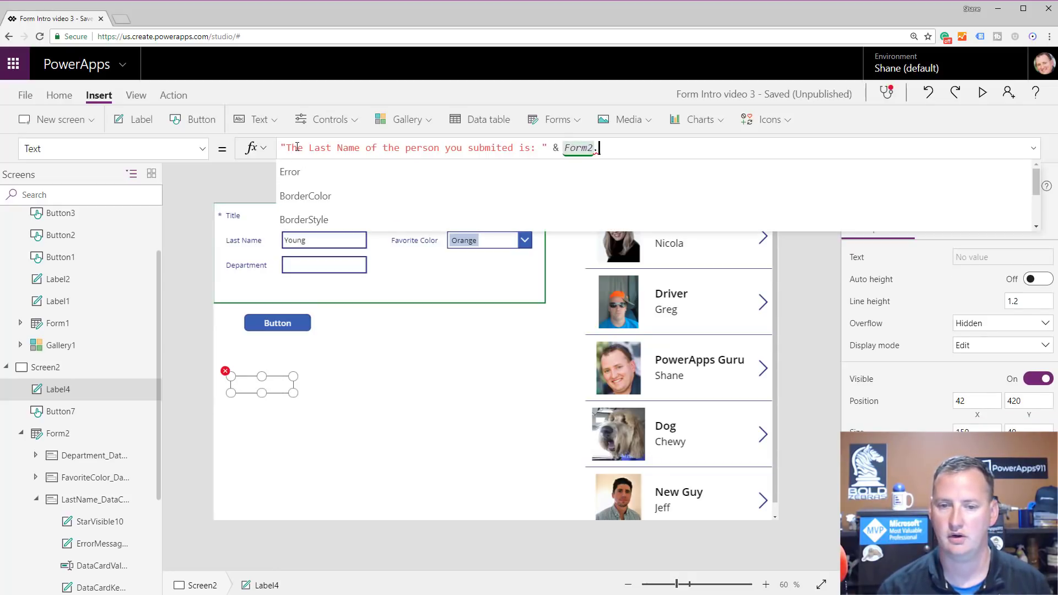
{"action": "type", "text": ".a"}
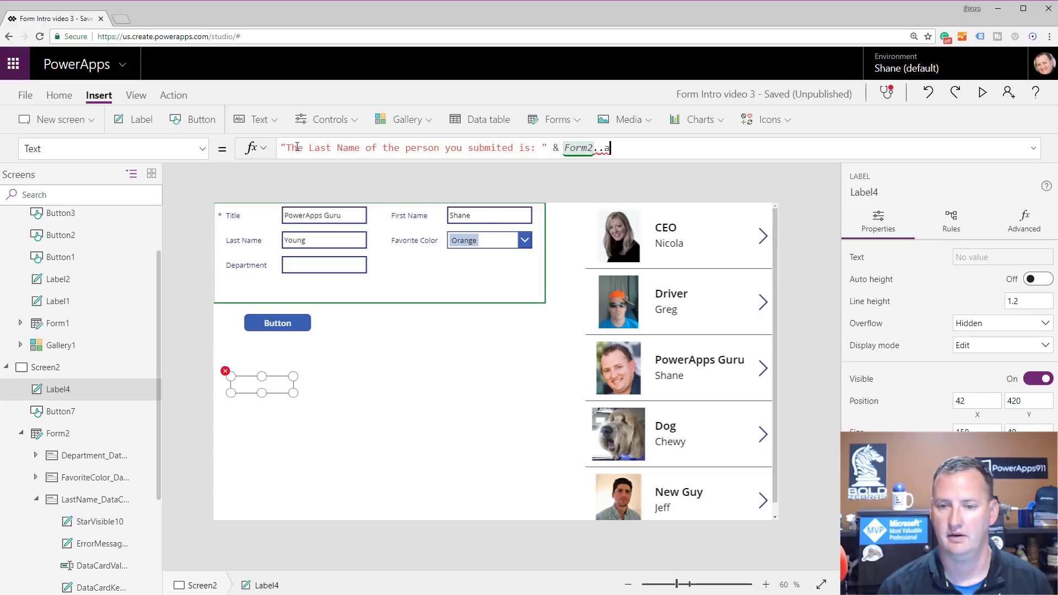
{"action": "type", "text": "las"}
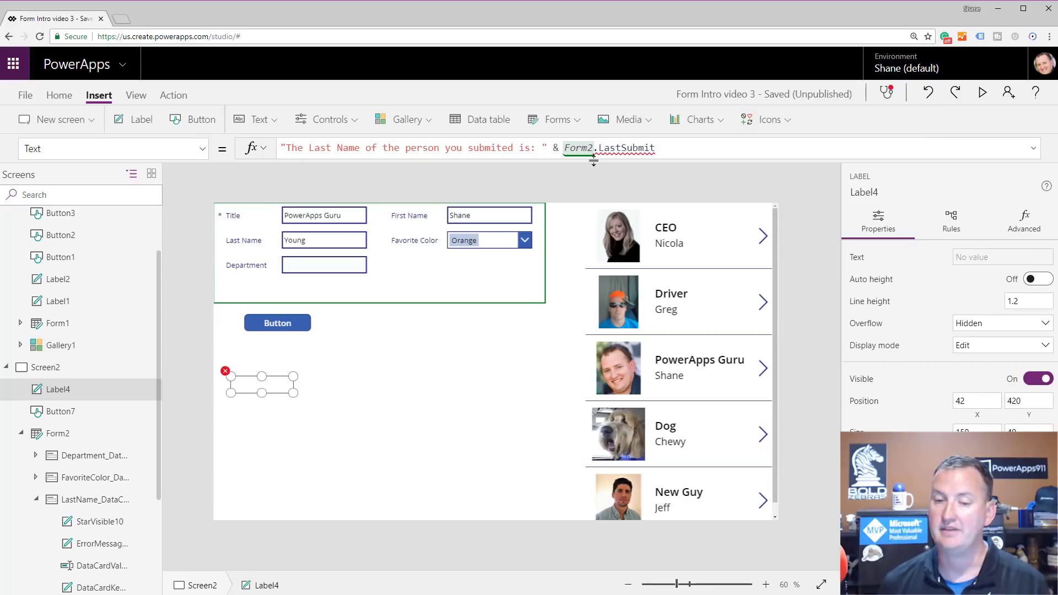
{"action": "left_click", "coordinate": [312, 371]}
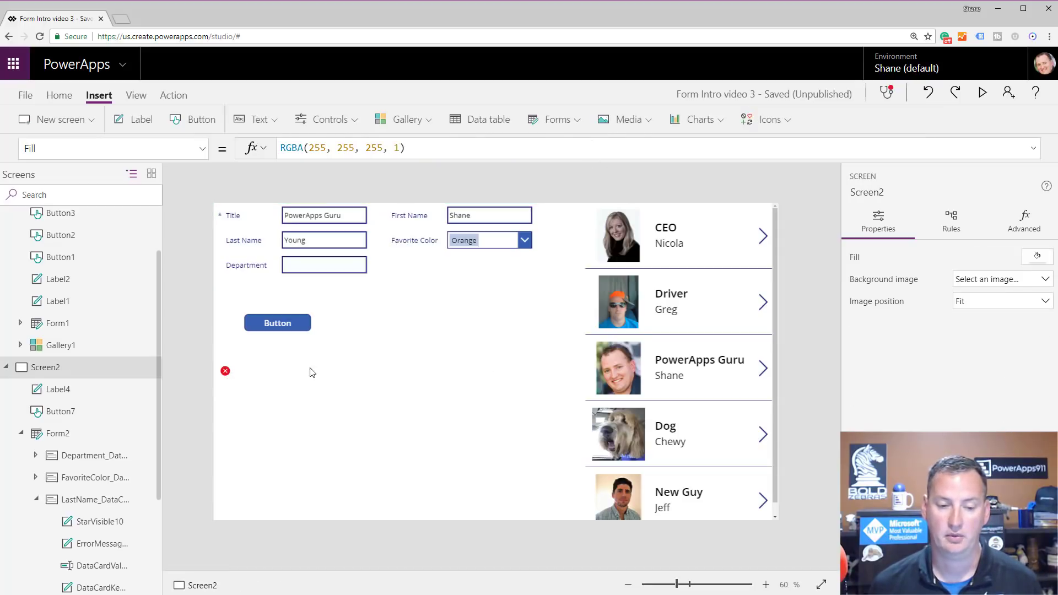
Step: Preview the app, set Favorite Color to Red, submit the record, and exit preview
{"action": "left_click", "coordinate": [982, 93]}
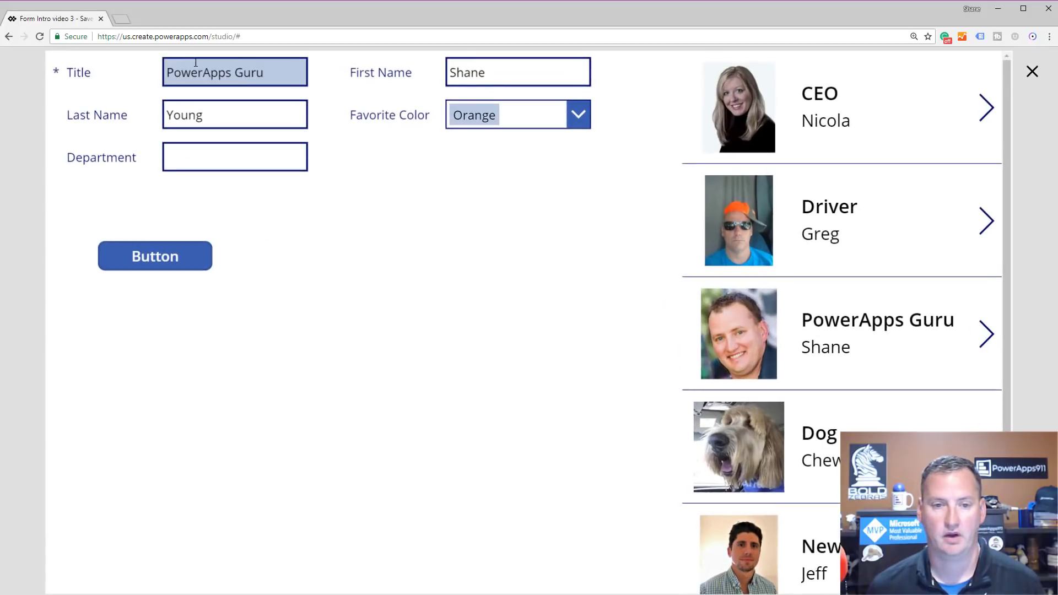
{"action": "left_click", "coordinate": [577, 115]}
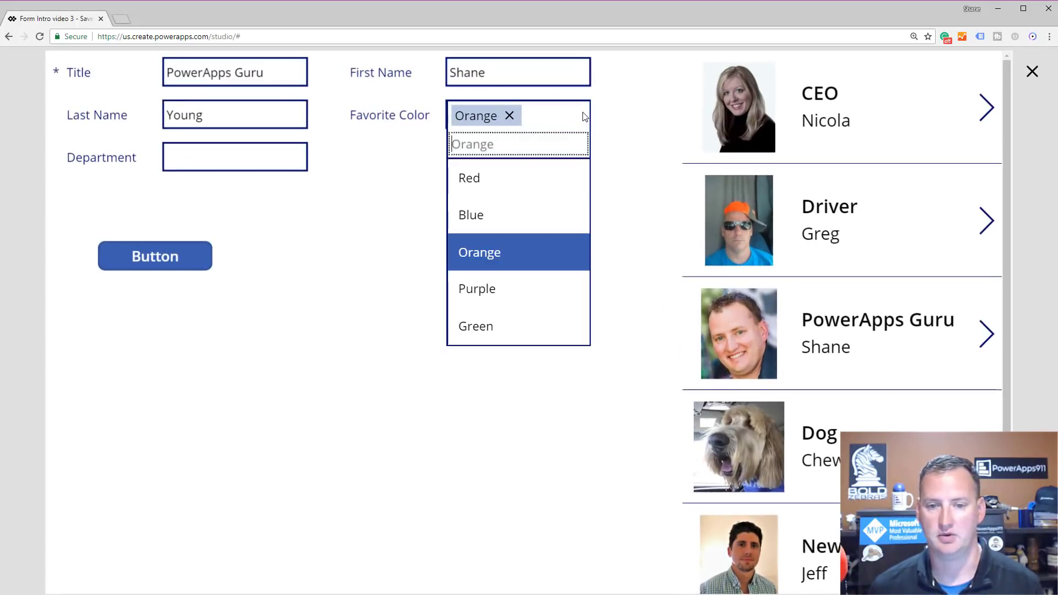
{"action": "left_click", "coordinate": [468, 177]}
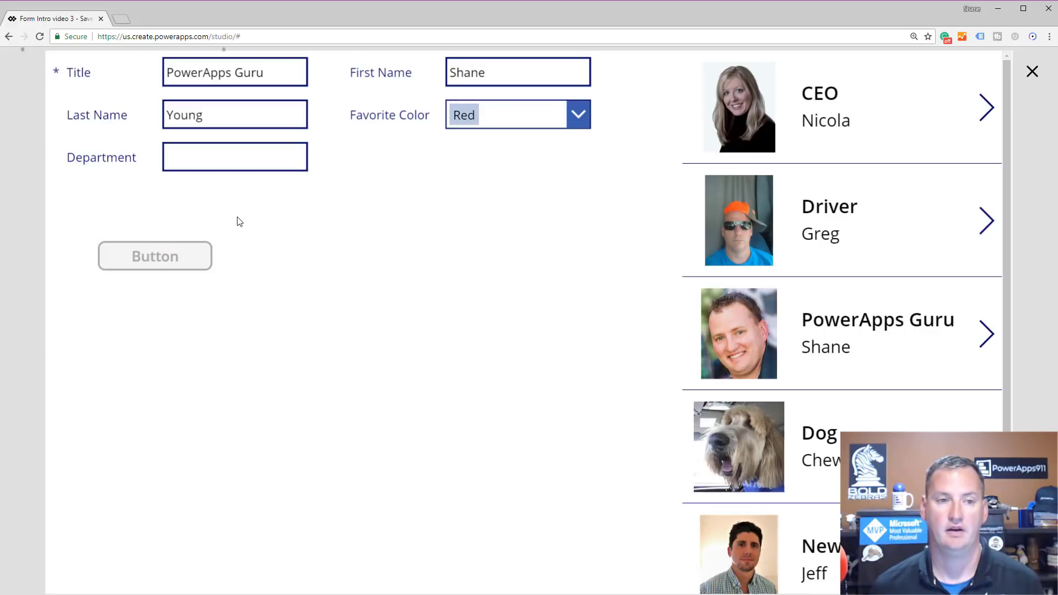
{"action": "left_click", "coordinate": [154, 256]}
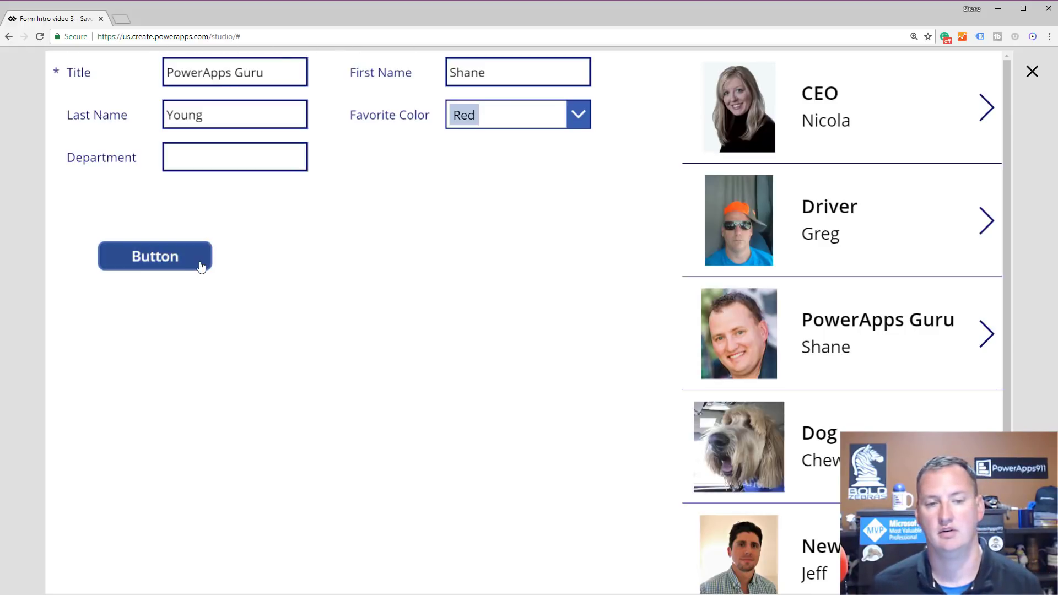
{"action": "mouse_move", "coordinate": [1051, 55]}
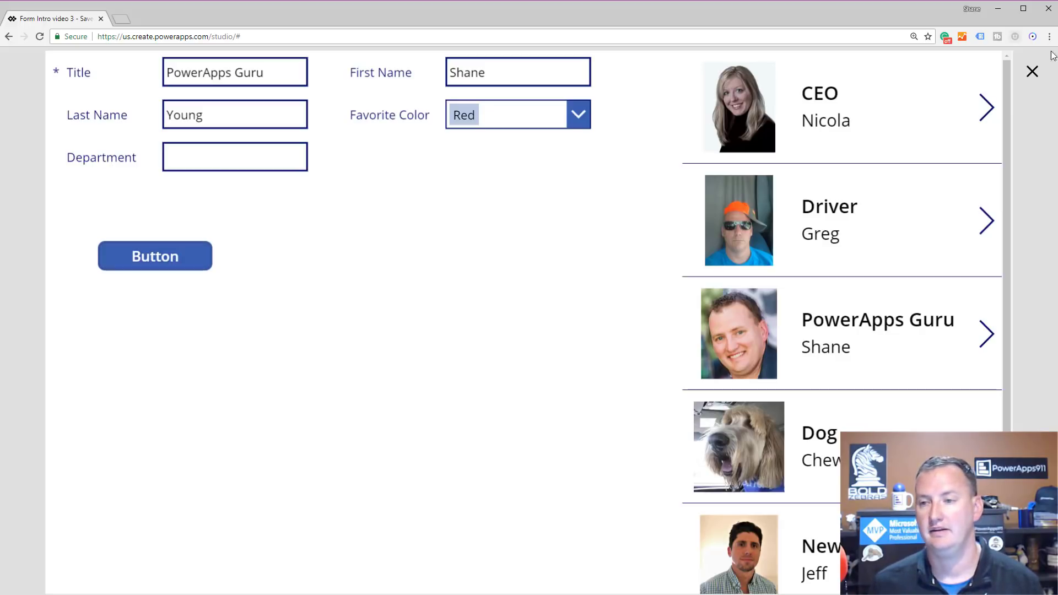
{"action": "left_click", "coordinate": [1031, 71]}
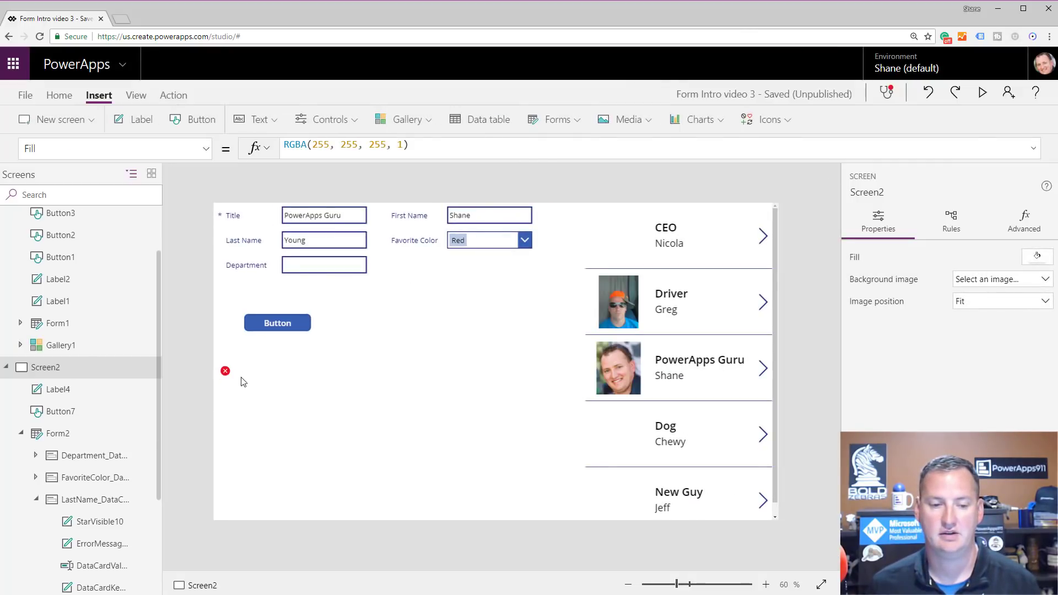
Step: Append .LastName to Form2.LastSubmit so the label reports Young
{"action": "left_click", "coordinate": [259, 383]}
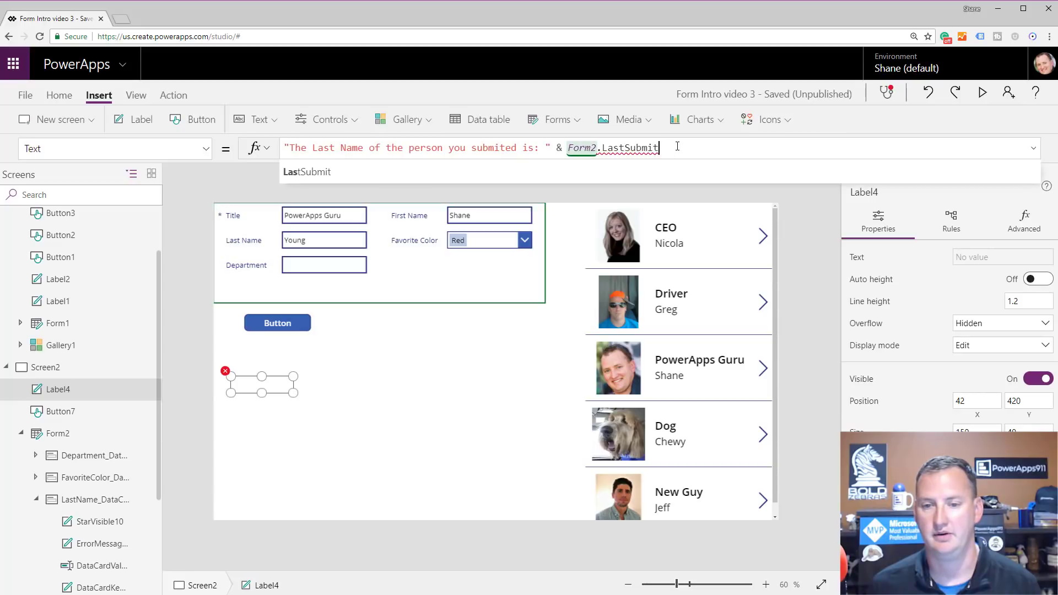
{"action": "type", "text": "."}
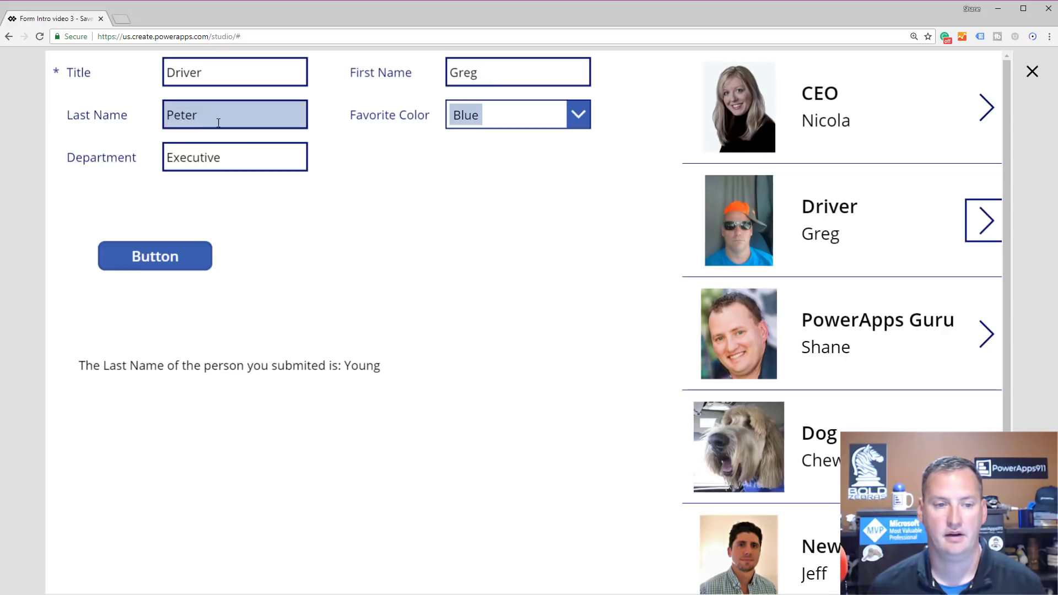
Step: In preview, retitle the record to Driver 2 and submit it, so the label reports Peter
{"action": "left_click", "coordinate": [234, 72]}
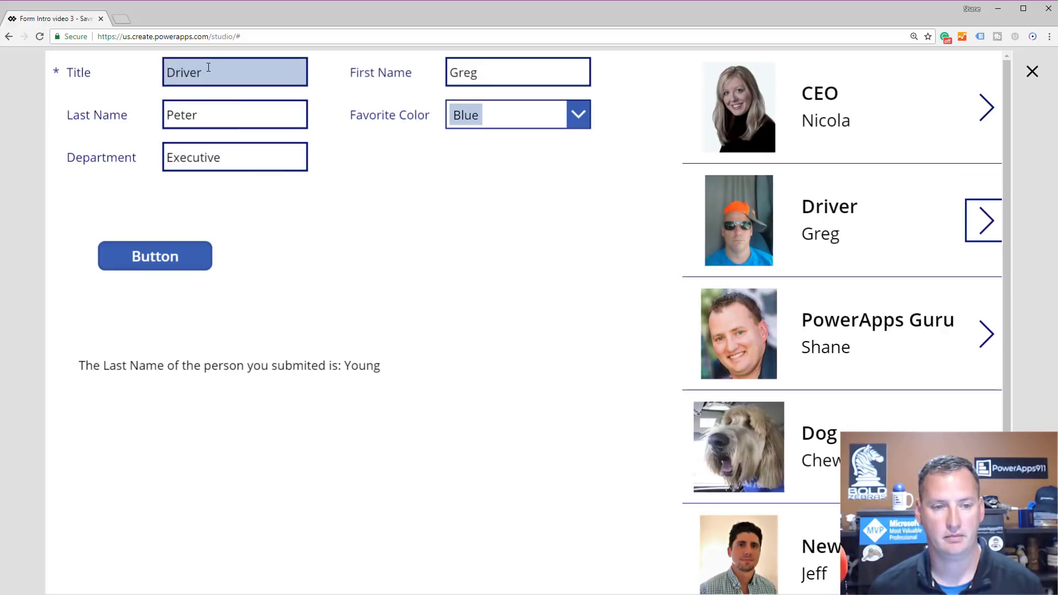
{"action": "type", "text": "2"}
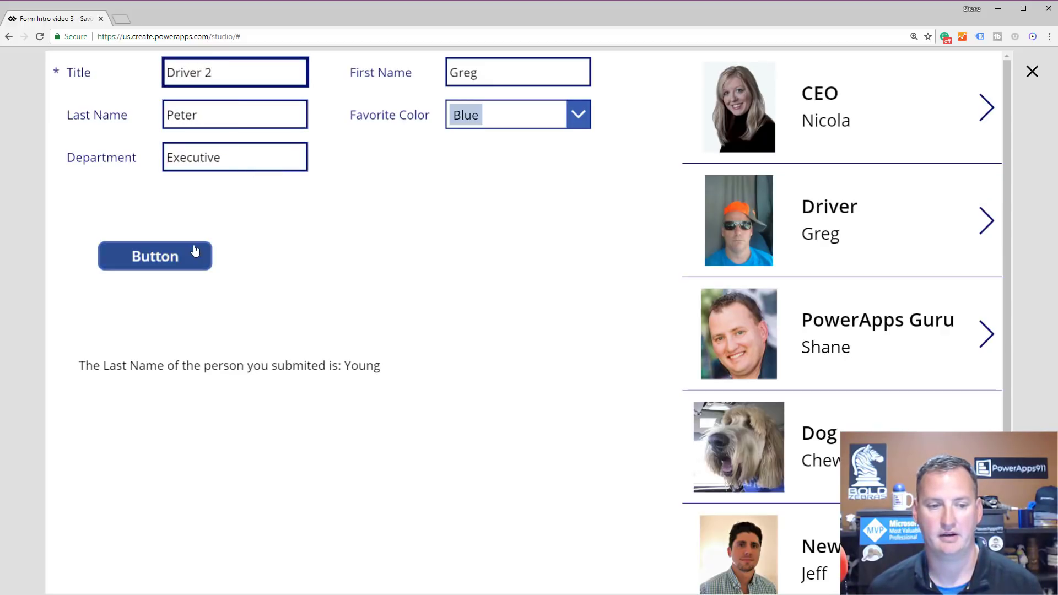
{"action": "left_click", "coordinate": [154, 256]}
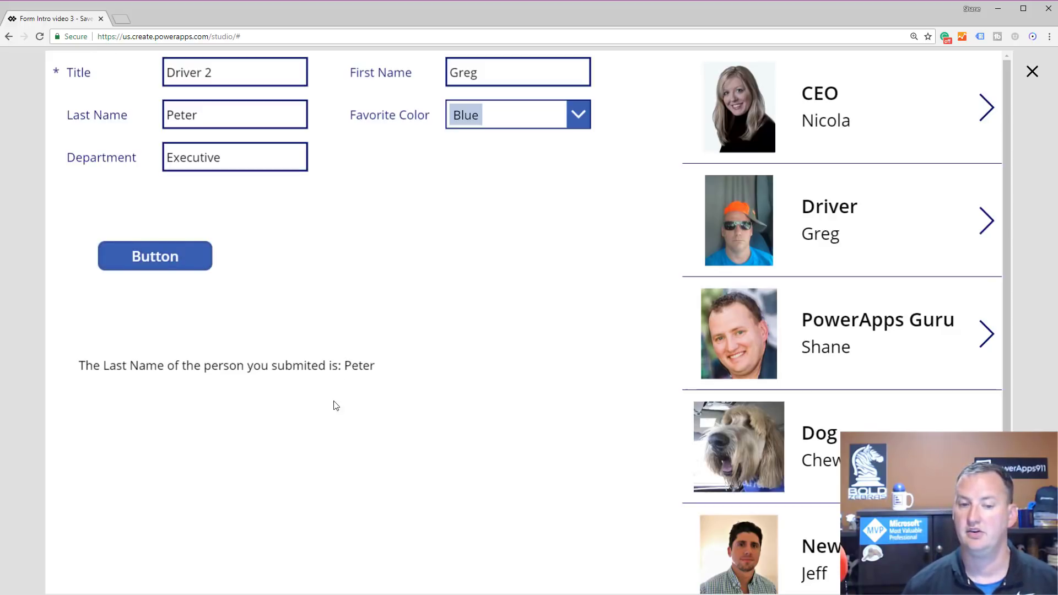
{"action": "mouse_move", "coordinate": [379, 361]}
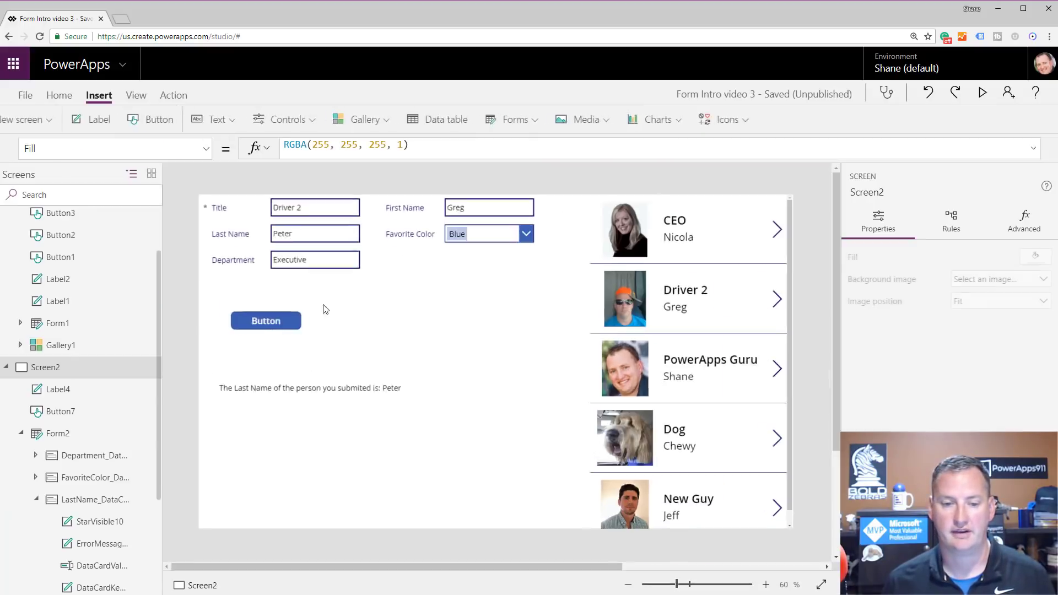
Step: Replace .LastName with .ID in the label so it shows the submitted record's ID, 2
{"action": "left_click", "coordinate": [310, 387]}
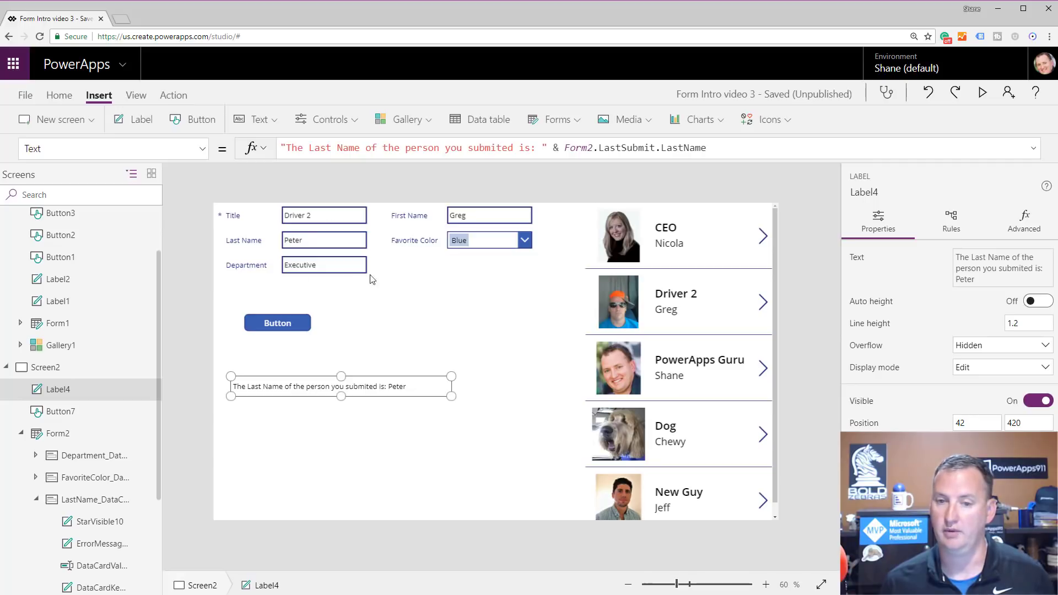
{"action": "mouse_move", "coordinate": [615, 170]}
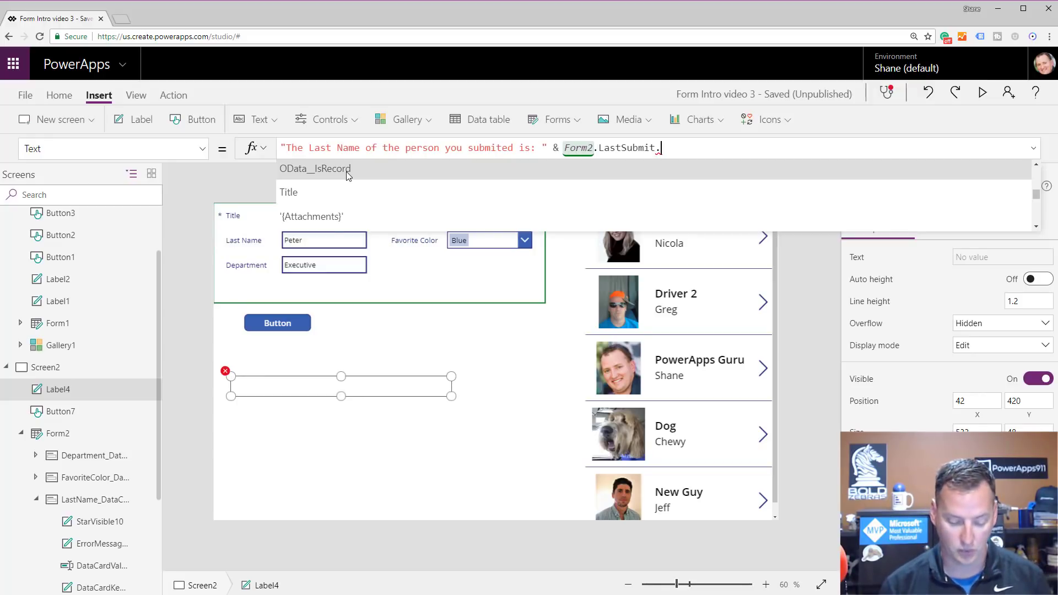
{"action": "type", "text": "ID"}
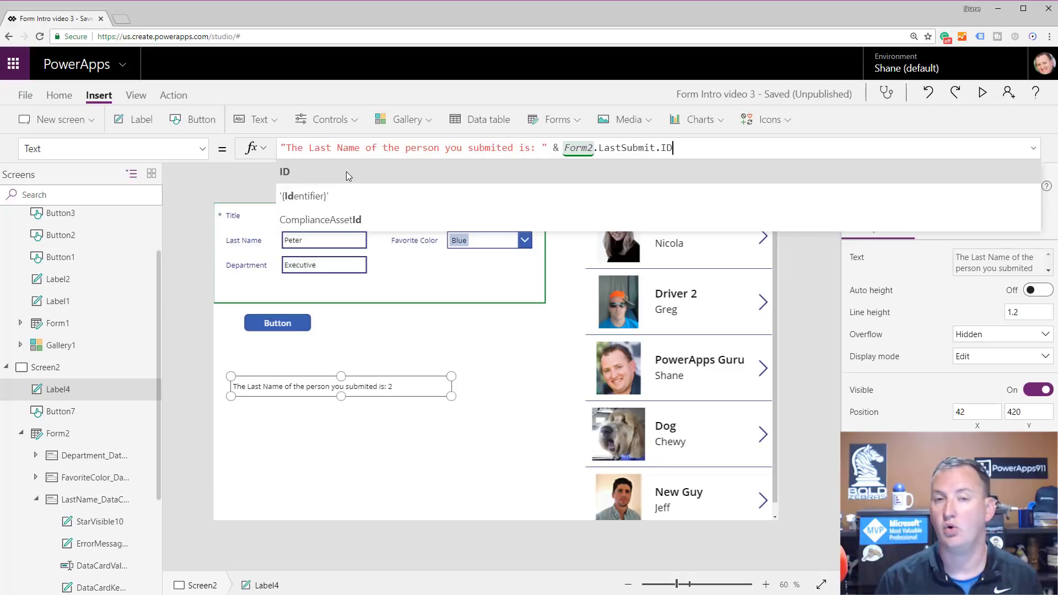
{"action": "mouse_move", "coordinate": [217, 294]}
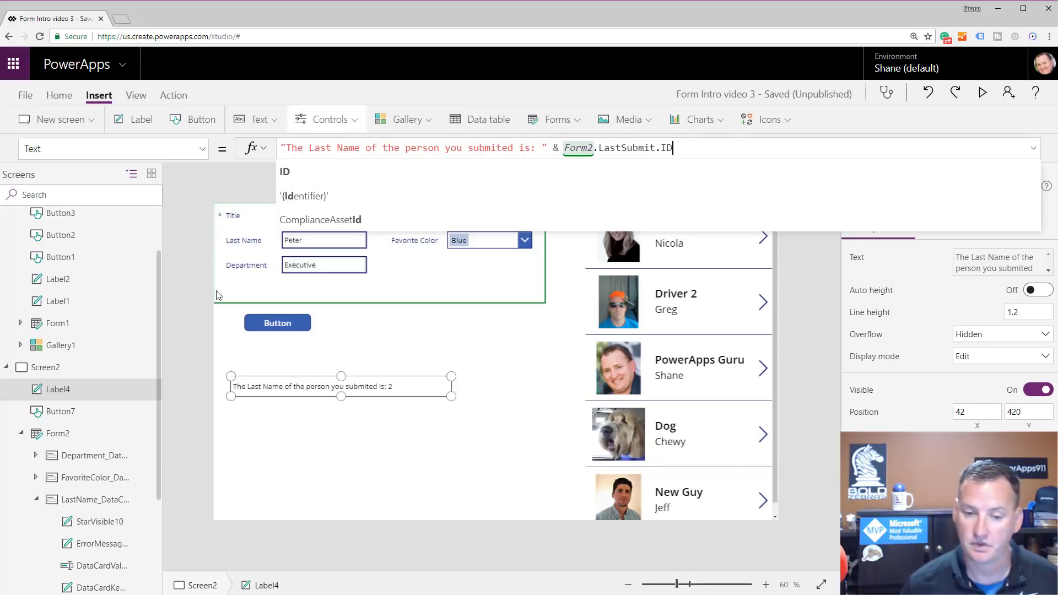
{"action": "left_click", "coordinate": [321, 385]}
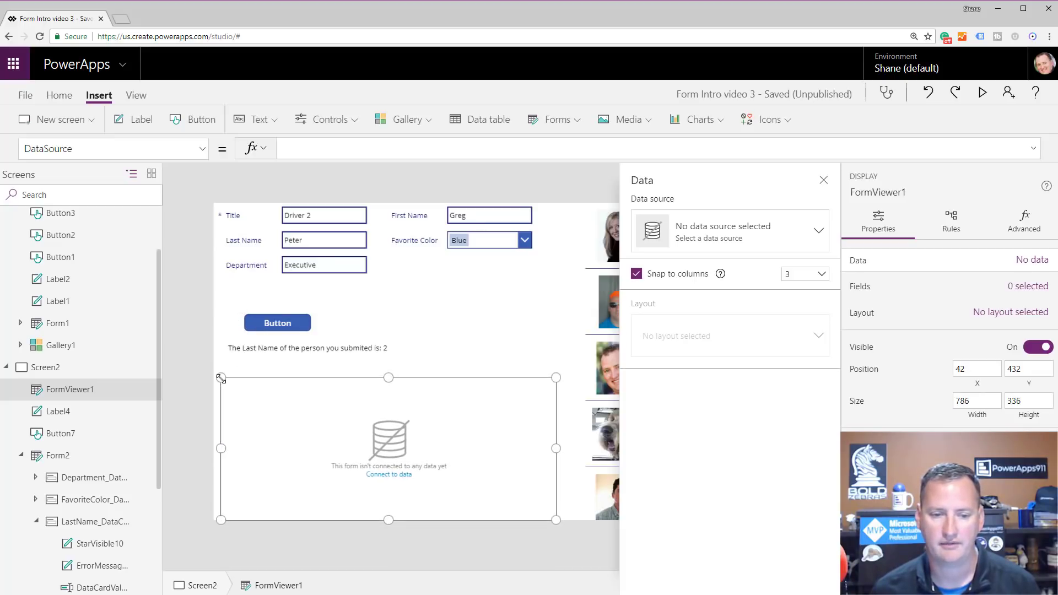
Step: Connect the display form to Employees with Item Form2.LastSubmit and preview Driver 2's record
{"action": "left_click", "coordinate": [818, 231]}
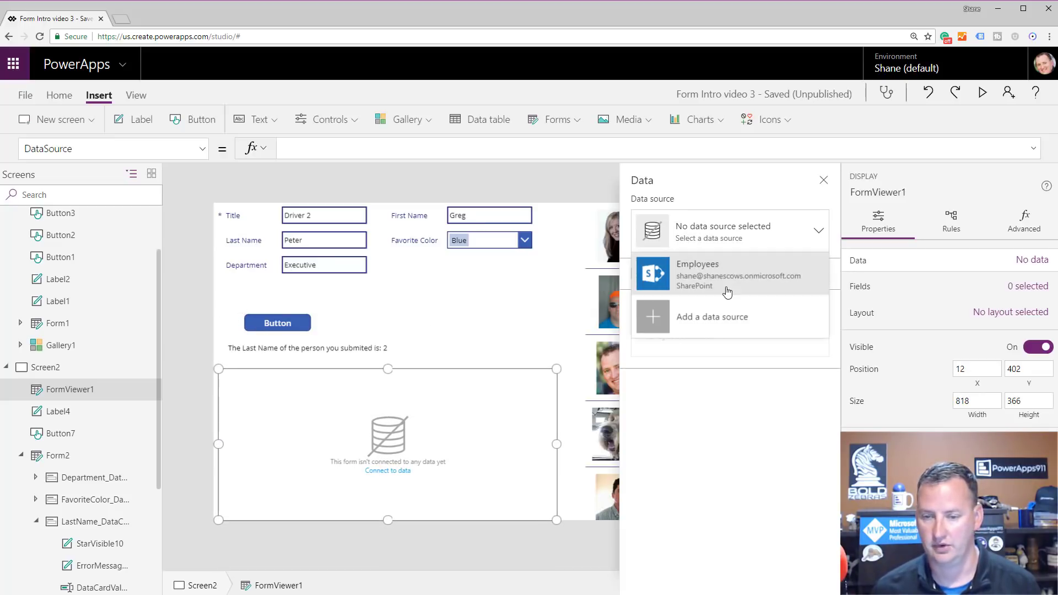
{"action": "left_click", "coordinate": [728, 274]}
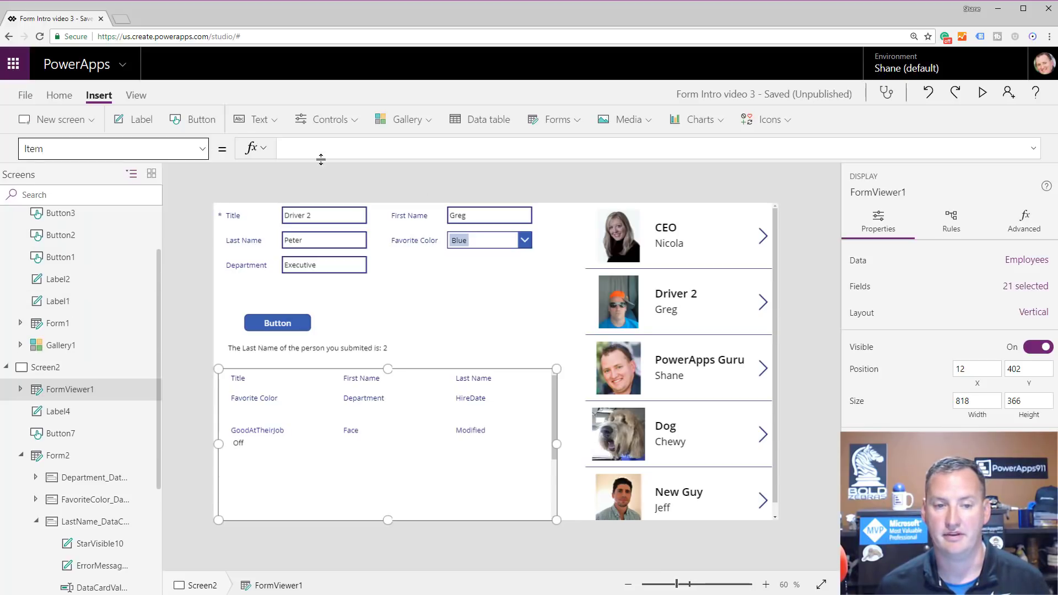
{"action": "type", "text": "Form2"}
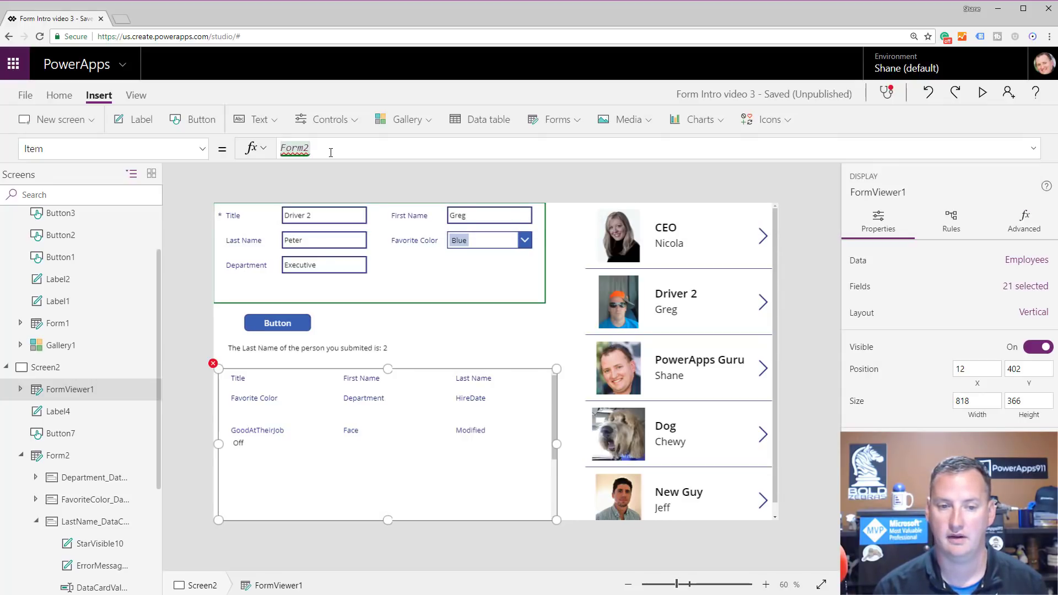
{"action": "type", "text": ".LastSubmit"}
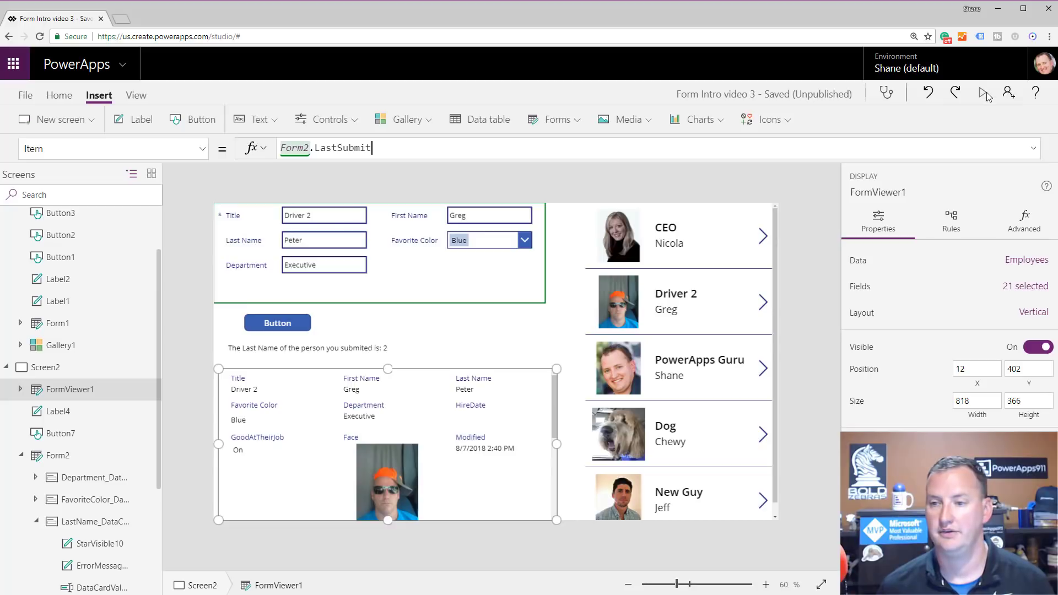
{"action": "left_click", "coordinate": [985, 94]}
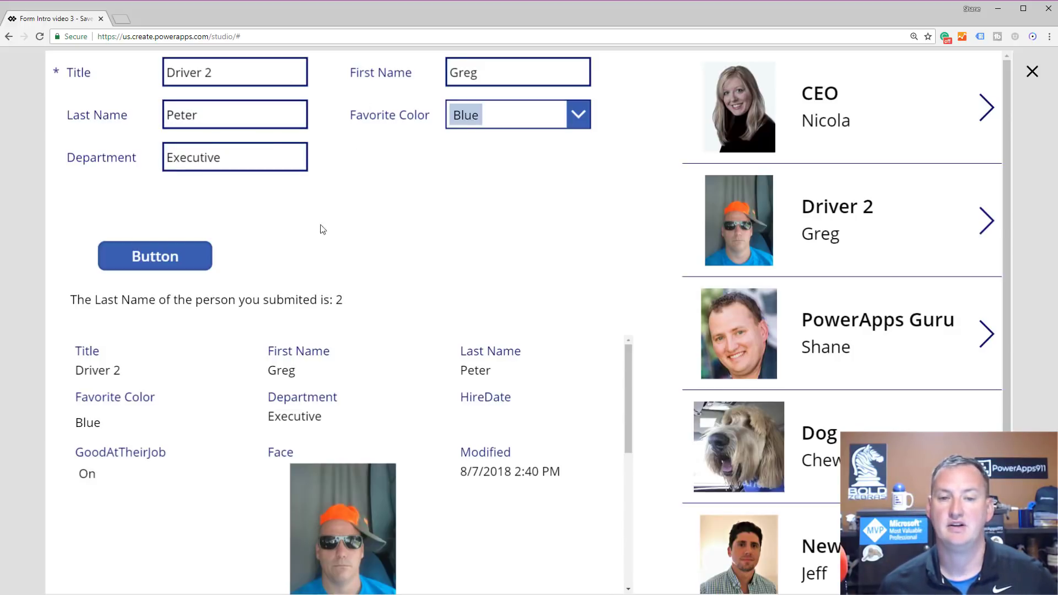
{"action": "mouse_move", "coordinate": [177, 259]}
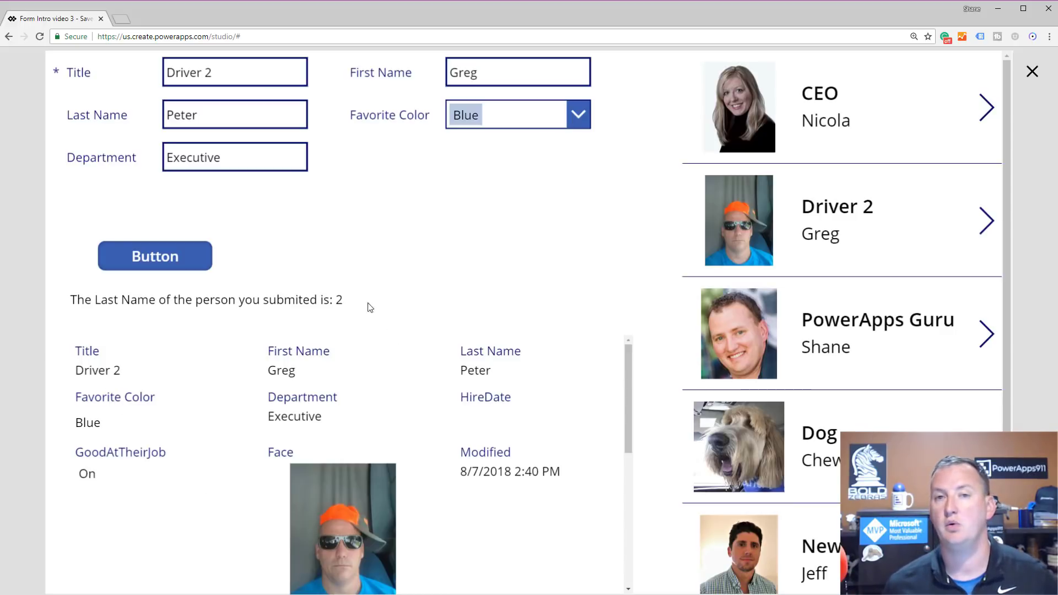
{"action": "mouse_move", "coordinate": [276, 312]}
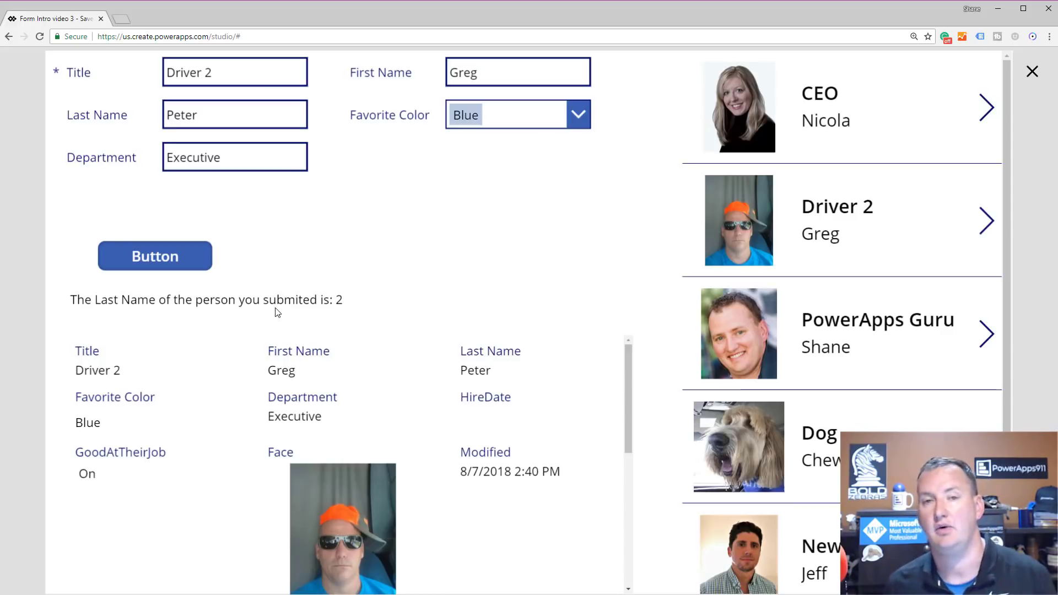
{"action": "mouse_move", "coordinate": [339, 102]}
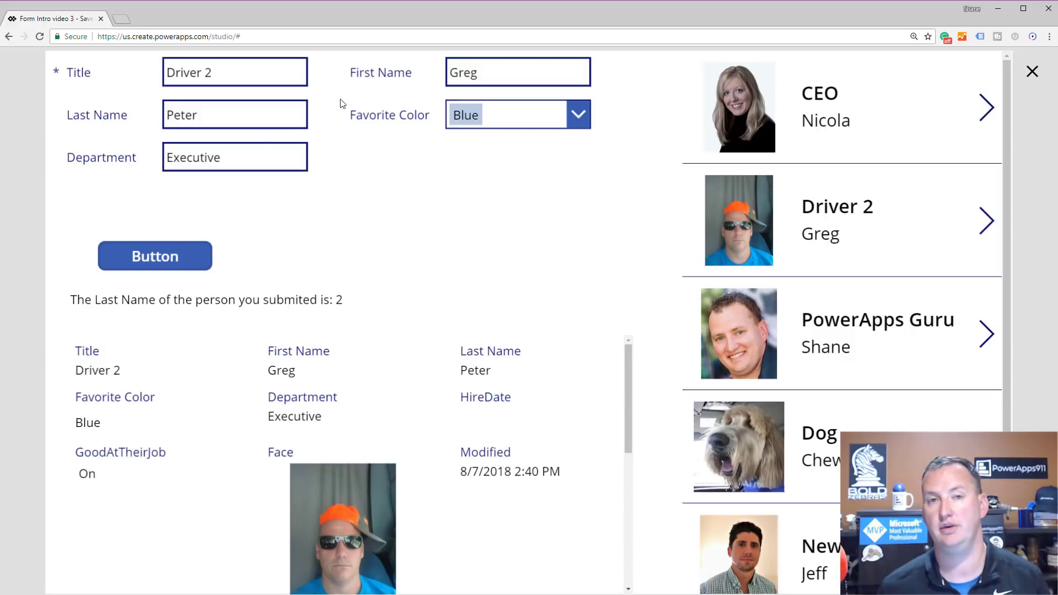
{"action": "mouse_move", "coordinate": [393, 366]}
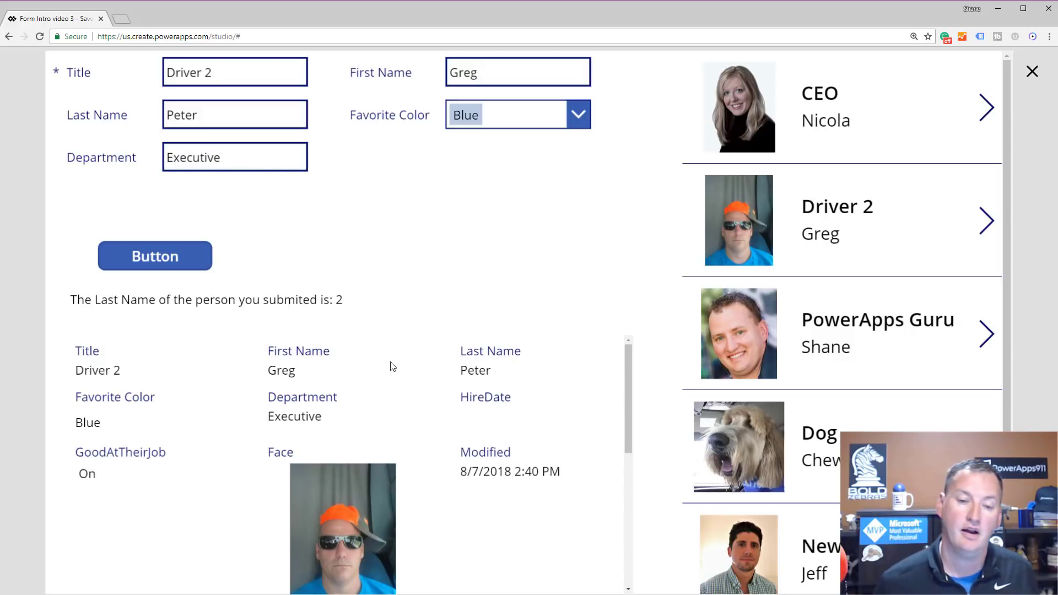
{"action": "mouse_move", "coordinate": [344, 268]}
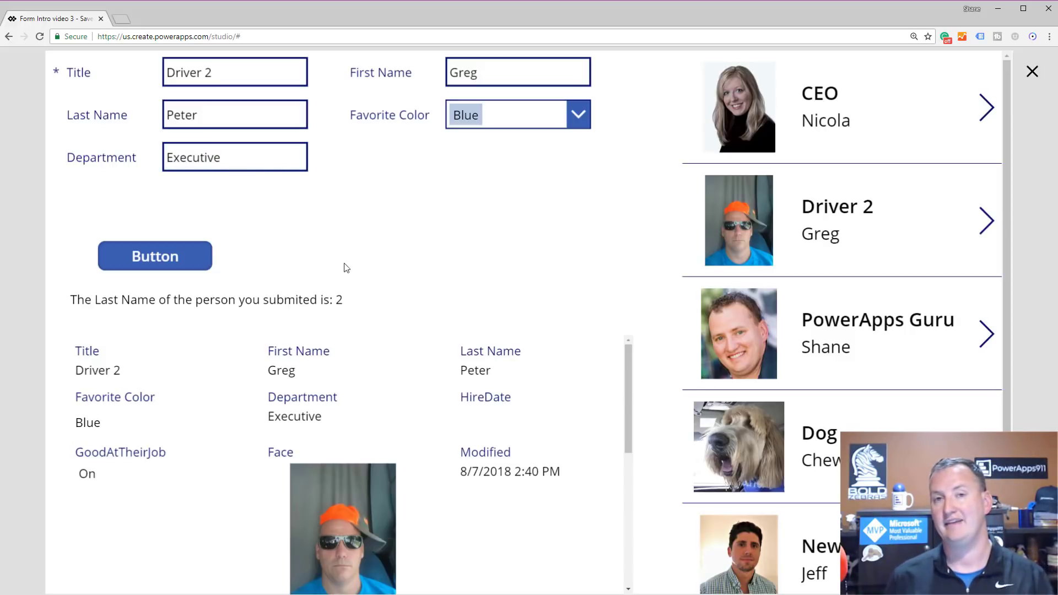
{"action": "mouse_move", "coordinate": [255, 321]}
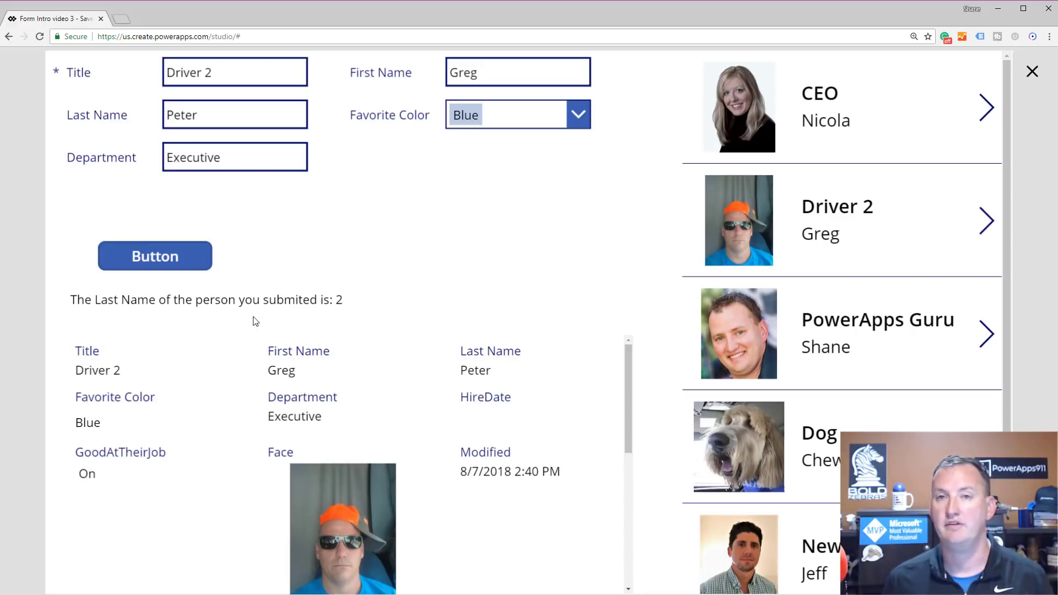
{"action": "mouse_move", "coordinate": [395, 490]}
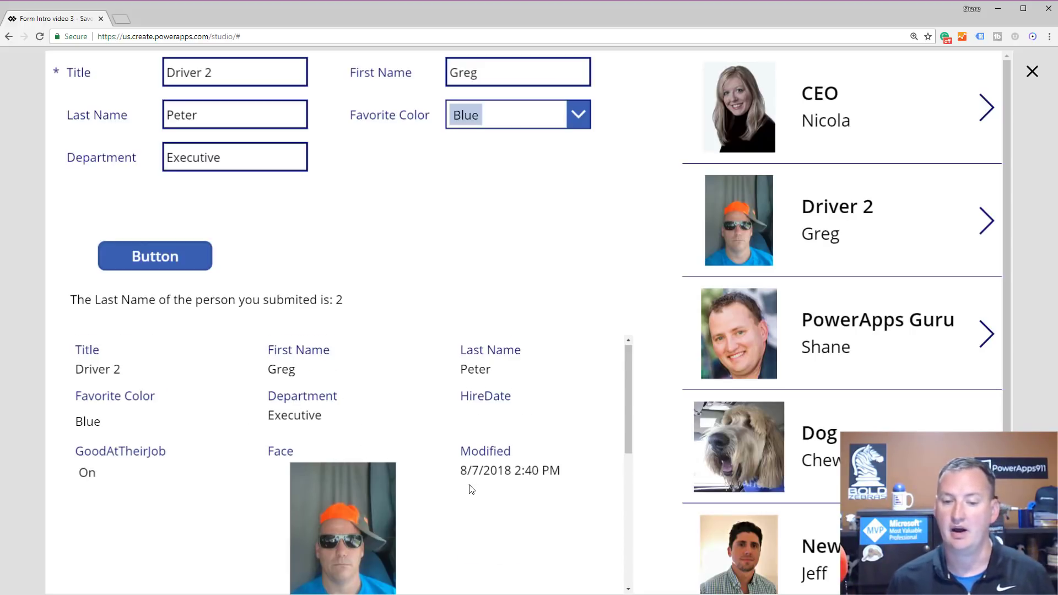
{"action": "scroll", "scroll_direction": "down", "scroll_amount": 3}
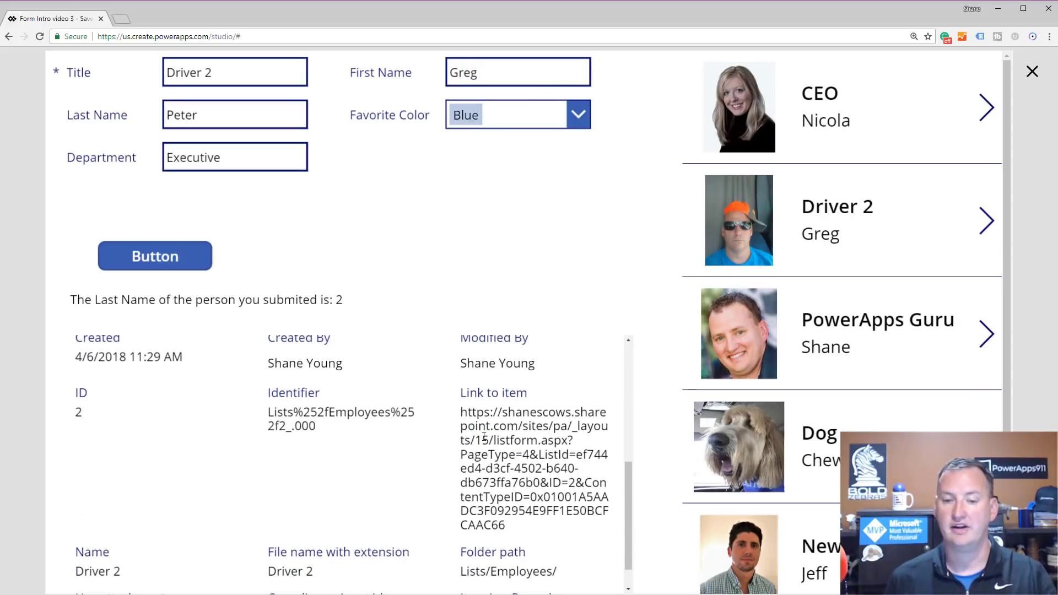
{"action": "mouse_move", "coordinate": [355, 469]}
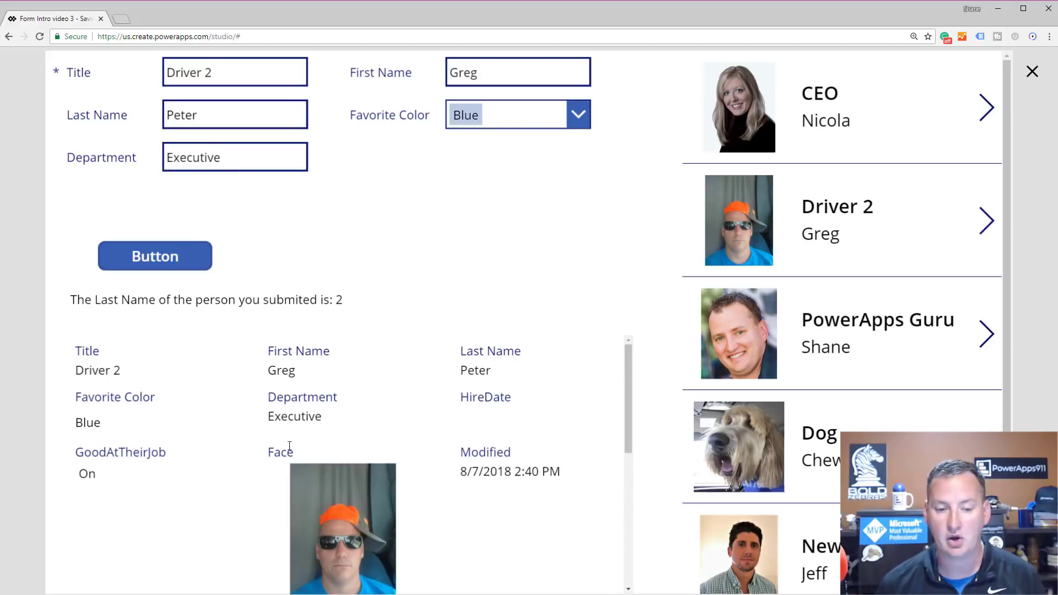
{"action": "mouse_move", "coordinate": [296, 475]}
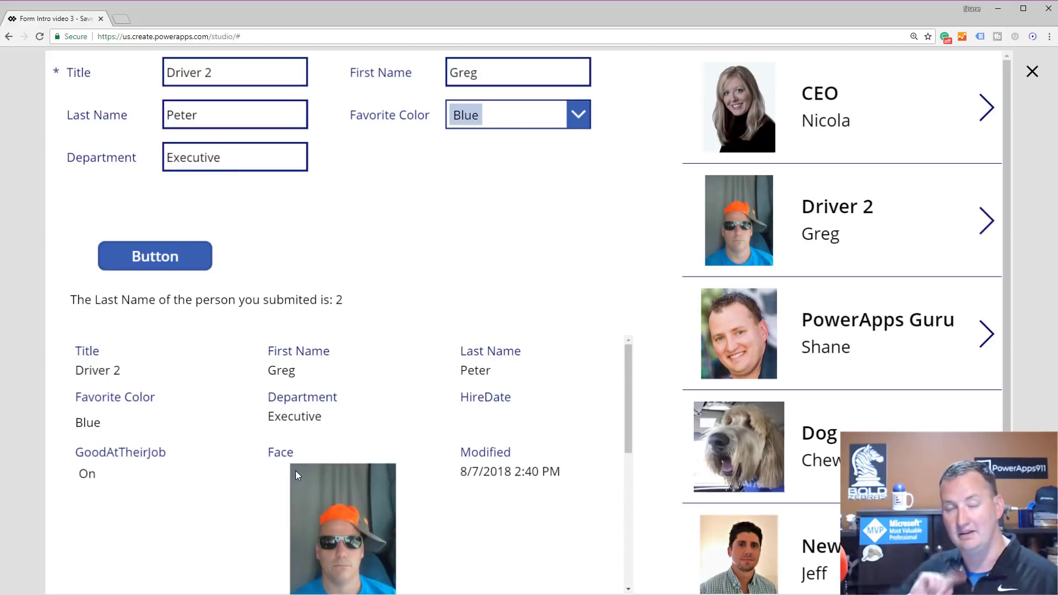
{"action": "mouse_move", "coordinate": [422, 454]}
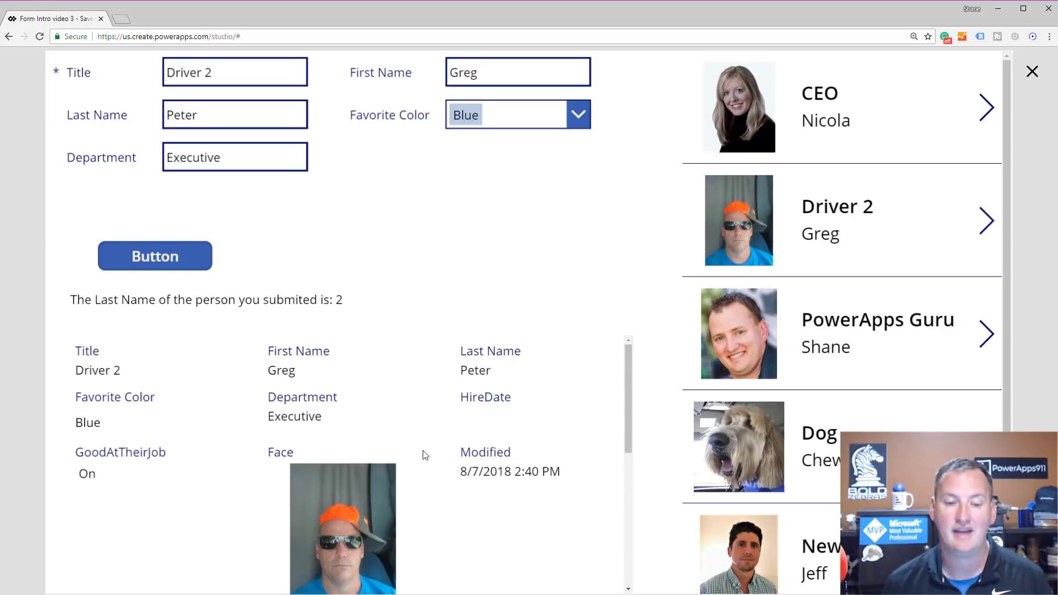
{"action": "mouse_move", "coordinate": [727, 355]}
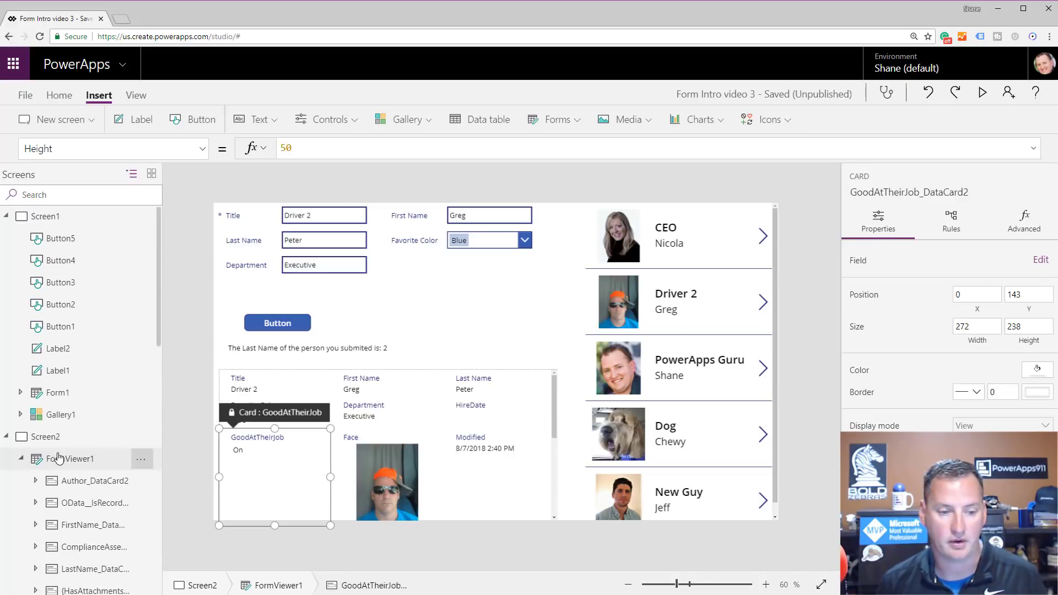
Step: Select FormViewer1, confirm Item reads Form2.LastSubmit, and close its Data pane
{"action": "left_click", "coordinate": [68, 458]}
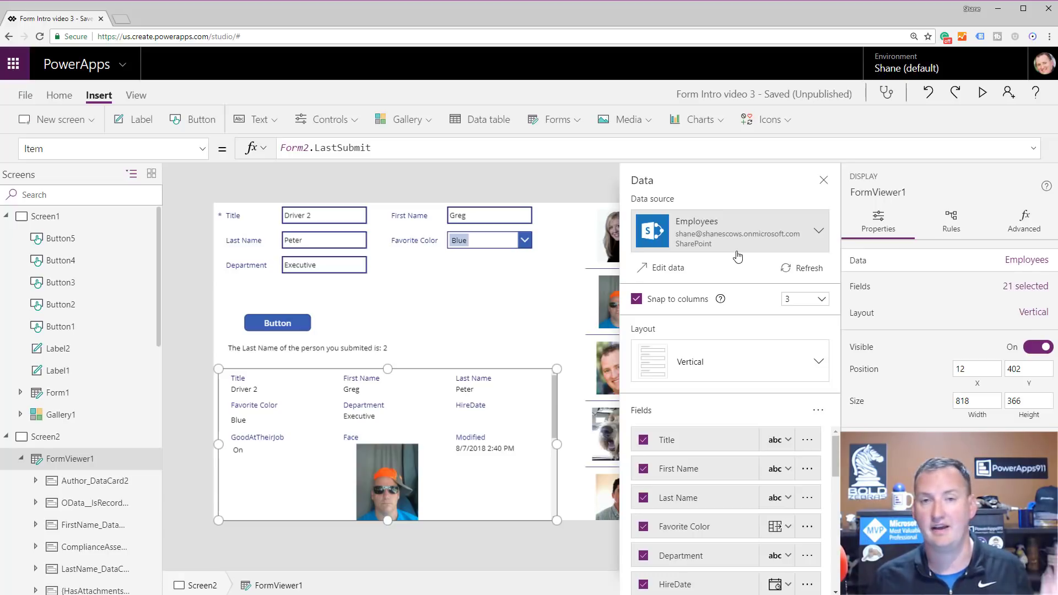
{"action": "mouse_move", "coordinate": [641, 324]}
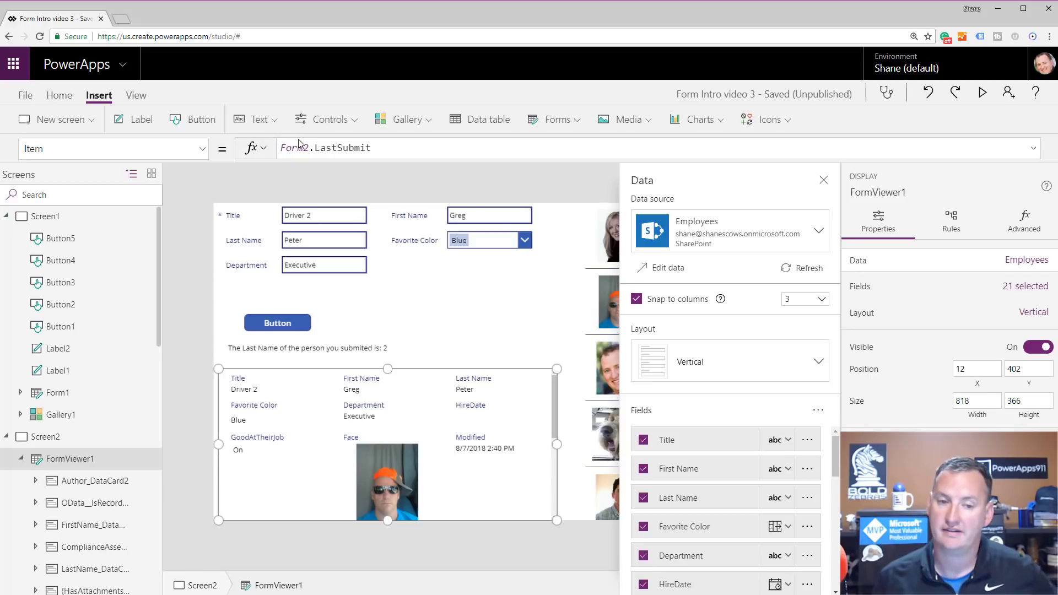
{"action": "mouse_move", "coordinate": [506, 352]}
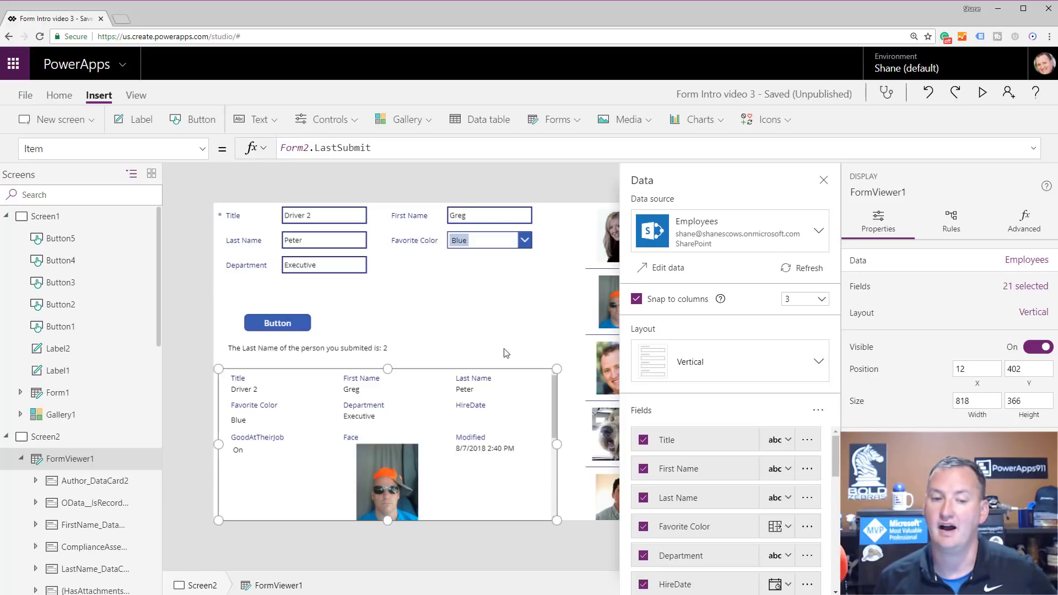
{"action": "mouse_move", "coordinate": [432, 249]}
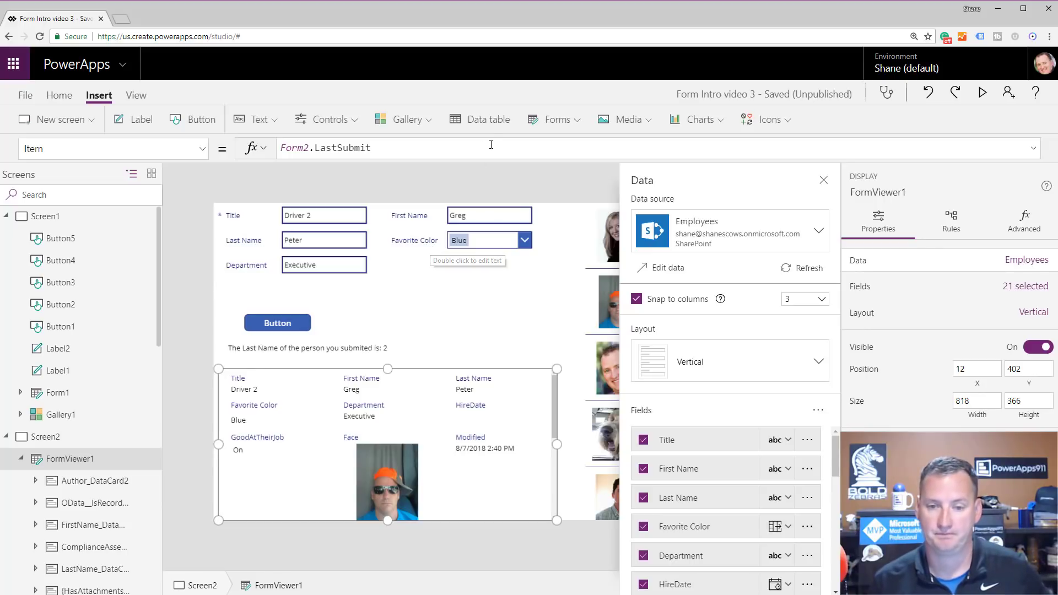
{"action": "mouse_move", "coordinate": [824, 183]}
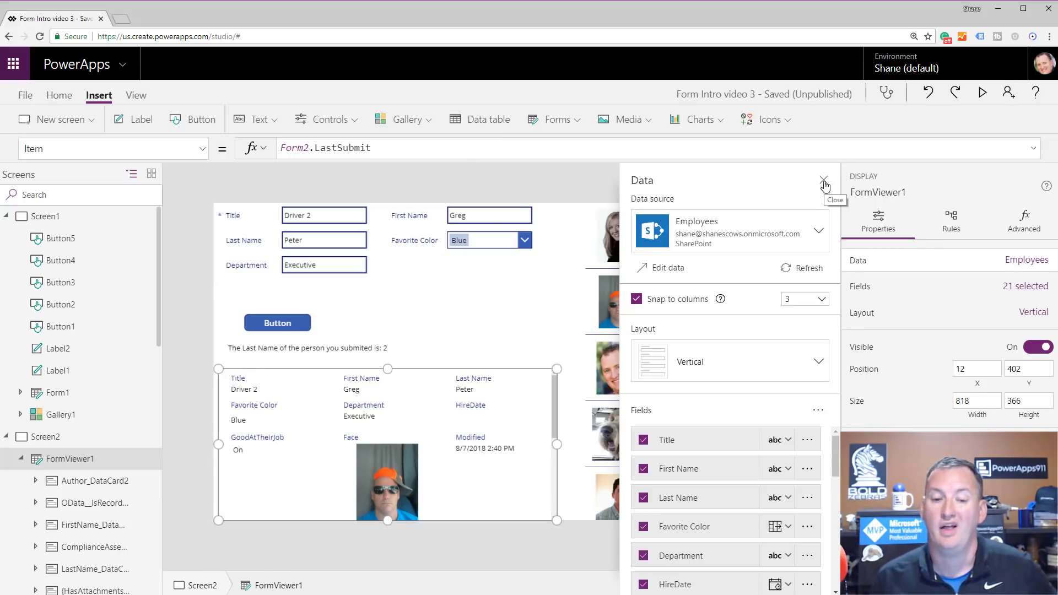
{"action": "left_click", "coordinate": [822, 182]}
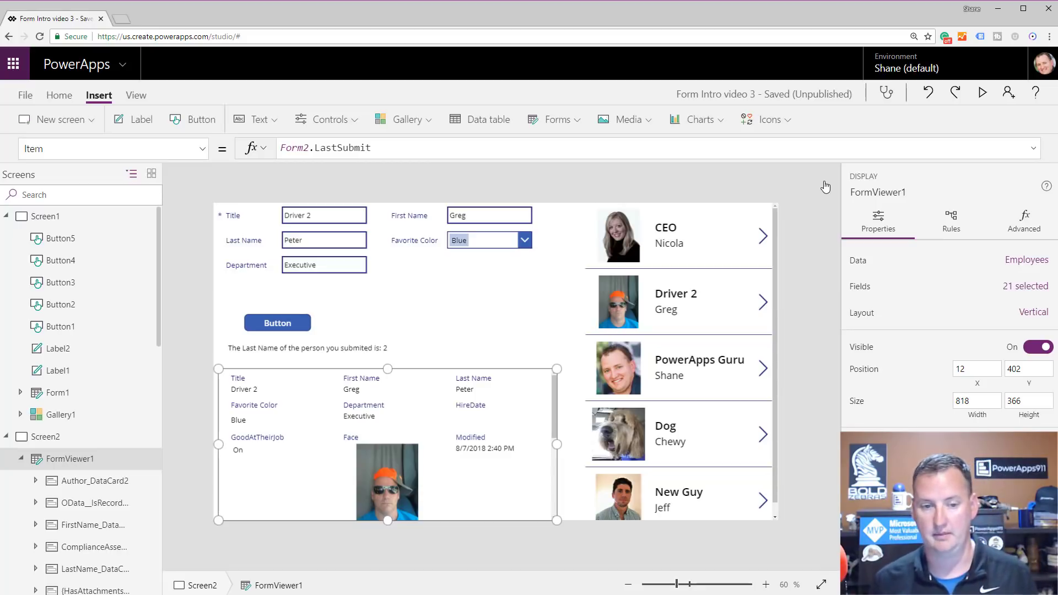
{"action": "mouse_move", "coordinate": [322, 171]}
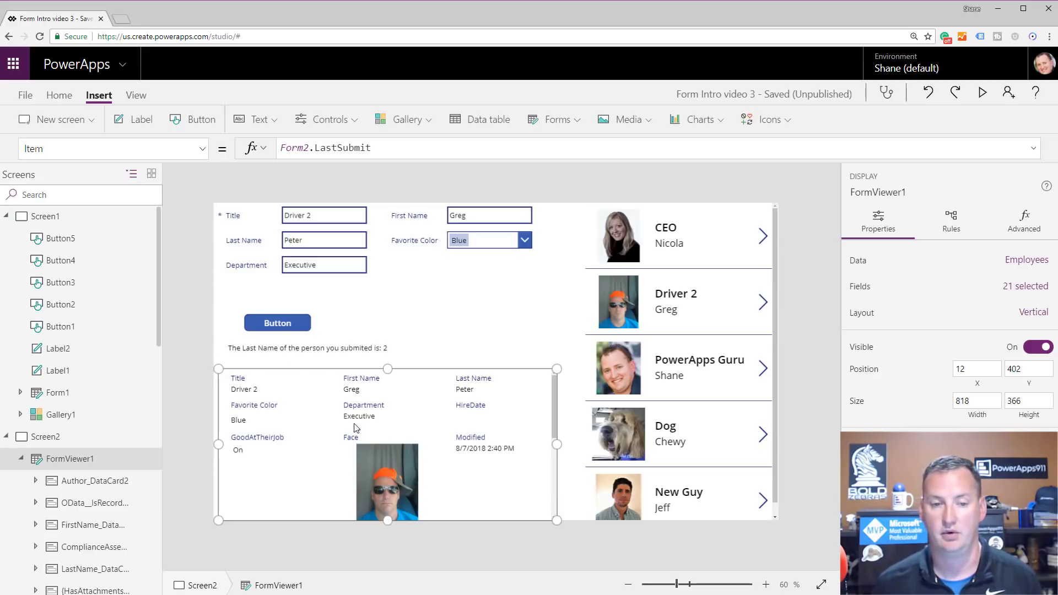
Step: Set FormViewer1's Item to Form2.Updates, preview Driver 2's pending values, and exit preview
{"action": "left_click", "coordinate": [331, 148]}
{"action": "type", "text": "Update"}
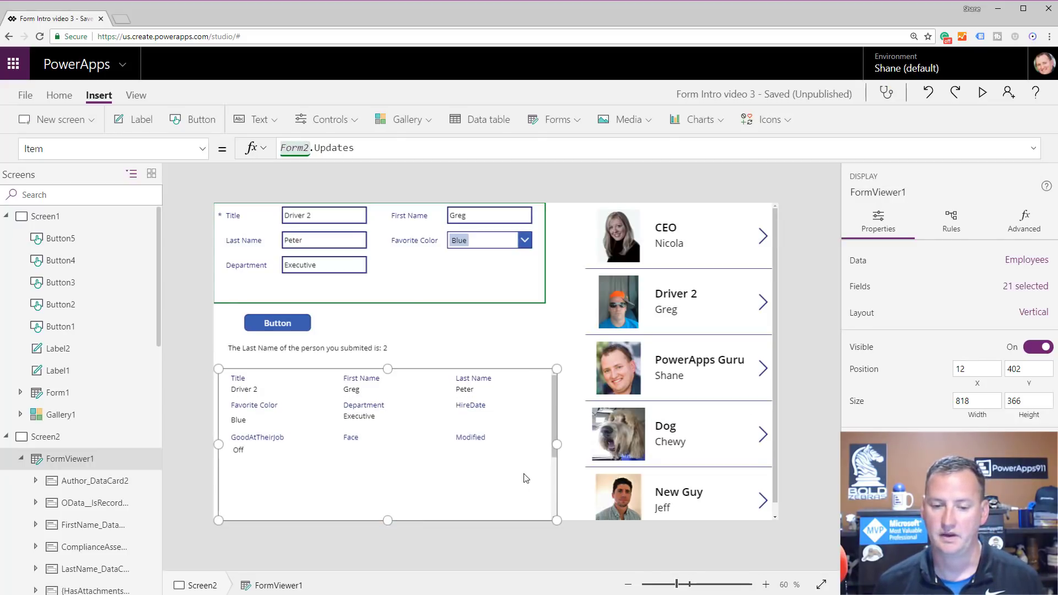
{"action": "scroll", "scroll_direction": "down", "scroll_amount": 3}
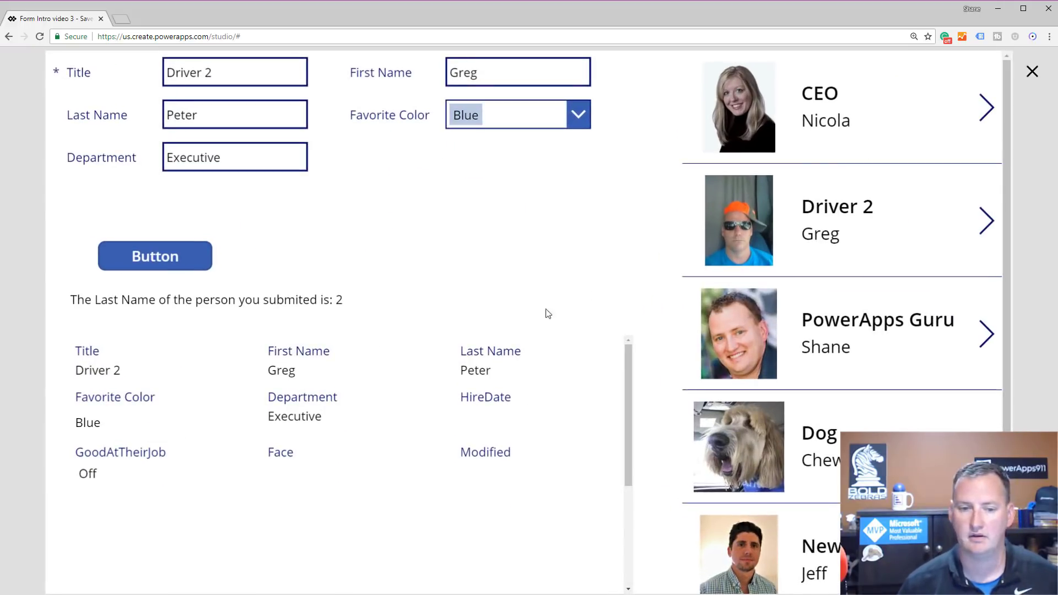
{"action": "mouse_move", "coordinate": [269, 383]}
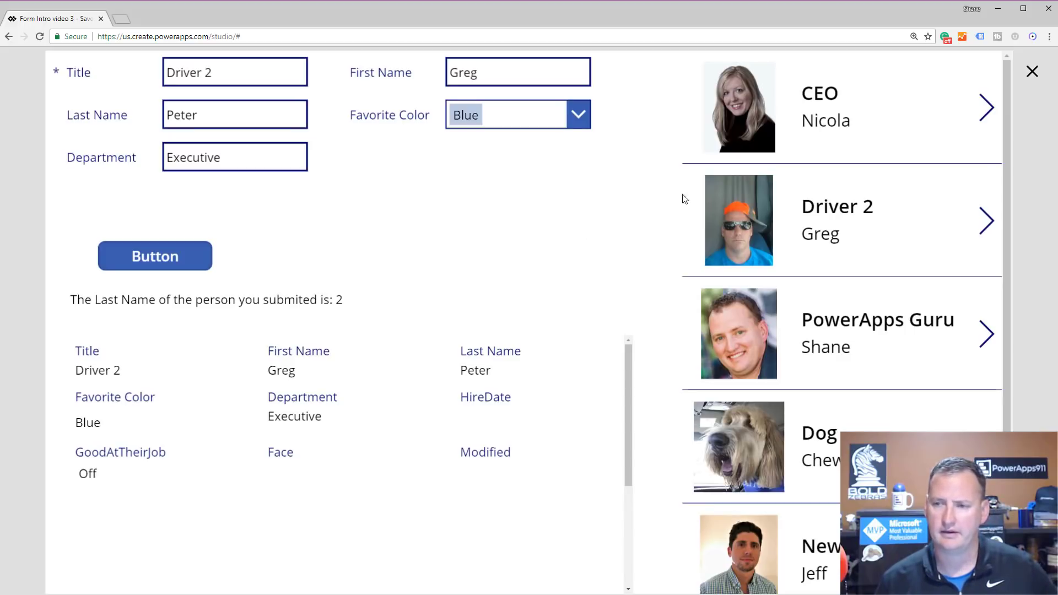
{"action": "left_click", "coordinate": [1031, 71]}
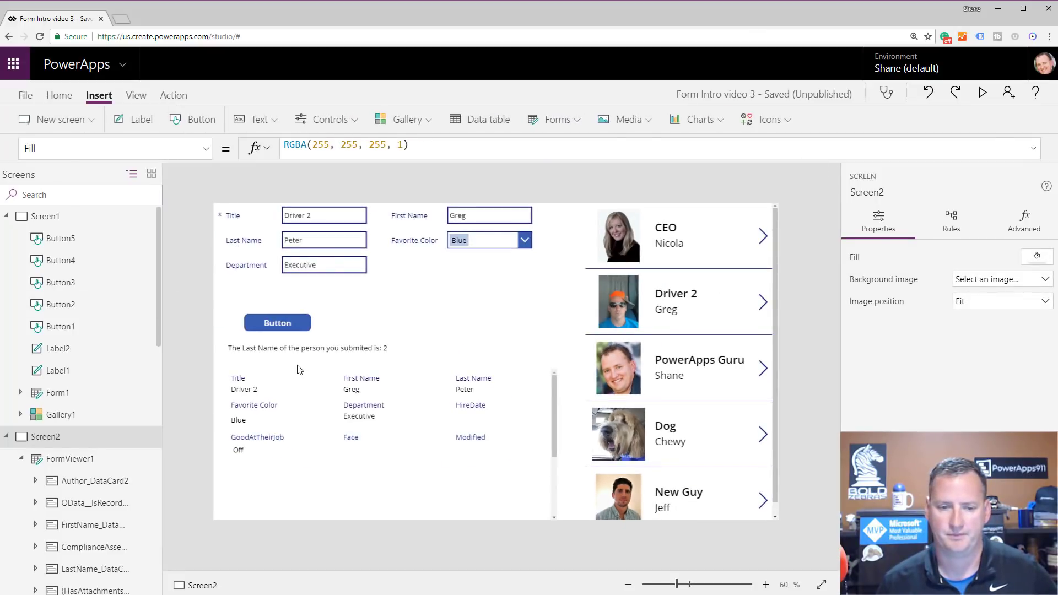
Step: Append Form2.Updates.LastName to Label4's sentence so it now reads Peter
{"action": "left_click", "coordinate": [307, 348]}
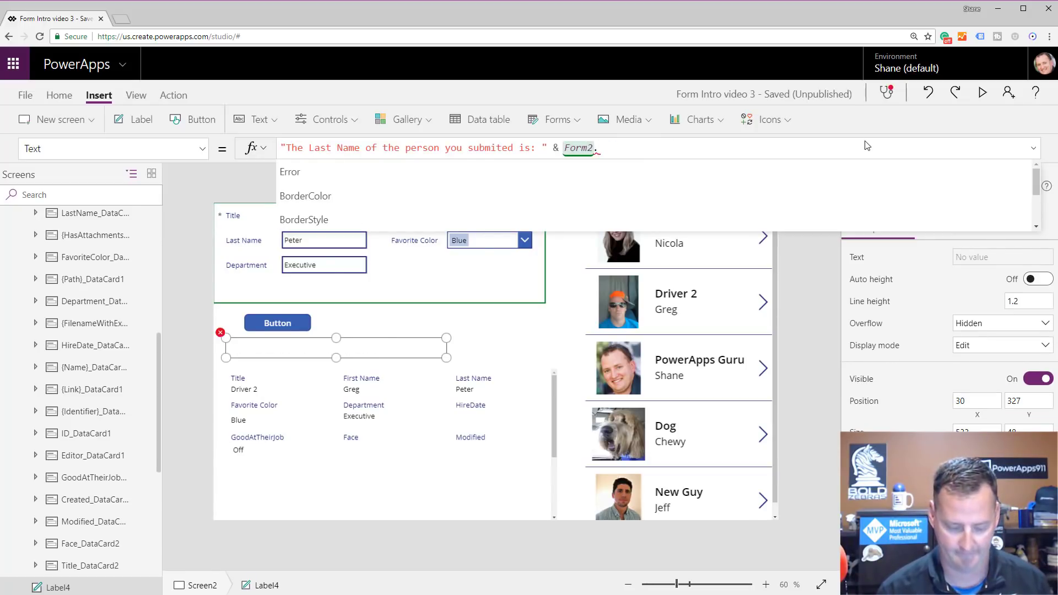
{"action": "type", "text": ".Updates"}
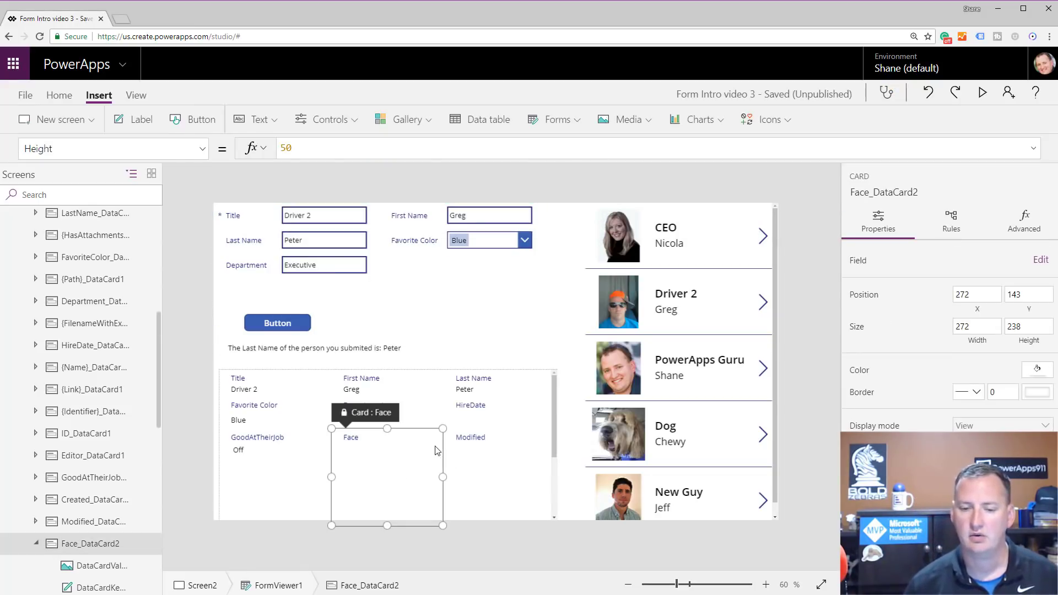
{"action": "mouse_move", "coordinate": [281, 414]}
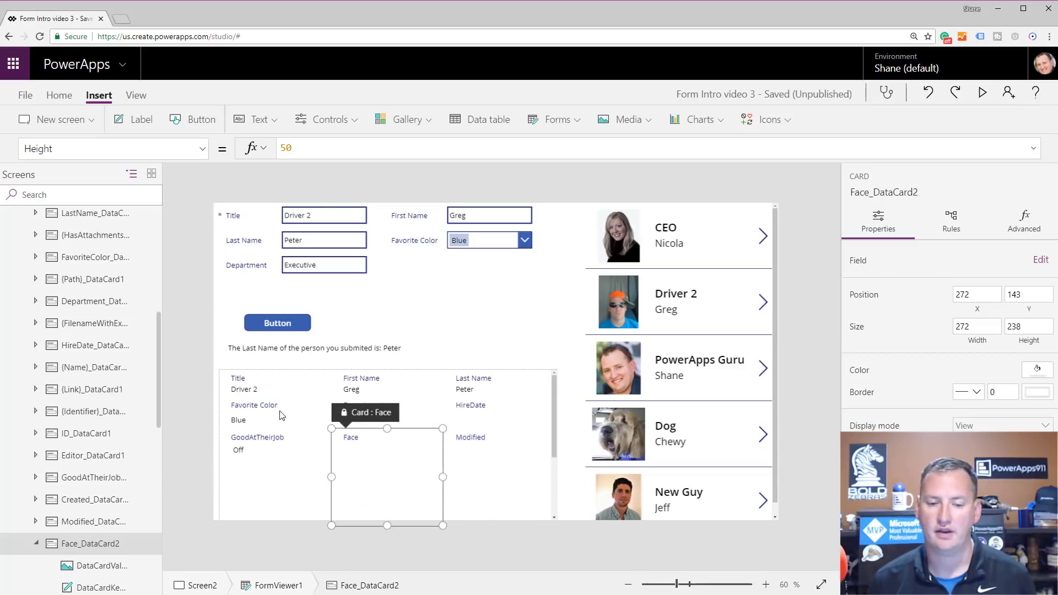
{"action": "mouse_move", "coordinate": [501, 427]}
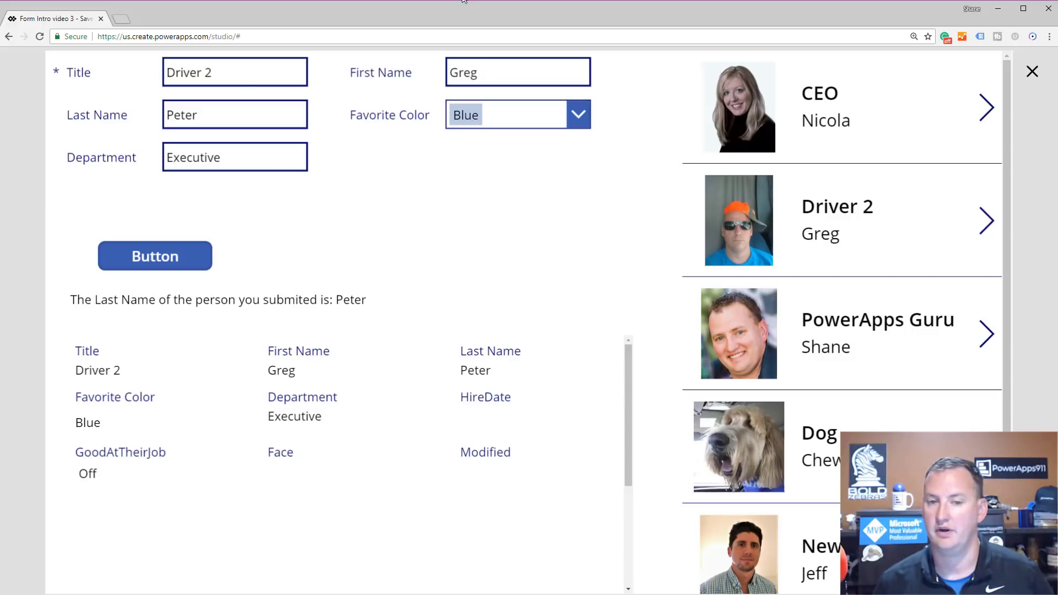
{"action": "mouse_move", "coordinate": [962, 66]}
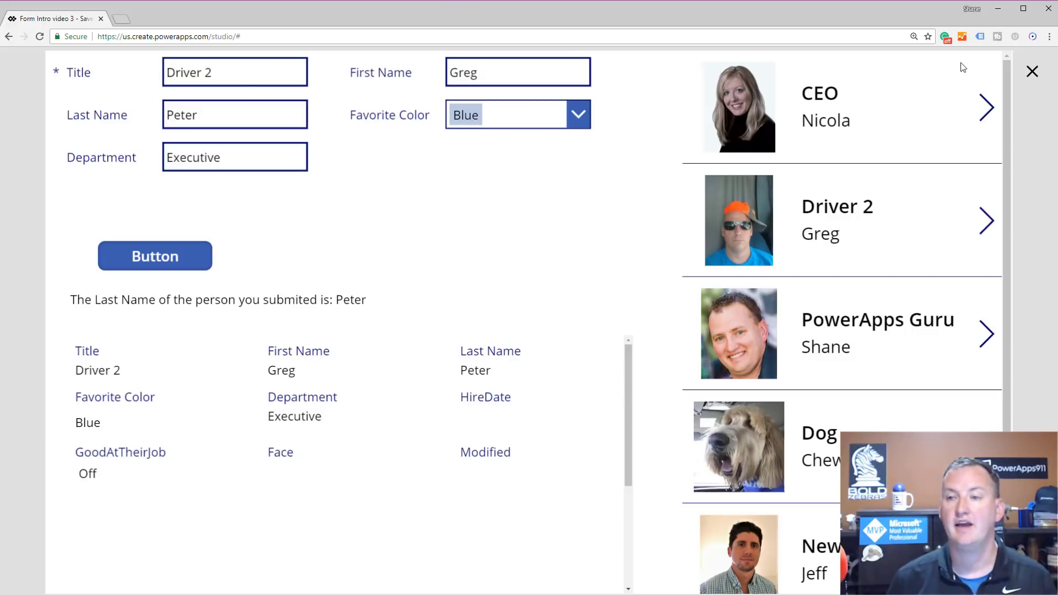
{"action": "mouse_move", "coordinate": [496, 155]}
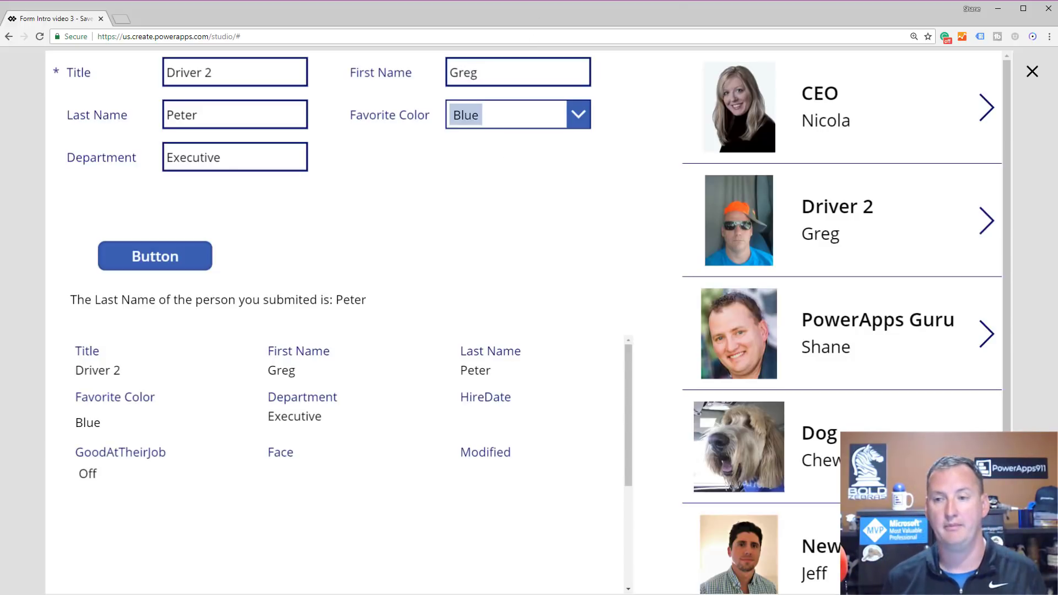
{"action": "left_click", "coordinate": [1031, 71]}
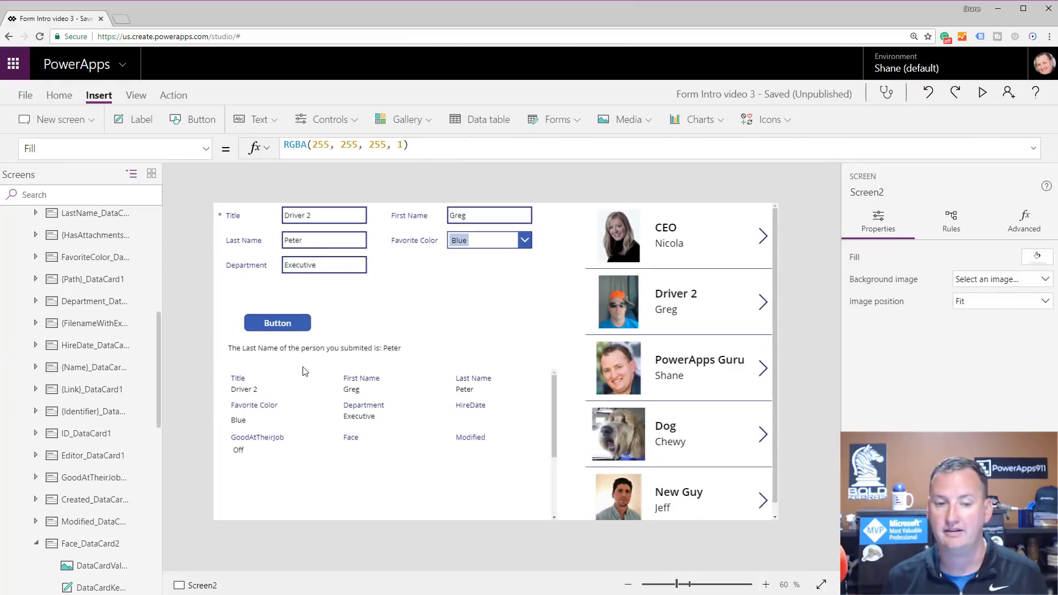
{"action": "left_click", "coordinate": [313, 347]}
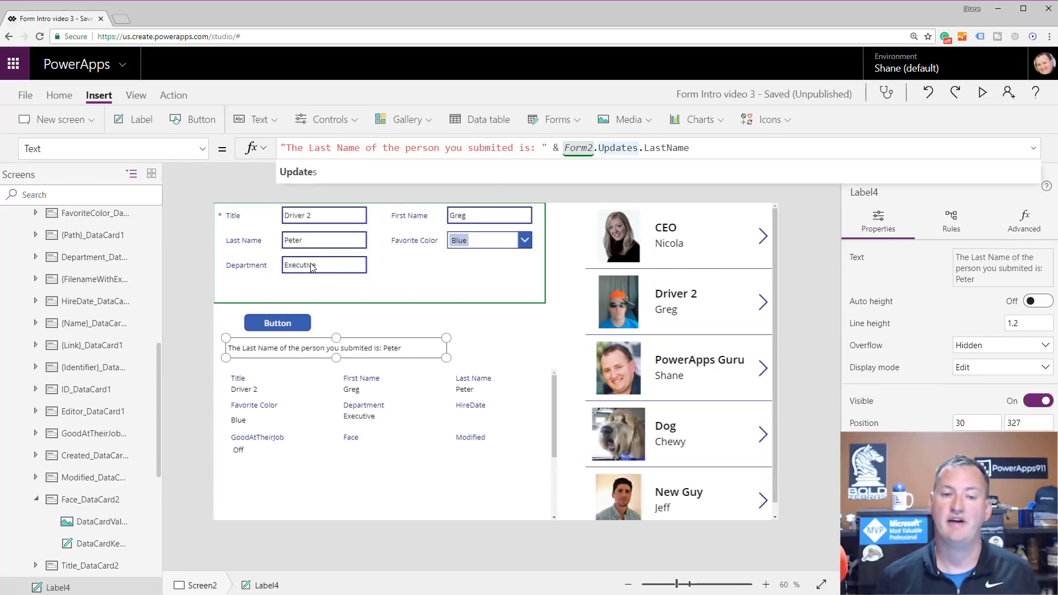
{"action": "mouse_move", "coordinate": [322, 264]}
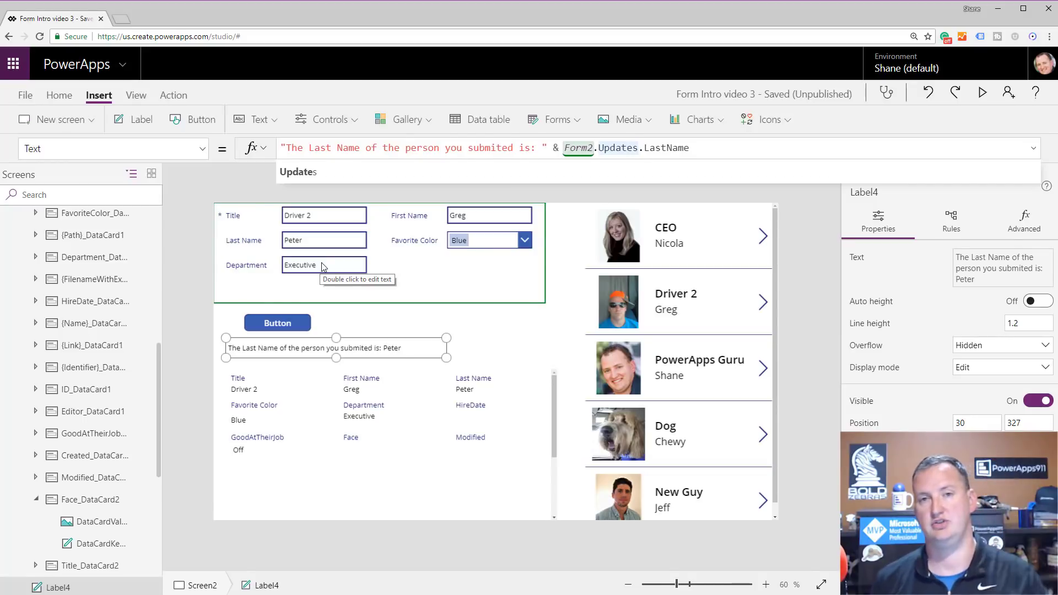
{"action": "mouse_move", "coordinate": [317, 265]}
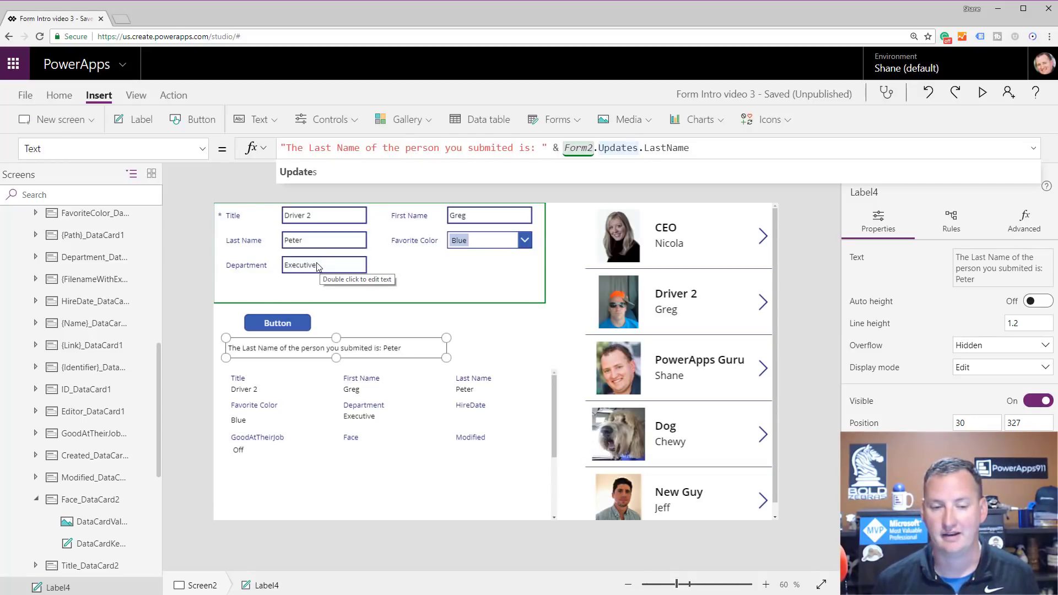